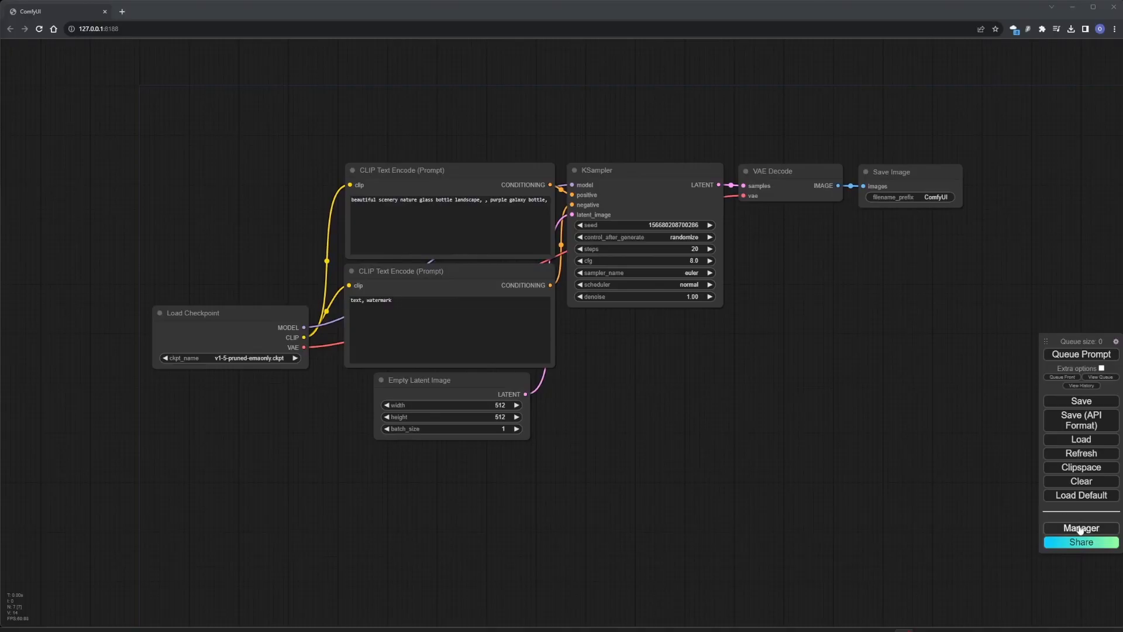
Step: Show TDComfyUI's Settings page (Server 127.0.0.1, Connected) and bring up derivative.ca in Chrome
click(1080, 528)
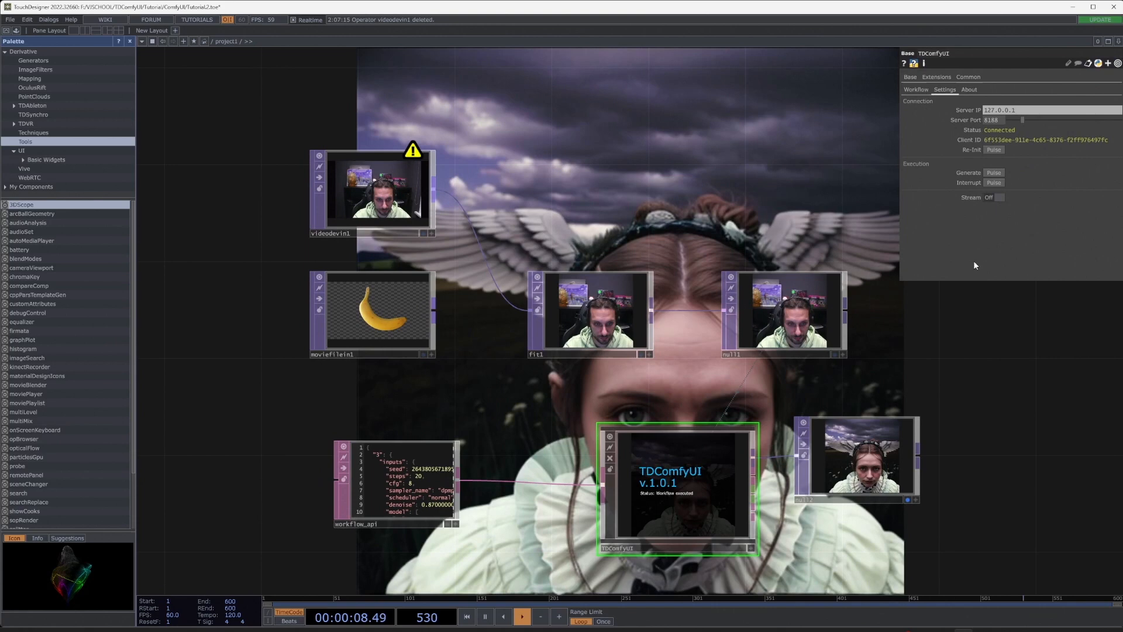
click(998, 197)
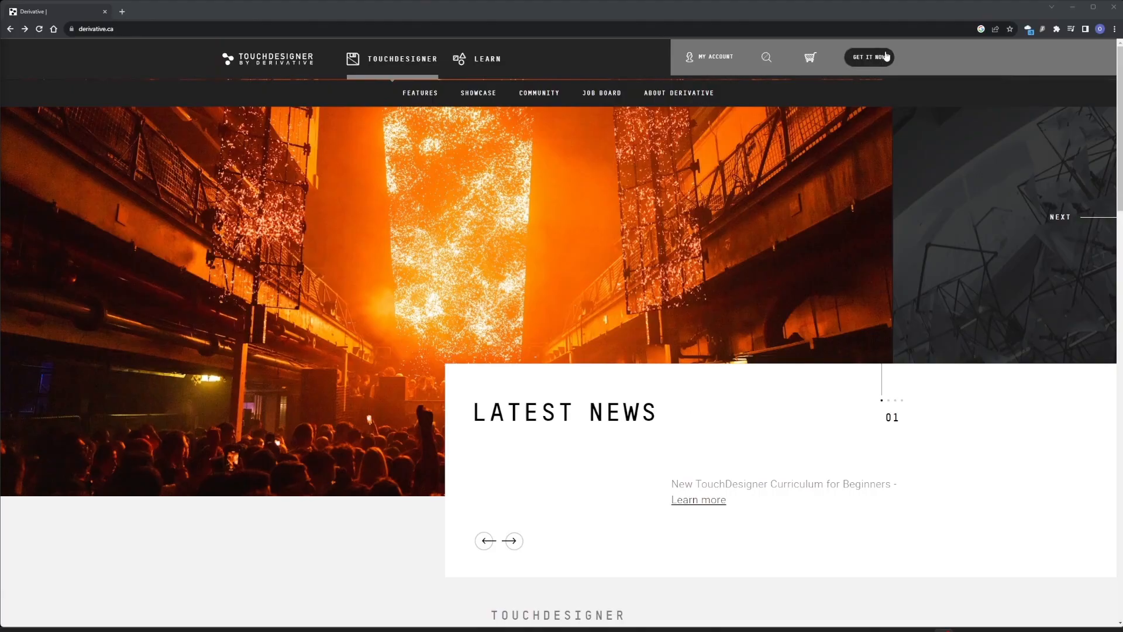
Step: Go to Get It Now on derivative.ca, then view the ComfyUI_windows_portable 7z archive beside the empty folder
click(868, 57)
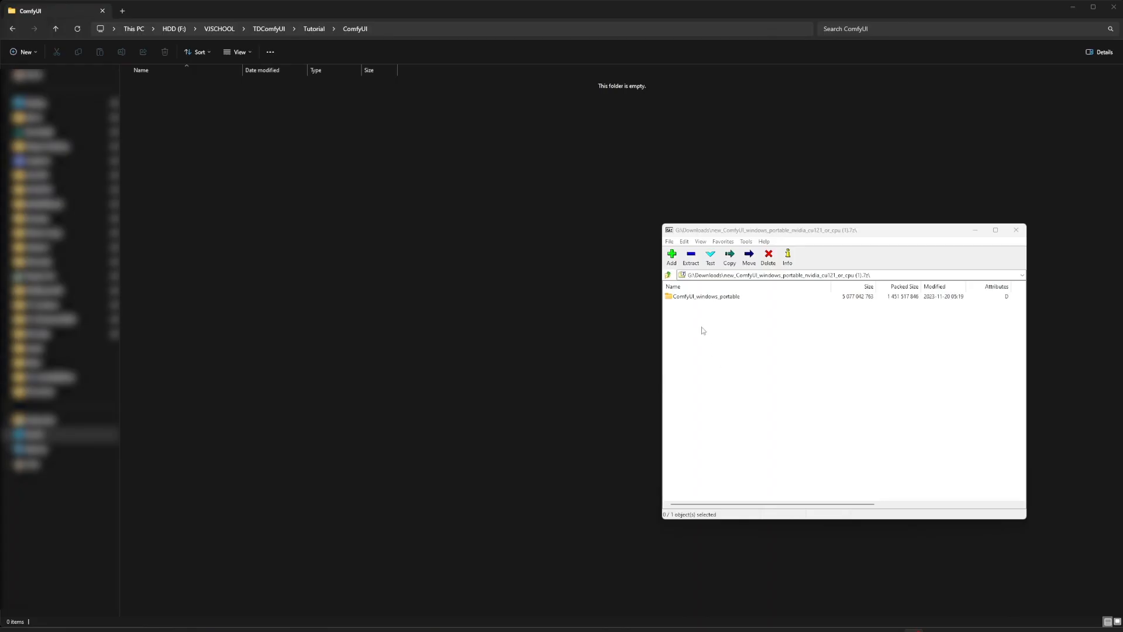
Step: Run the Git for Windows setup and save install-manager-for-portable-version.bat into ComfyUI_windows_portable
click(691, 256)
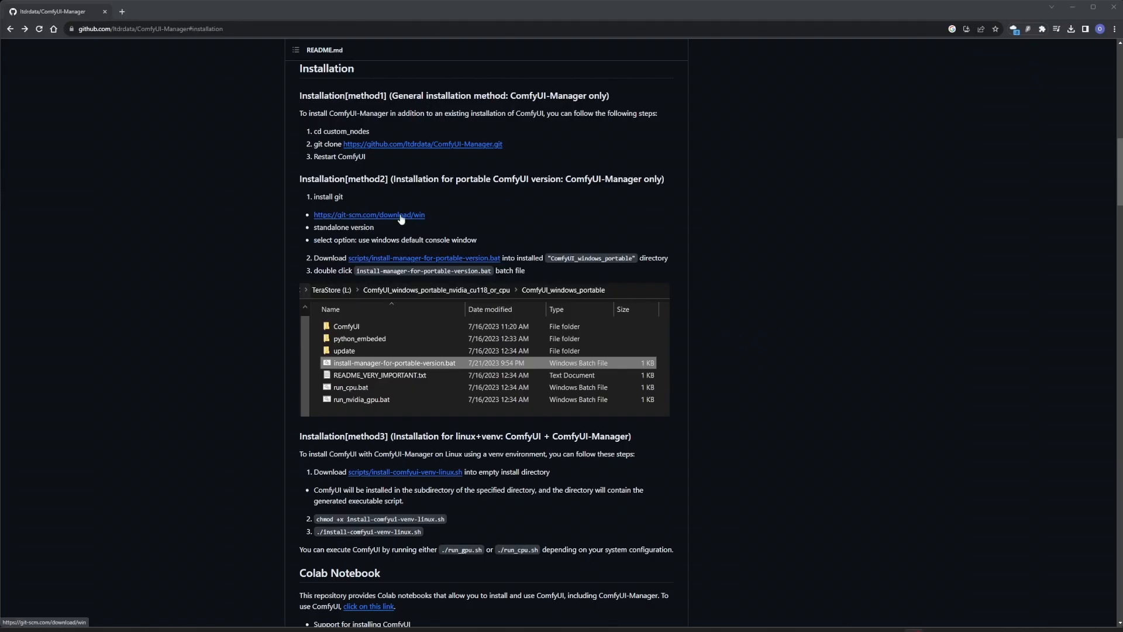
click(369, 214)
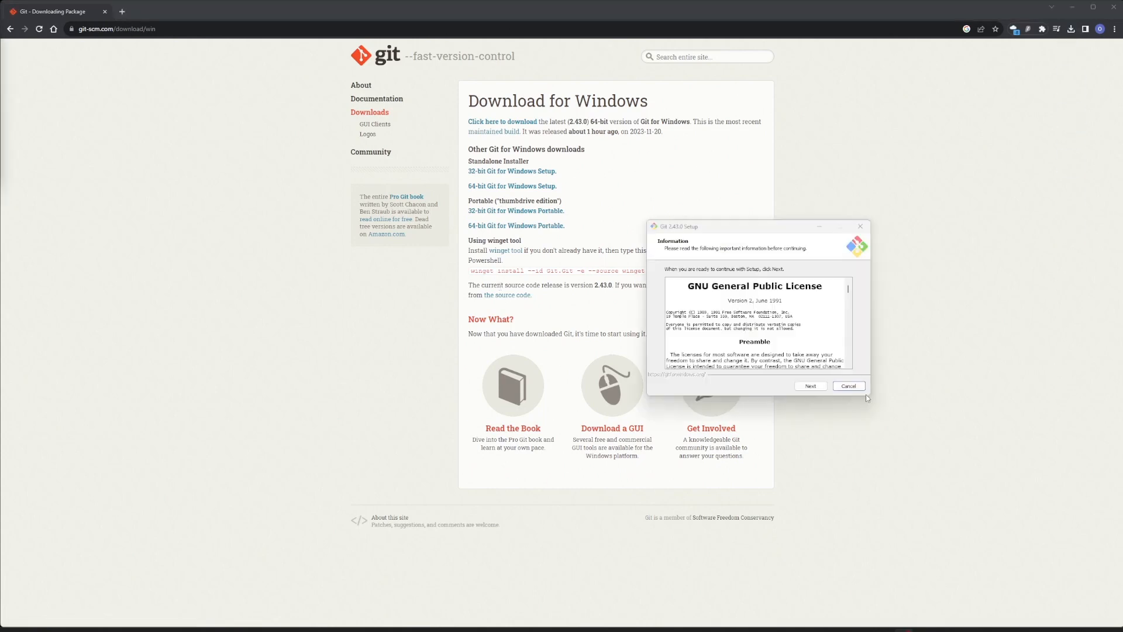
click(810, 385)
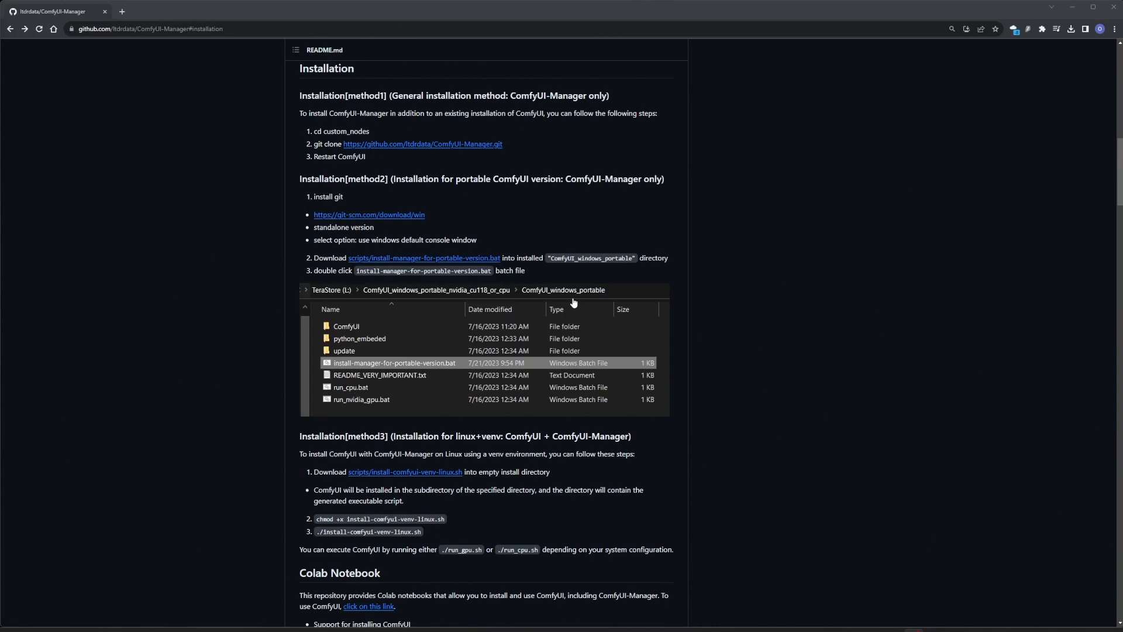
right_click(424, 257)
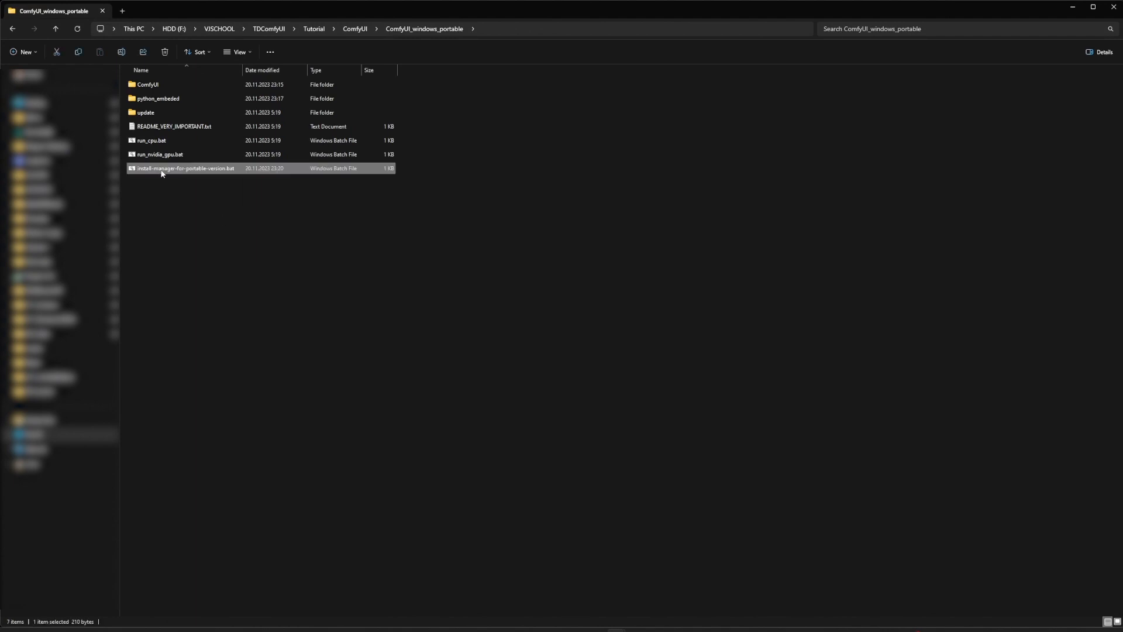
Step: Run the manager installer script and browse ComfyUI > models > checkpoints before returning to the portable root
double_click(184, 168)
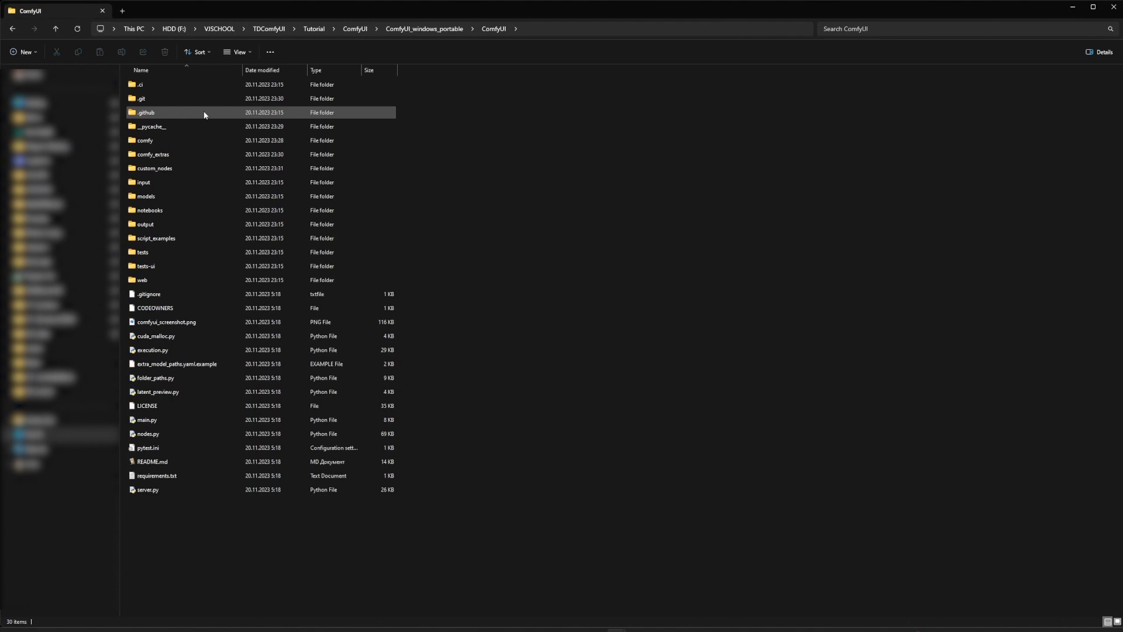
click(149, 210)
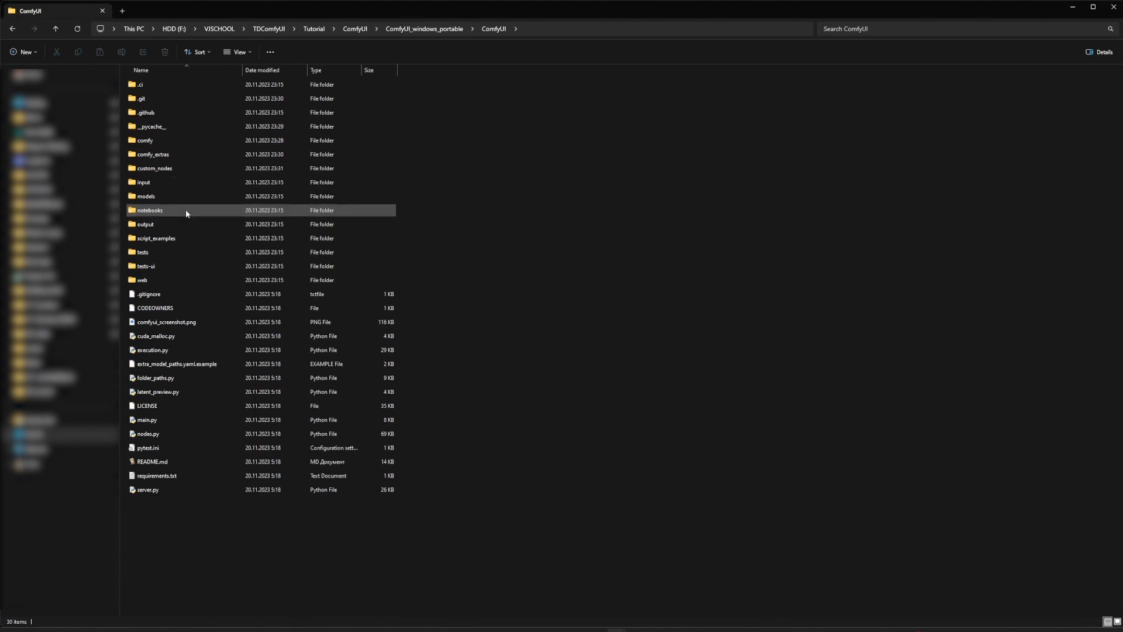
double_click(146, 196)
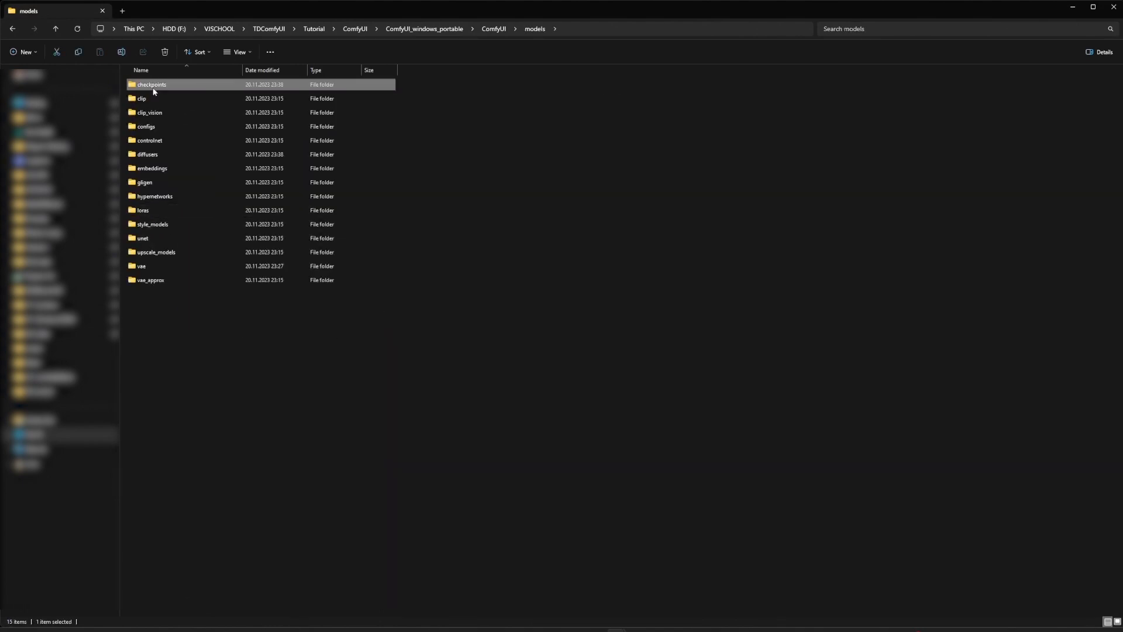
double_click(151, 85)
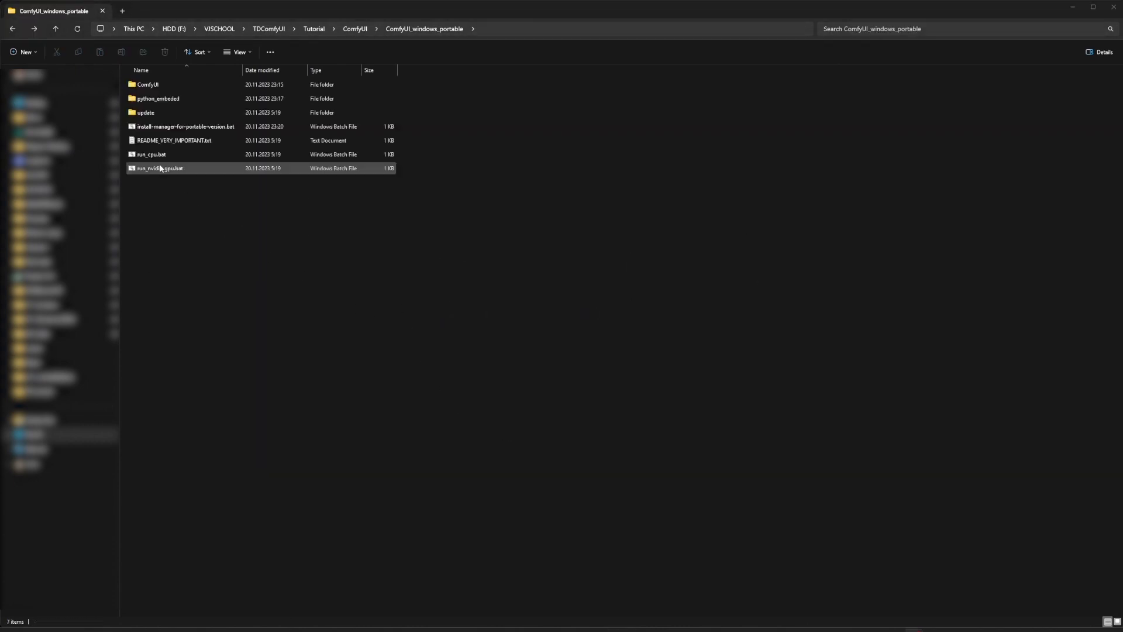
Step: Launch ComfyUI via run_nvidia_gpu.bat and install the 'External Tooling' custom node pack from Manager
double_click(160, 167)
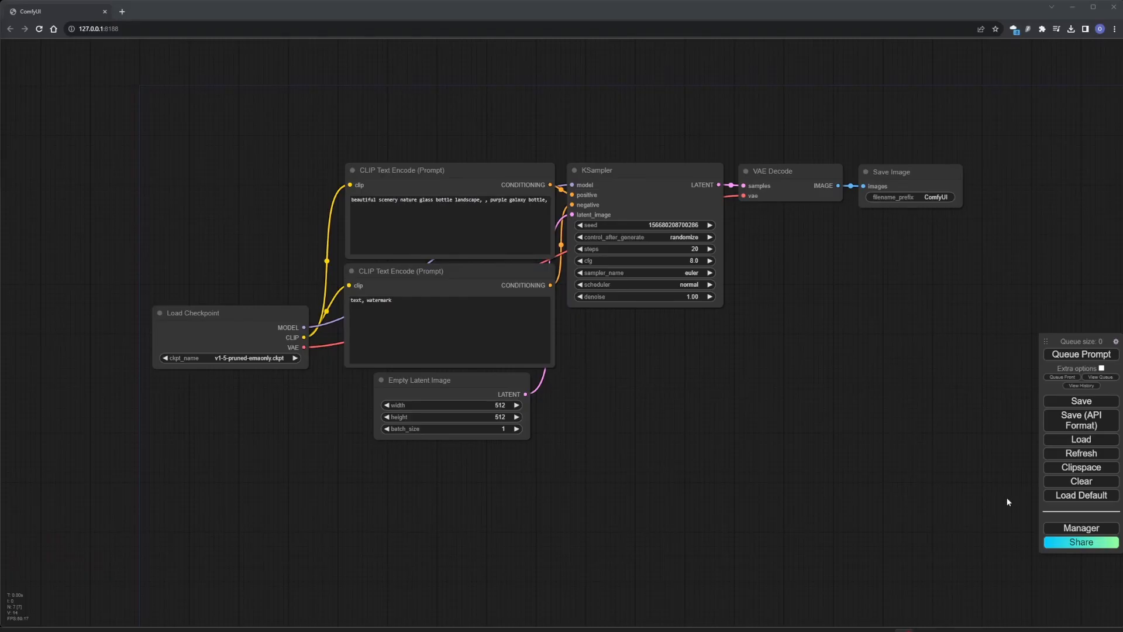
click(1080, 527)
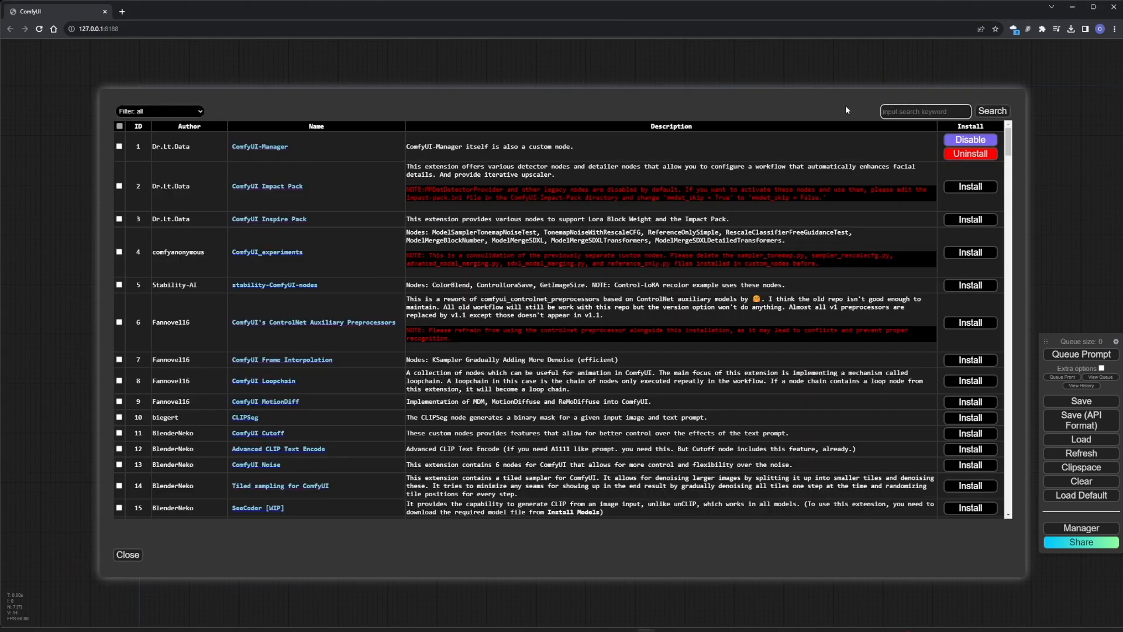
text(External Tooling)
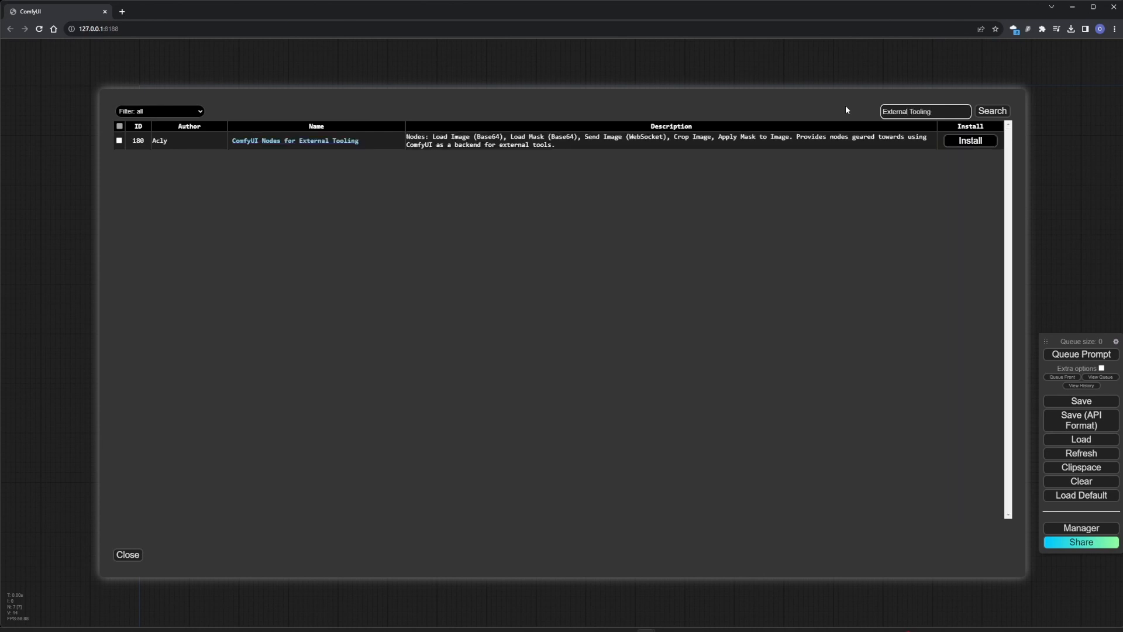
click(970, 140)
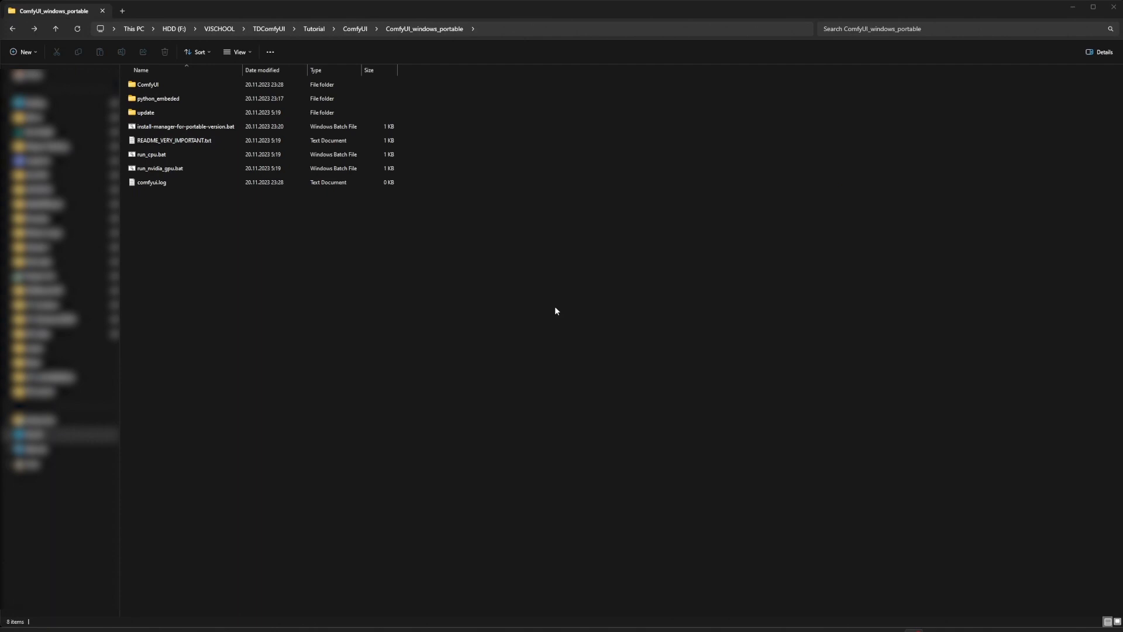
Step: Relaunch ComfyUI and load the img2img example workflow onto the canvas
double_click(160, 167)
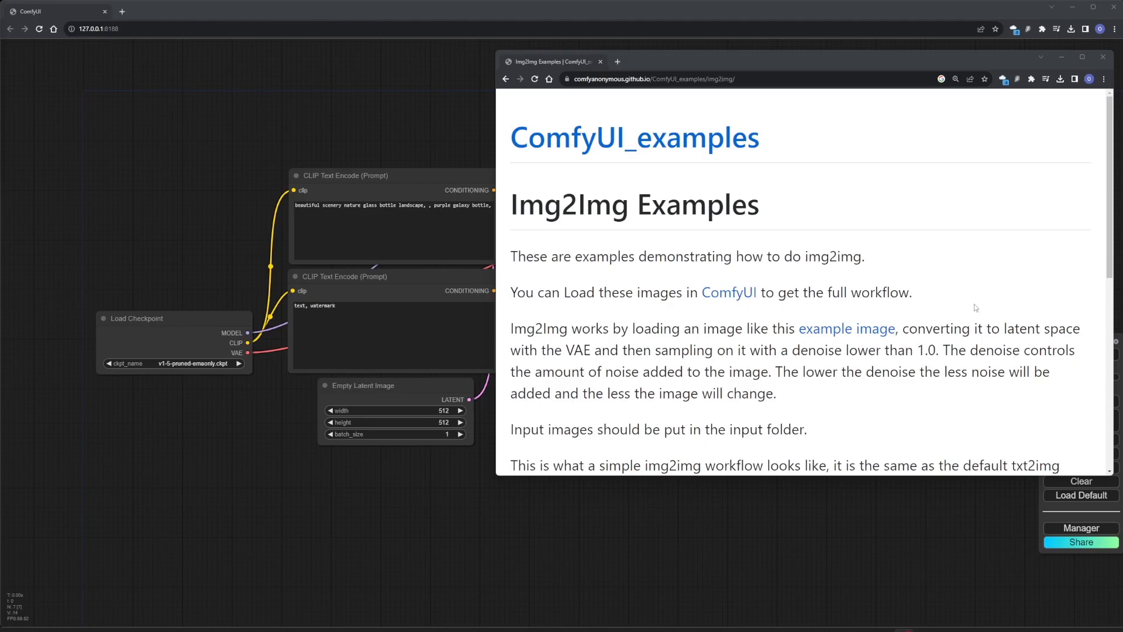
scroll(down, 3)
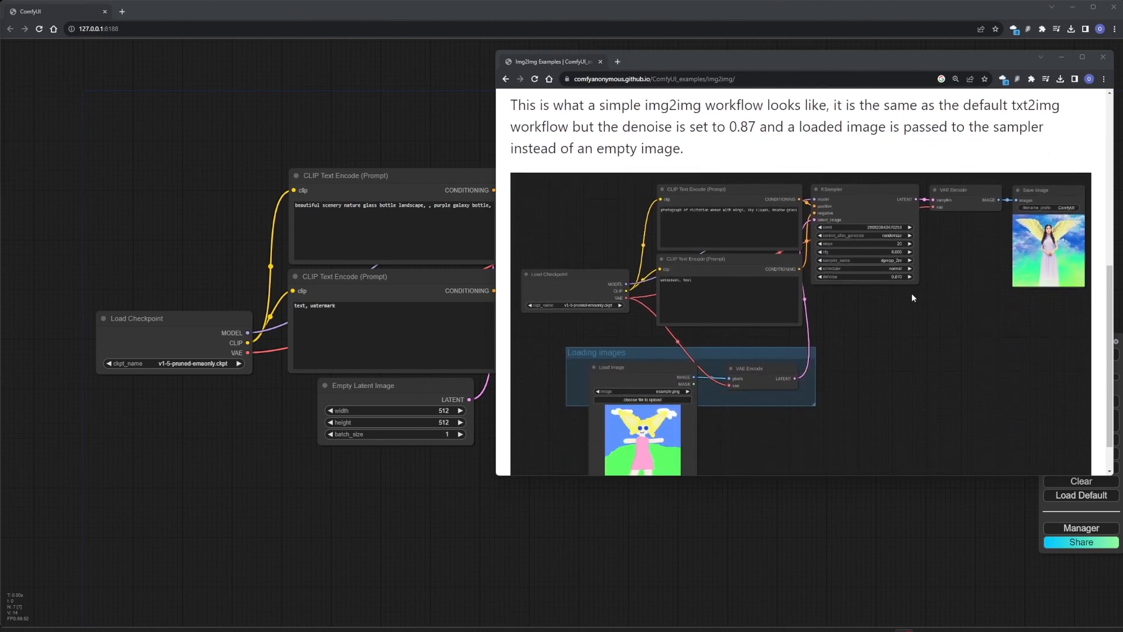
scroll(down, 3)
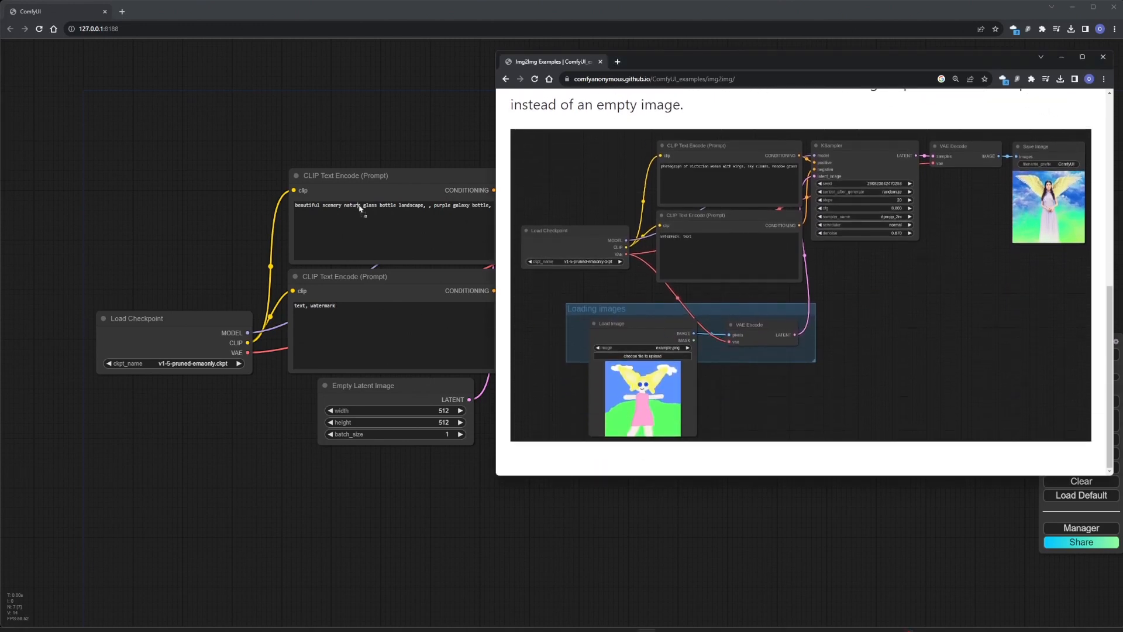
click(1102, 57)
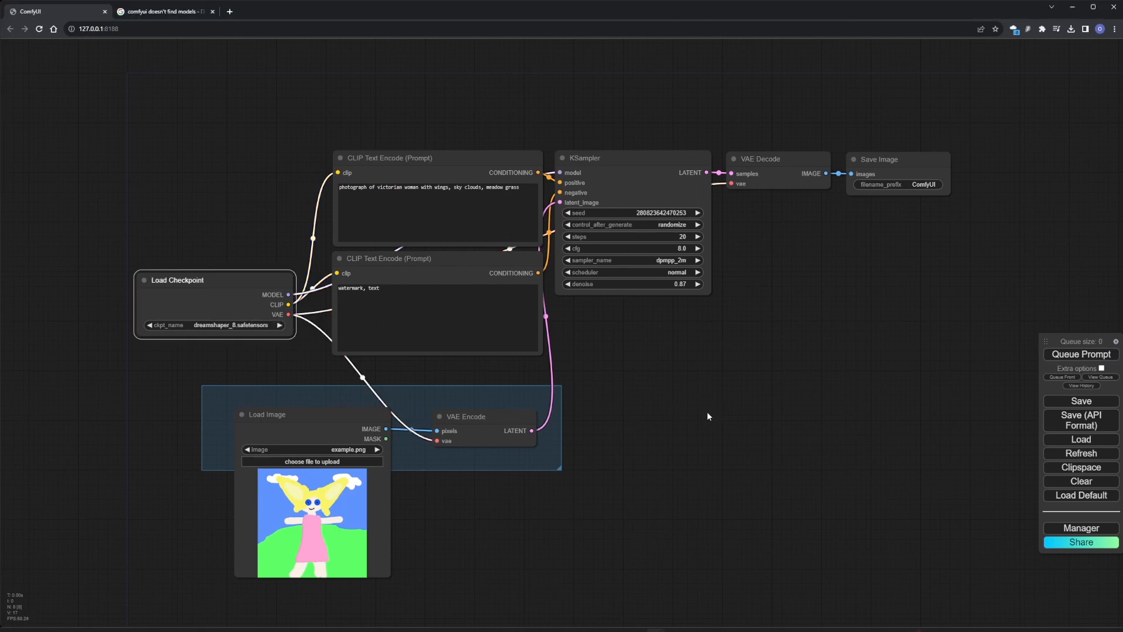
Step: Add a VAELoader wired into VAE Encode/Decode and queue the prompt to generate the winged-woman image
text(vae)
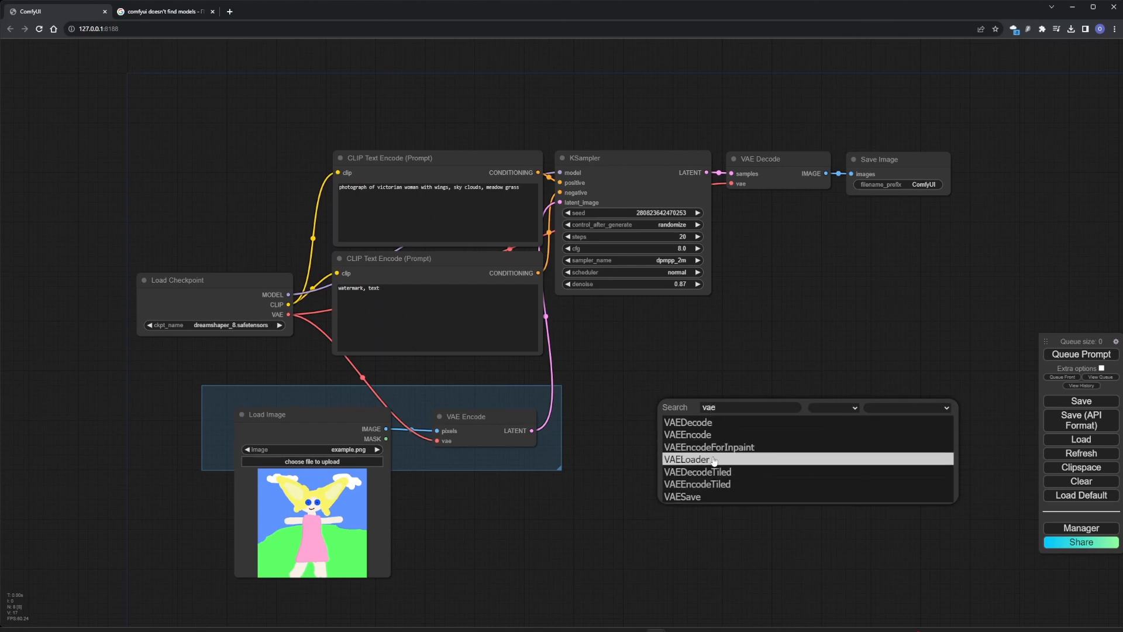
click(690, 458)
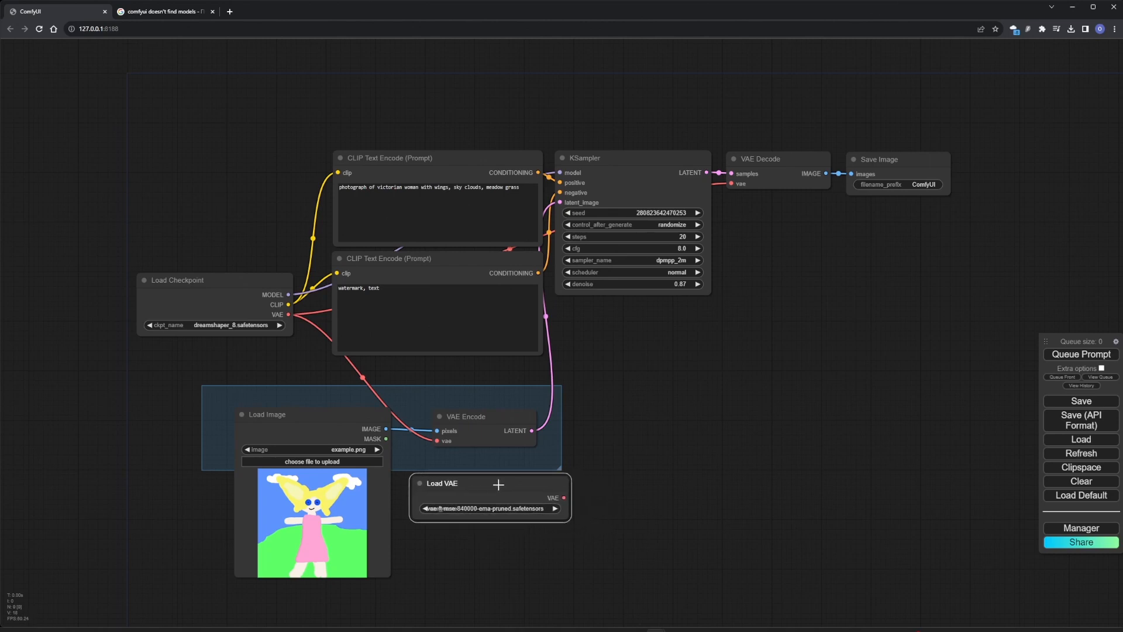
drag(565, 497, 437, 441)
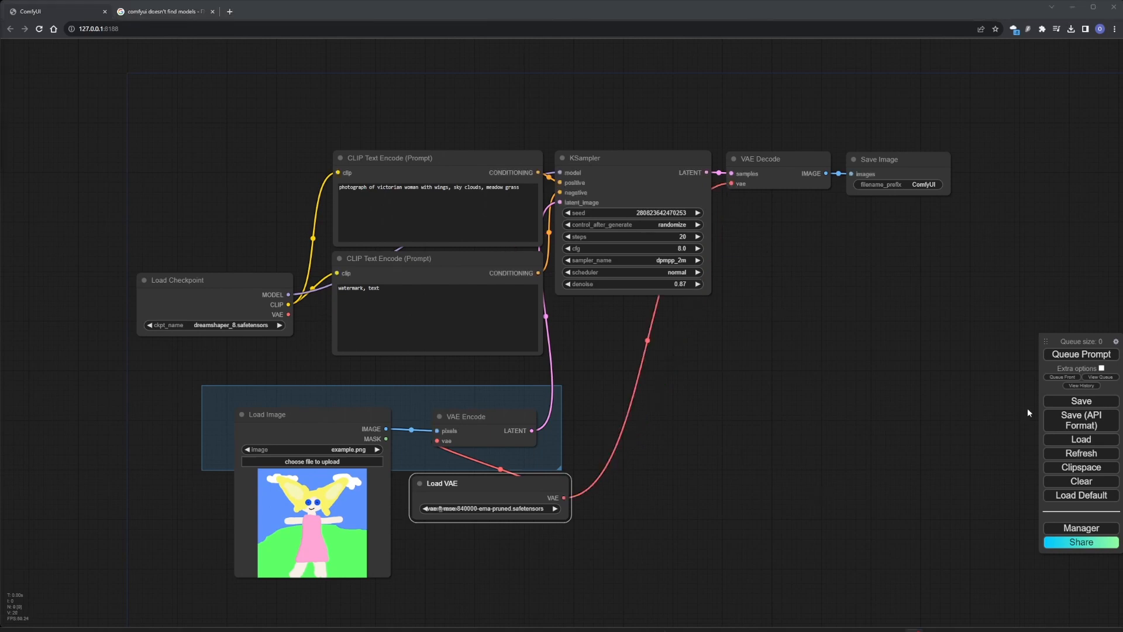
click(1080, 354)
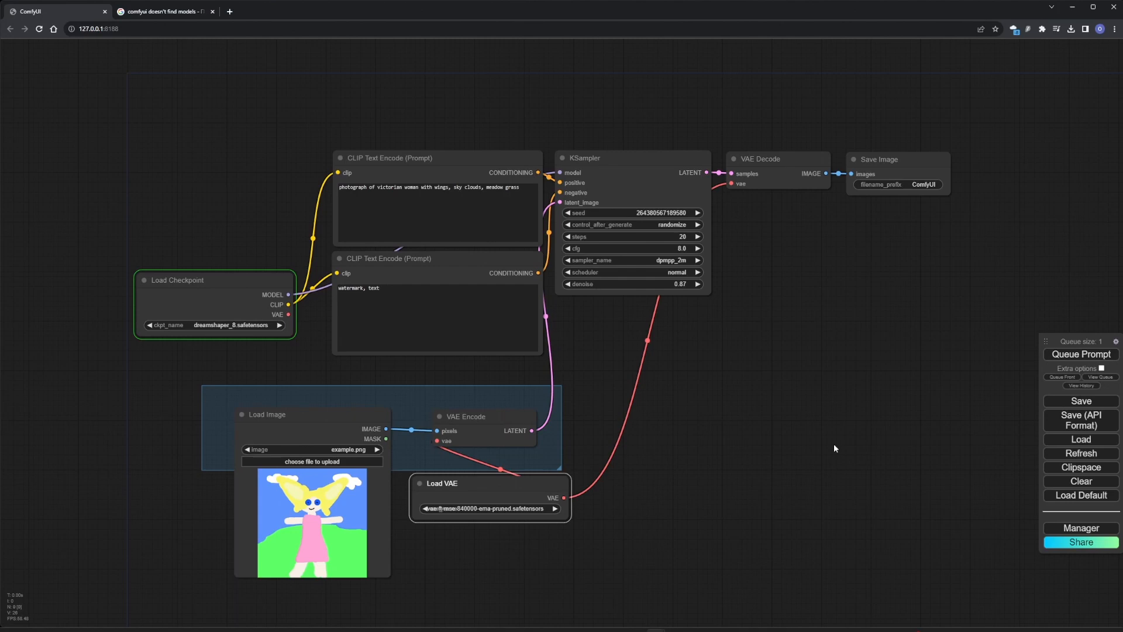
click(1080, 353)
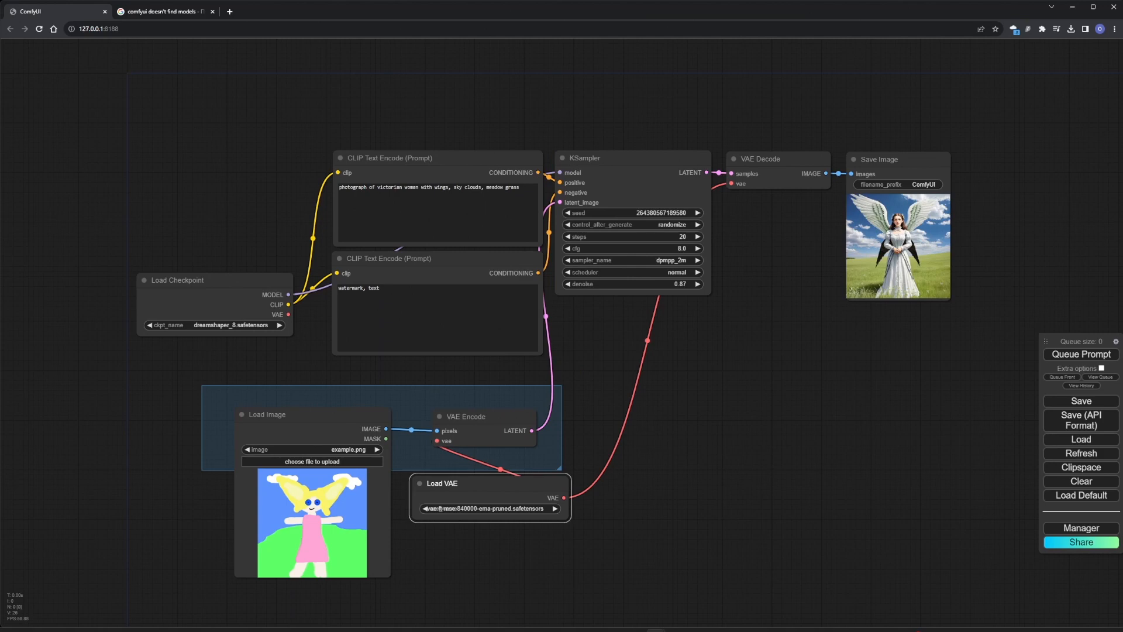
Step: Add the Base64 image loader and Send Image (WebSocket) output, then enable Dev mode Options in Settings
double_click(670, 506)
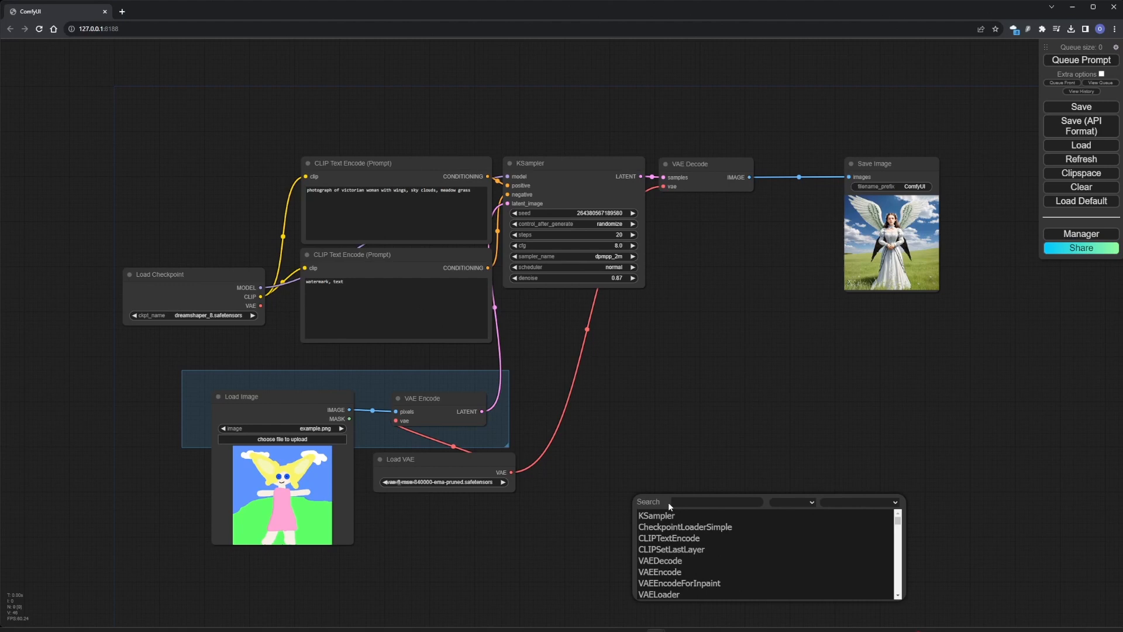
text(base)
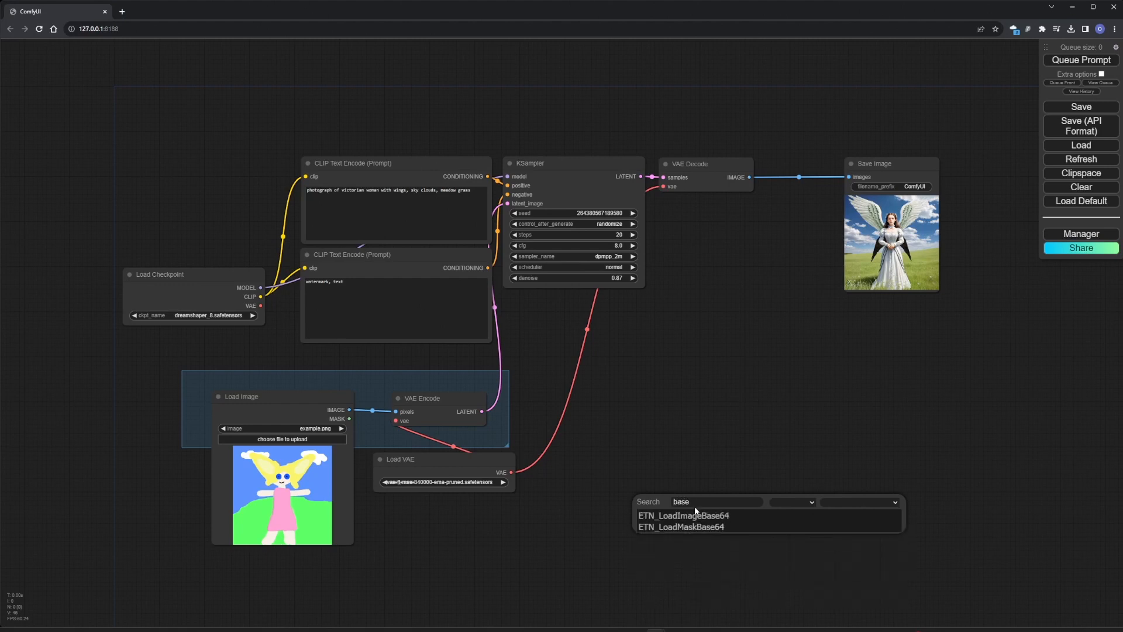
click(683, 515)
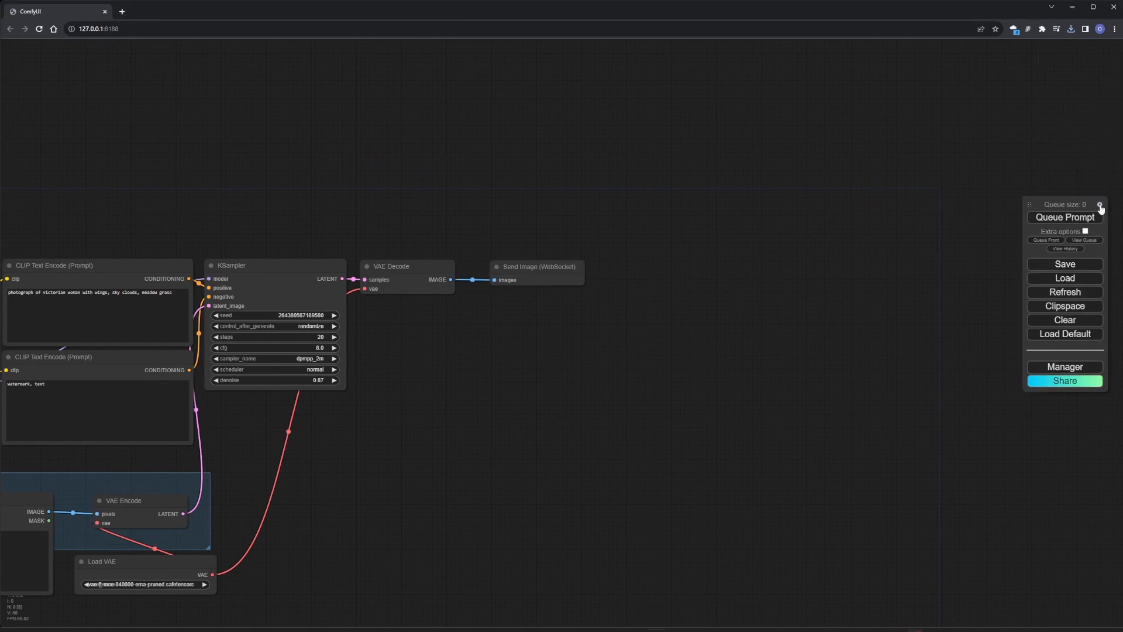
click(1100, 203)
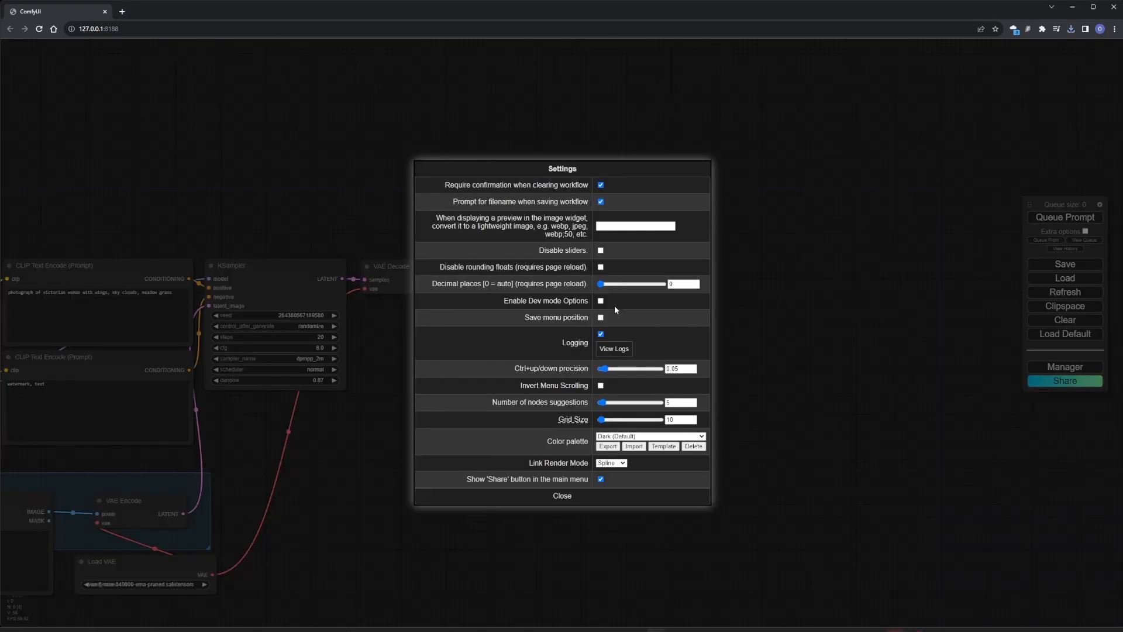
click(562, 496)
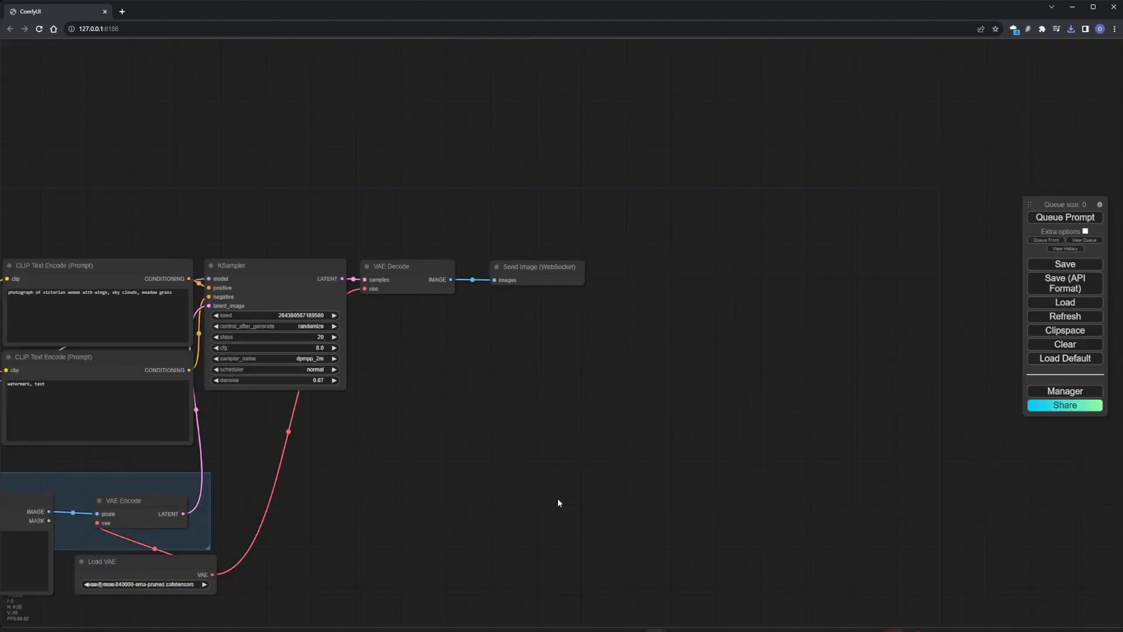
Step: Bring TDComfyUI.tox and workflow_api.json into the network and wire the Text DAT into TDComfyUI
click(1064, 284)
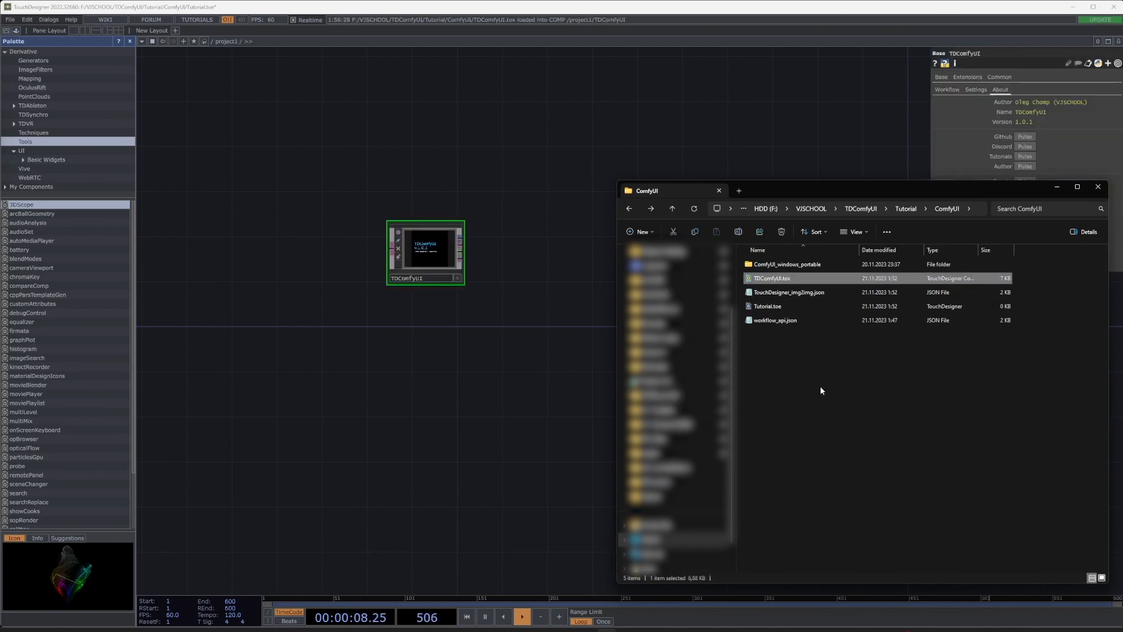
click(774, 320)
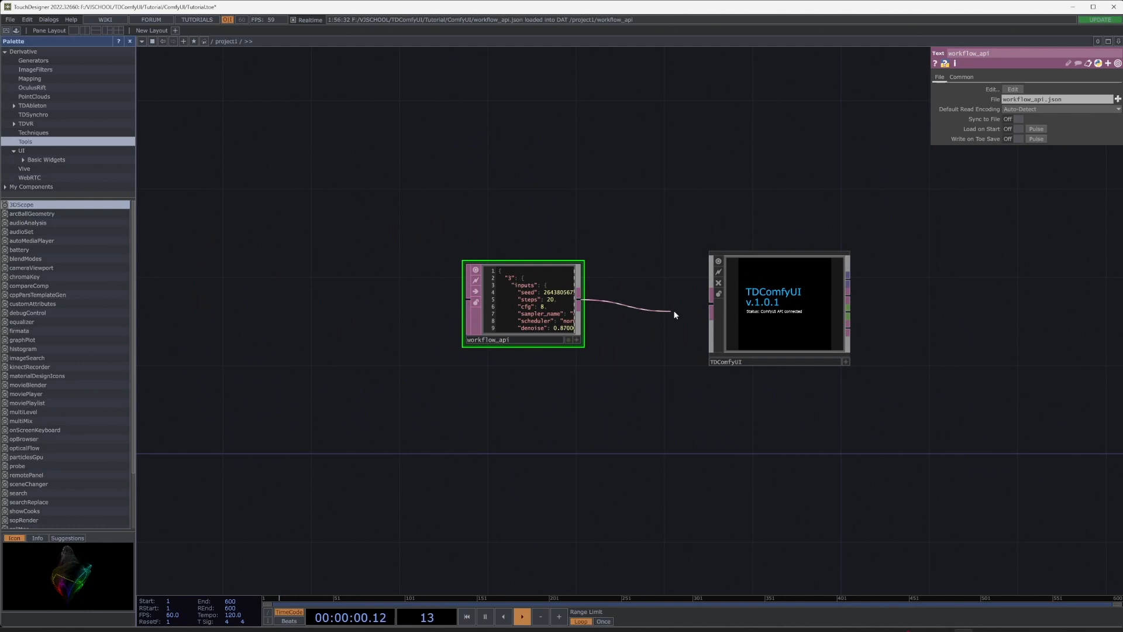
click(779, 308)
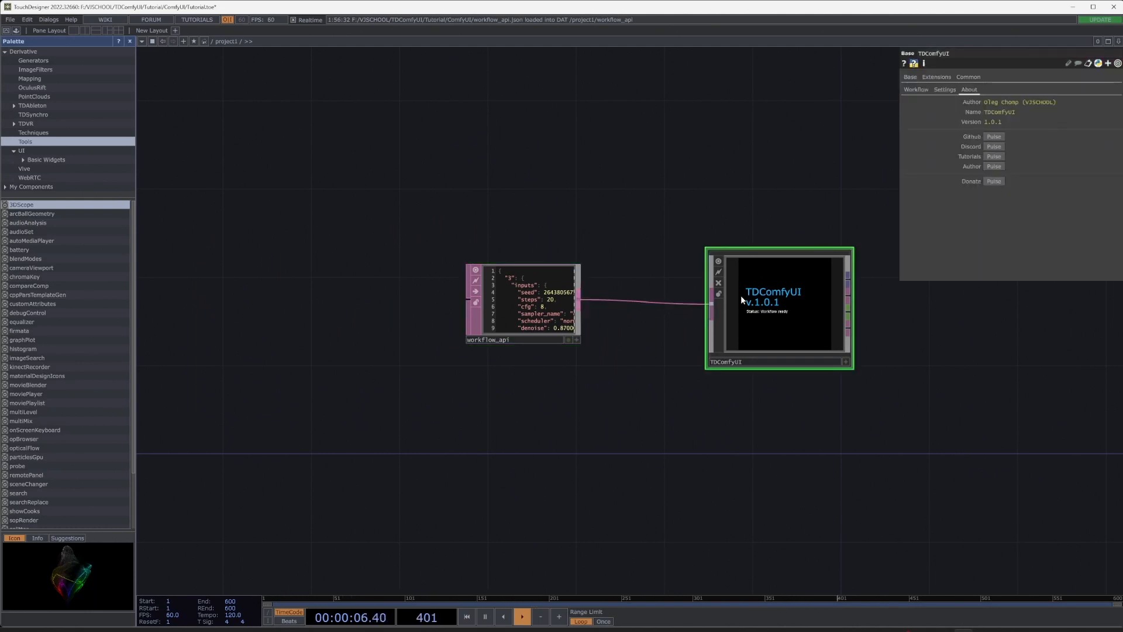
click(916, 89)
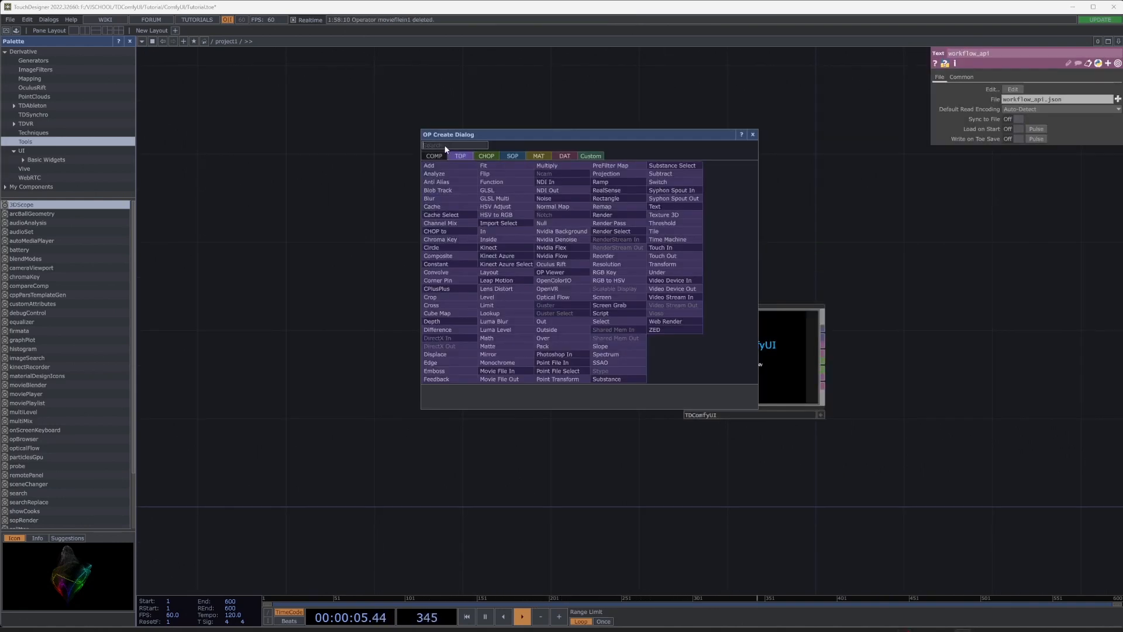
Step: Add a Movie File In TOP from the OP Create Dialog by searching 'mov'
text(movie)
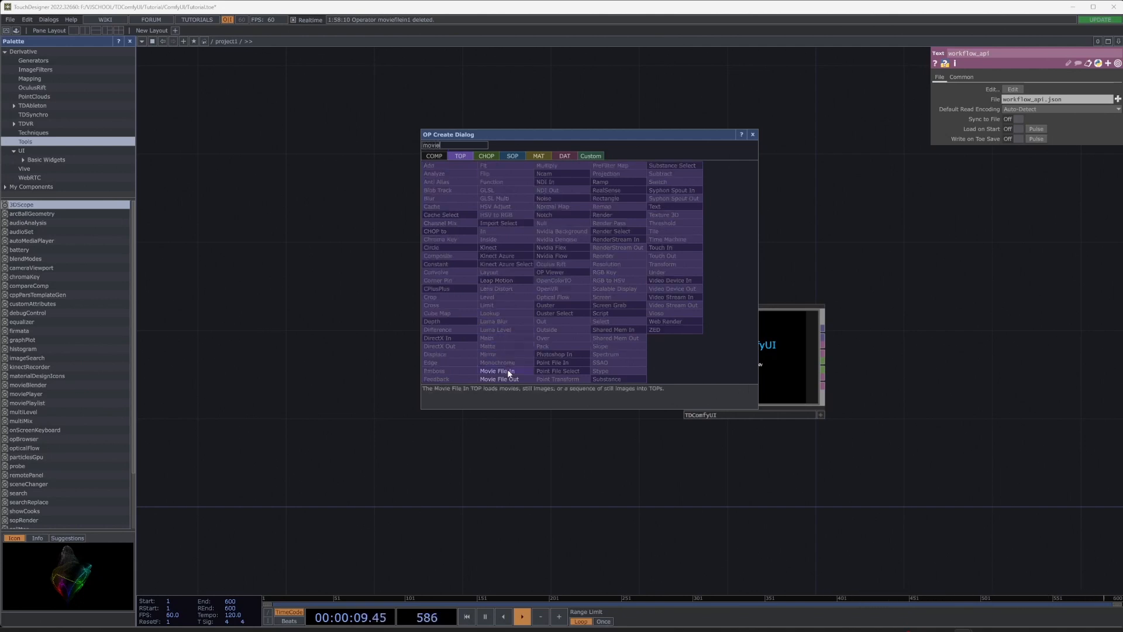
click(494, 371)
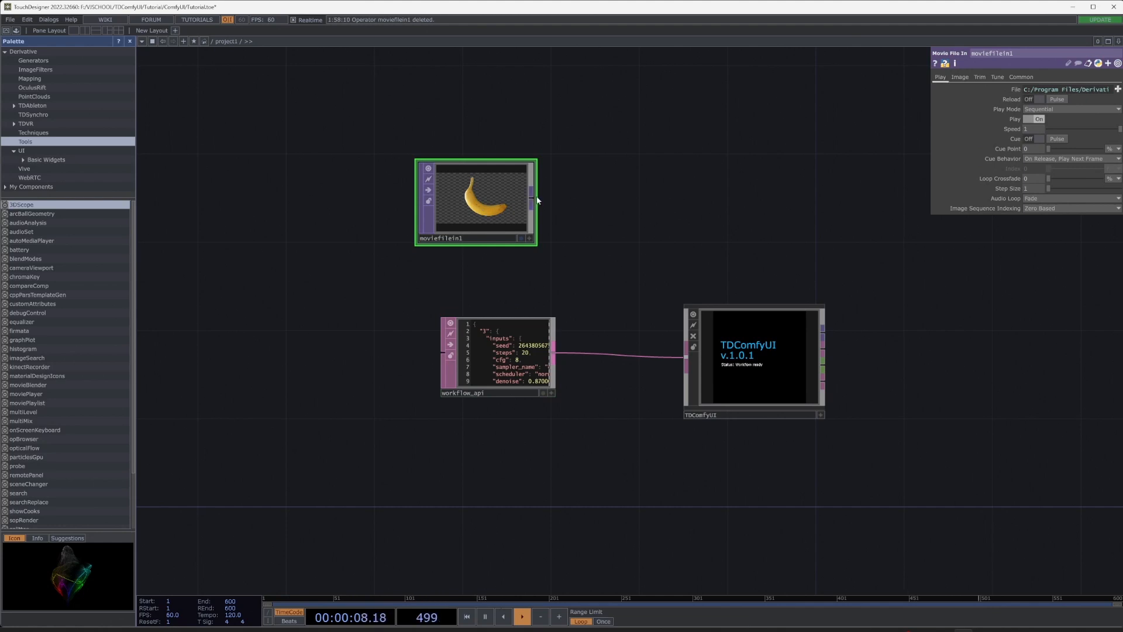
Step: Connect a Fit TOP after the banana Movie File In image
drag(534, 200, 658, 200)
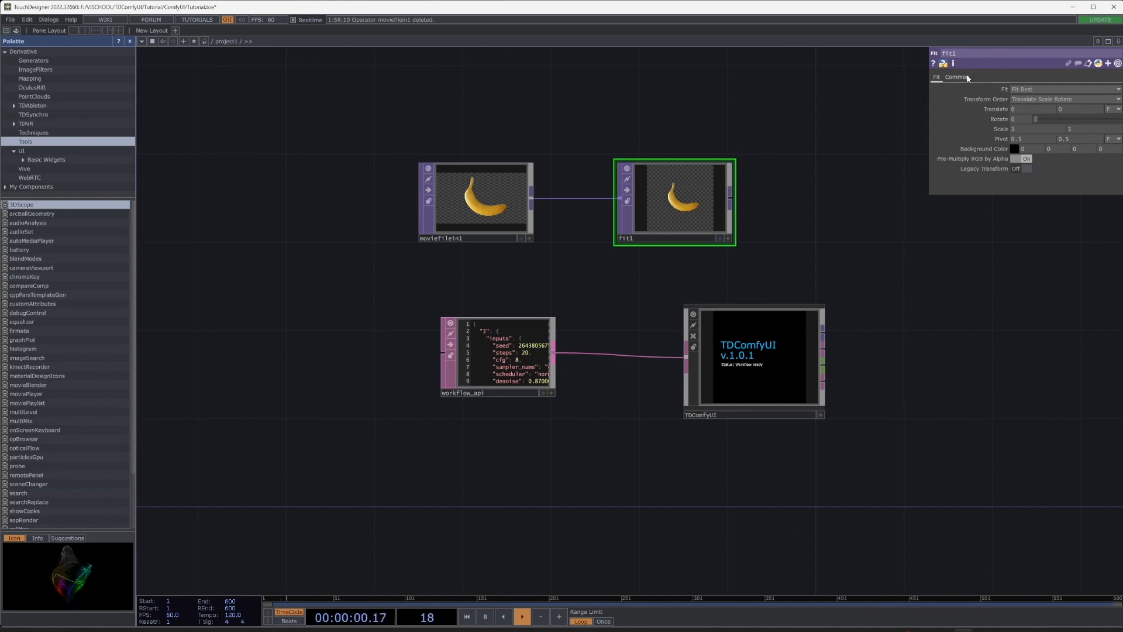
click(957, 78)
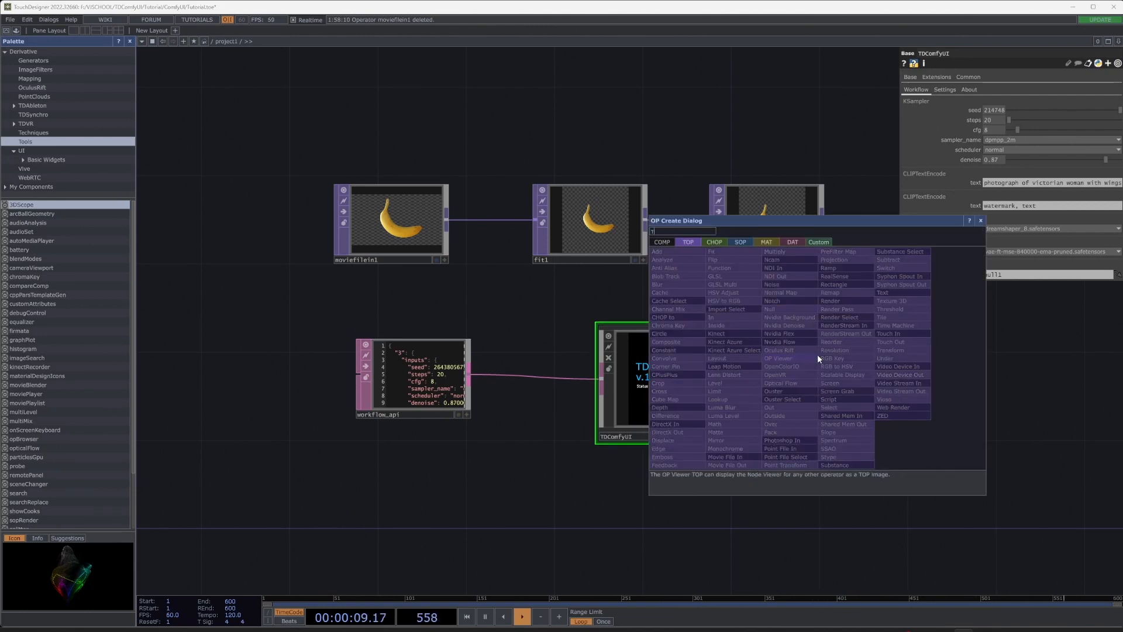
mouse_move(780, 341)
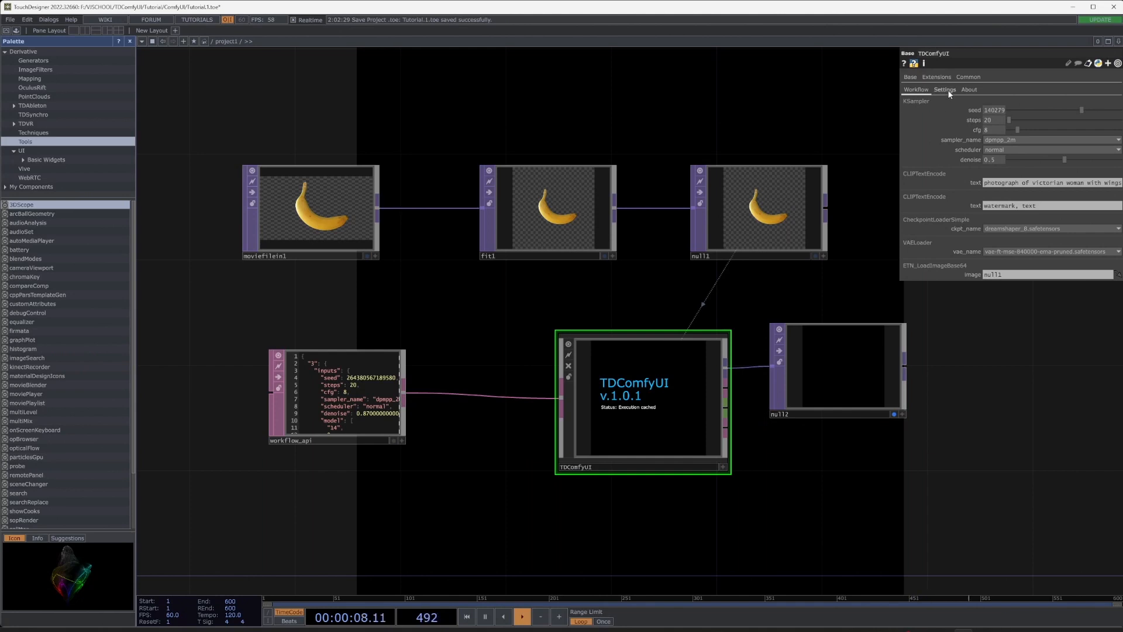
Step: On TDComfyUI's Settings page, pulse Generate to produce an image from the null1 banana input
click(944, 89)
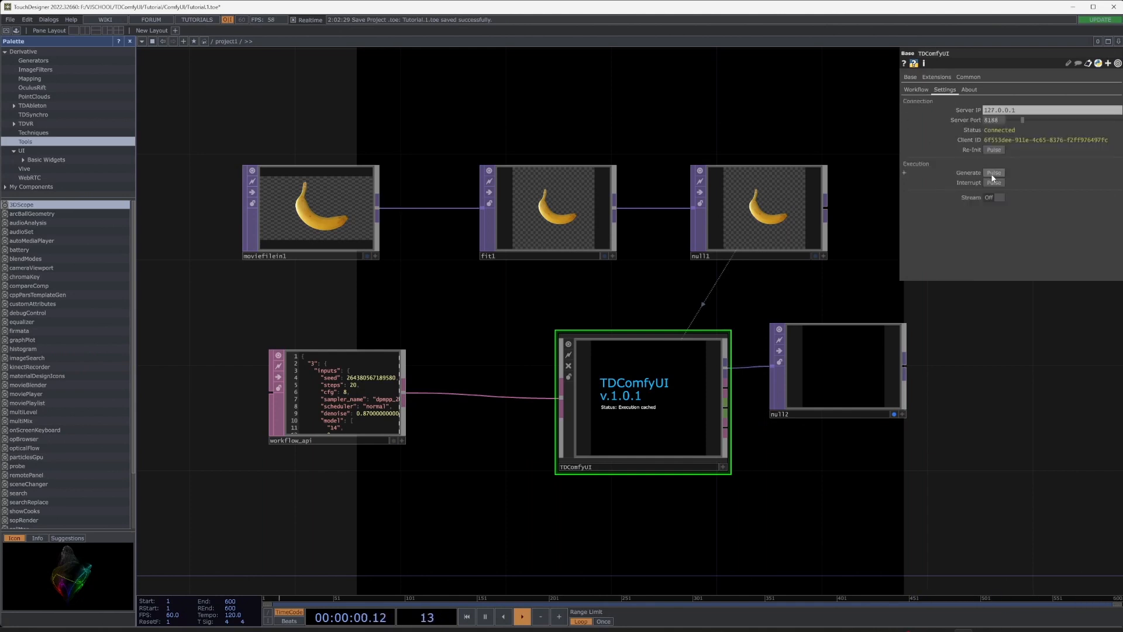
click(994, 173)
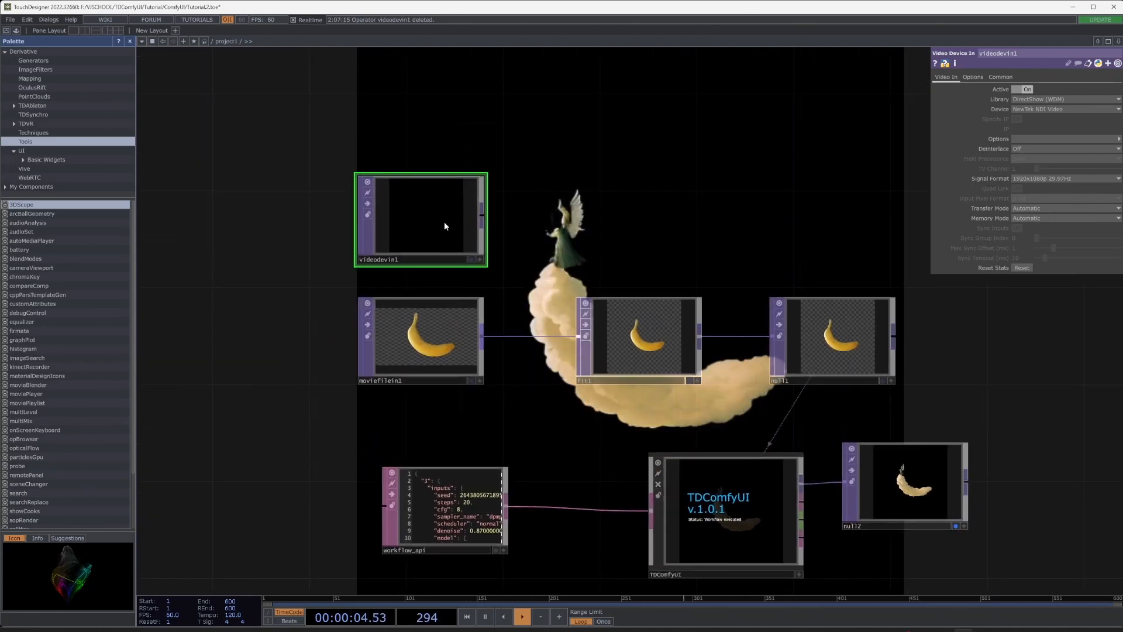
Step: Set the Video Device In device to the USB Video webcam and choose a signal format
click(1064, 109)
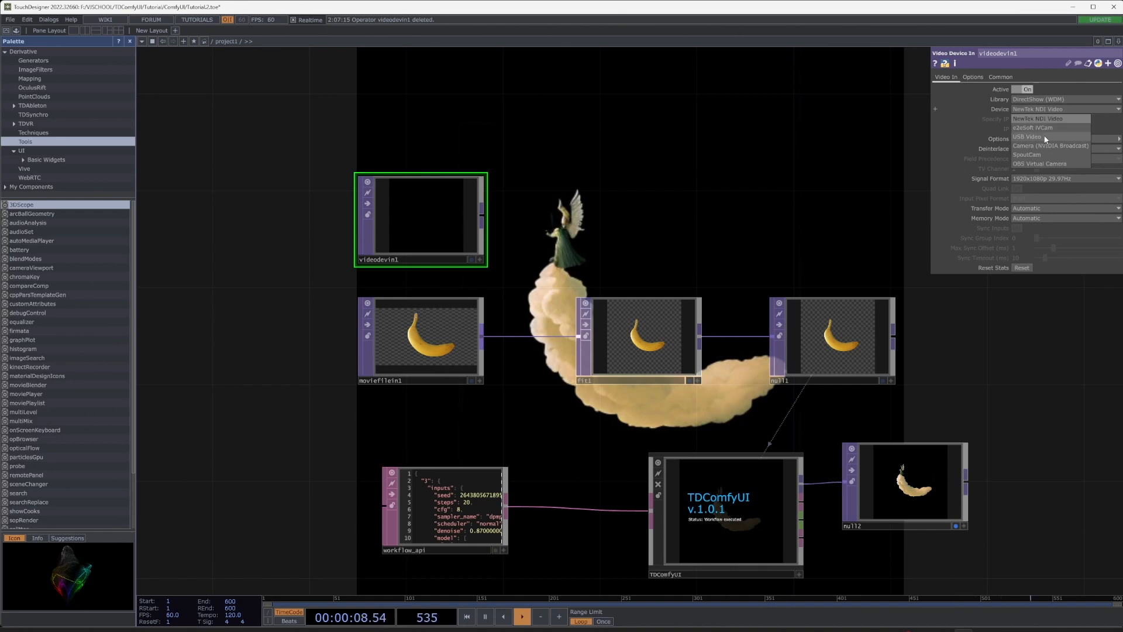
click(1027, 136)
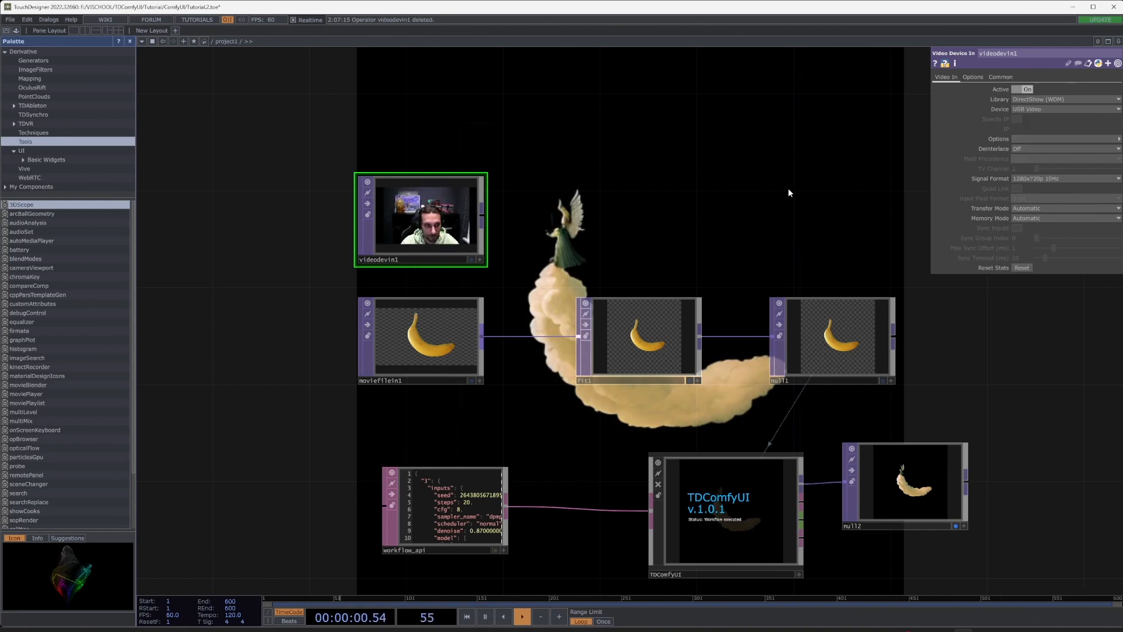
click(1064, 178)
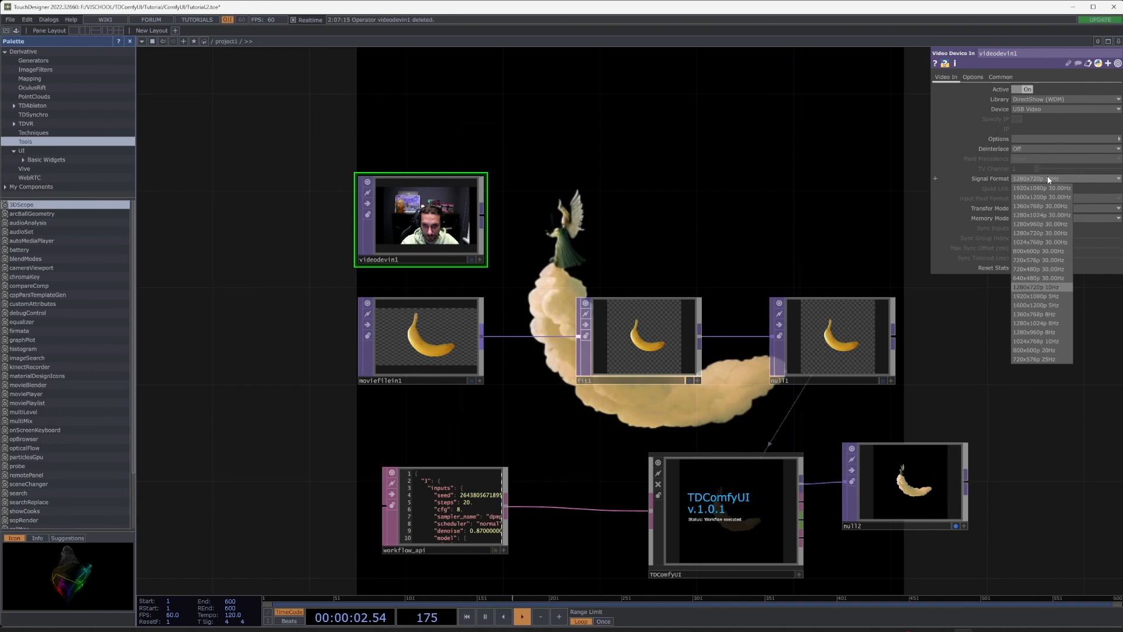
click(1039, 187)
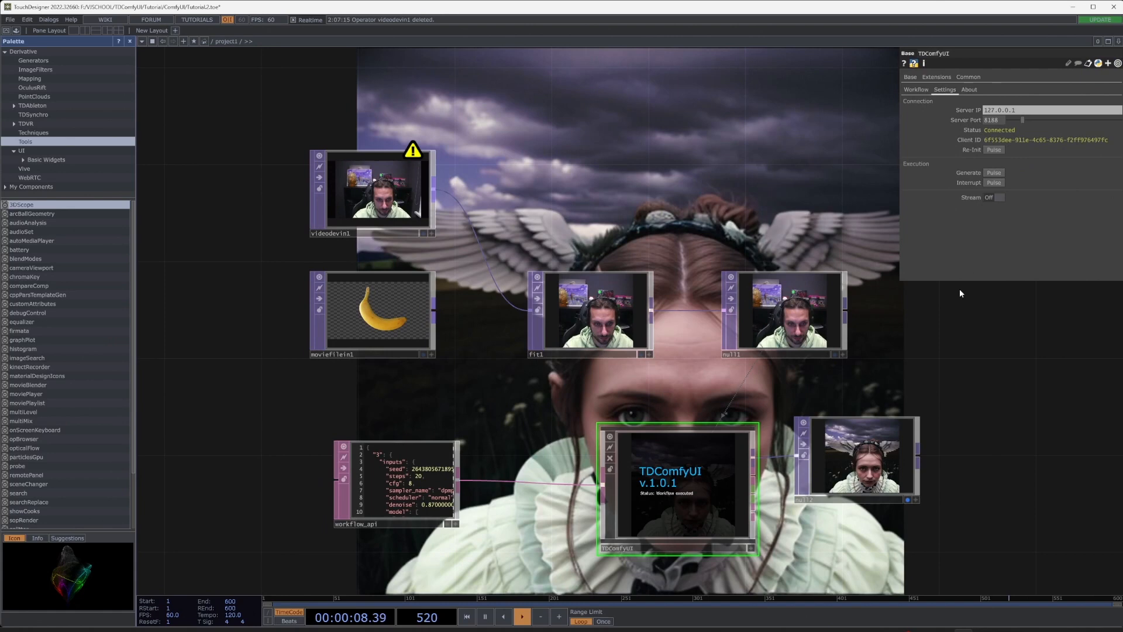
Step: Pulse Generate on TDComfyUI twice to produce winged-woman images from the webcam frame
click(994, 173)
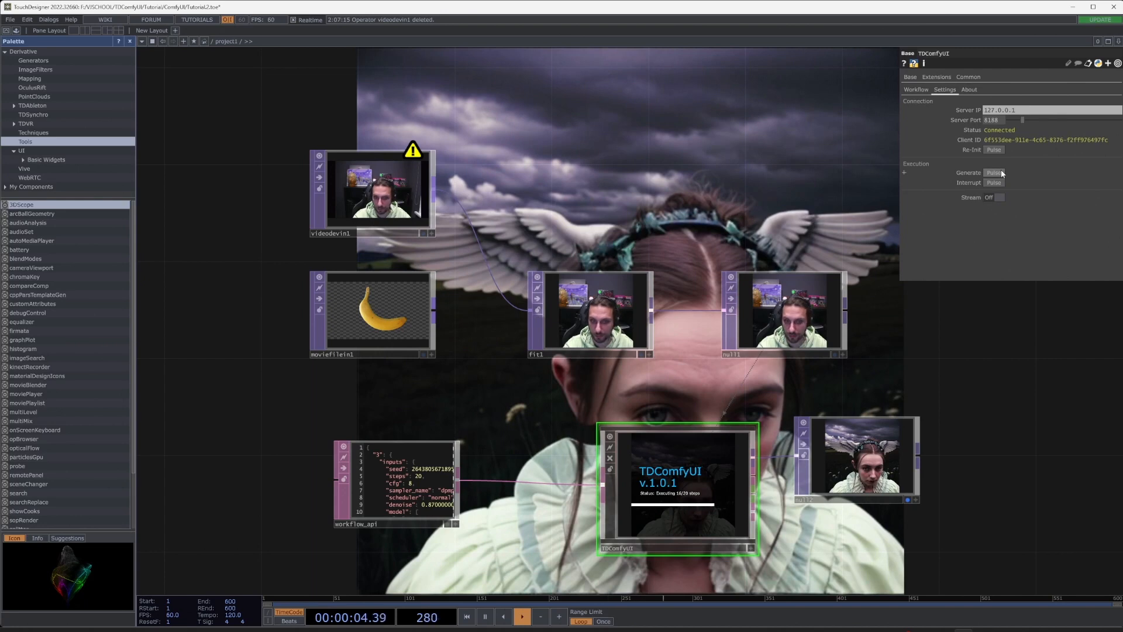
click(998, 197)
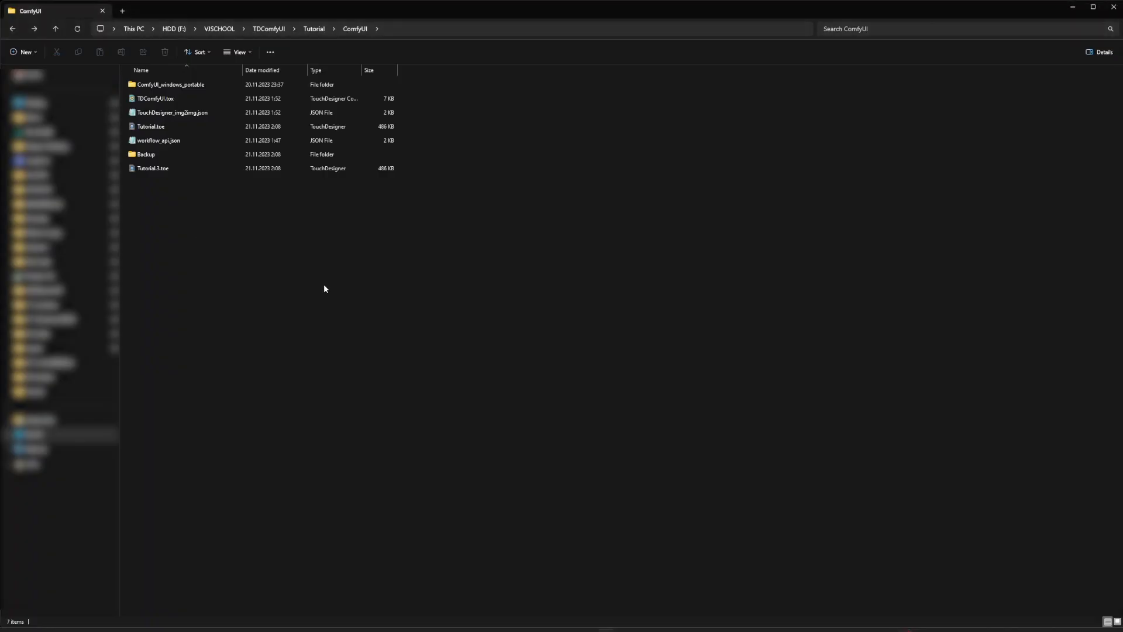
Step: Browse ComfyUI_windows_portable > ComfyUI > models and enter the loras subfolder
double_click(170, 84)
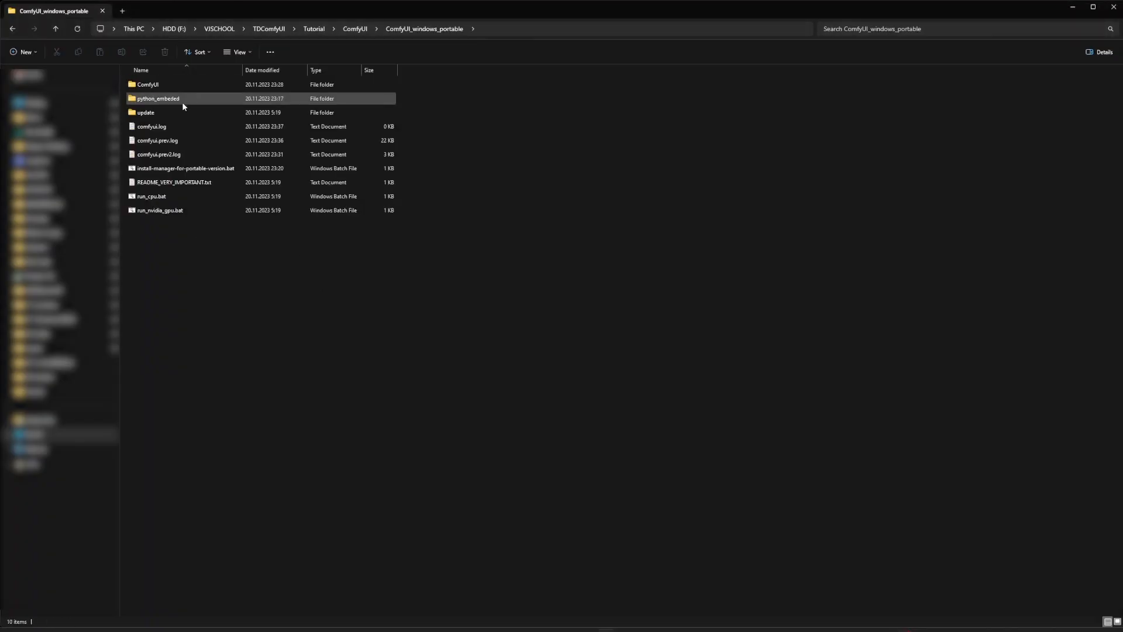
double_click(147, 85)
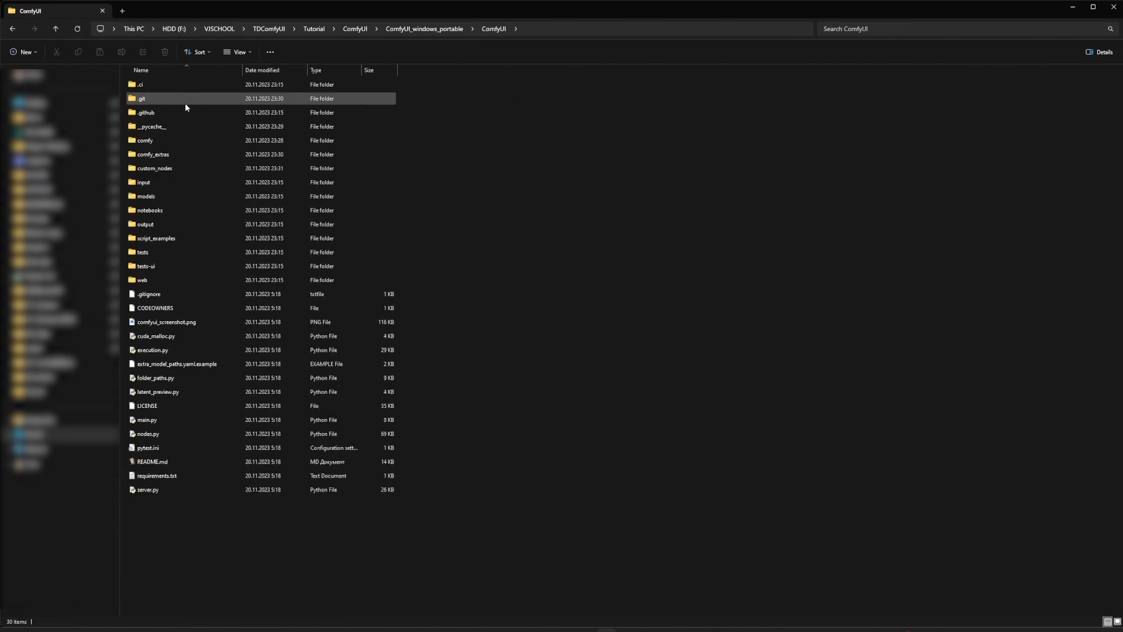
click(145, 224)
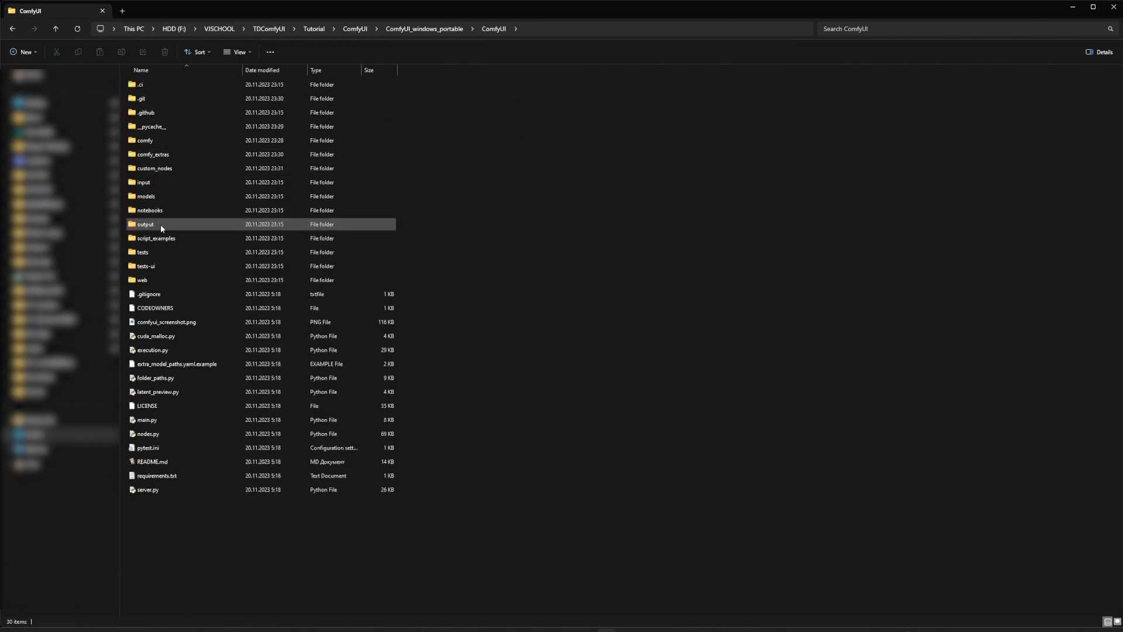
double_click(146, 195)
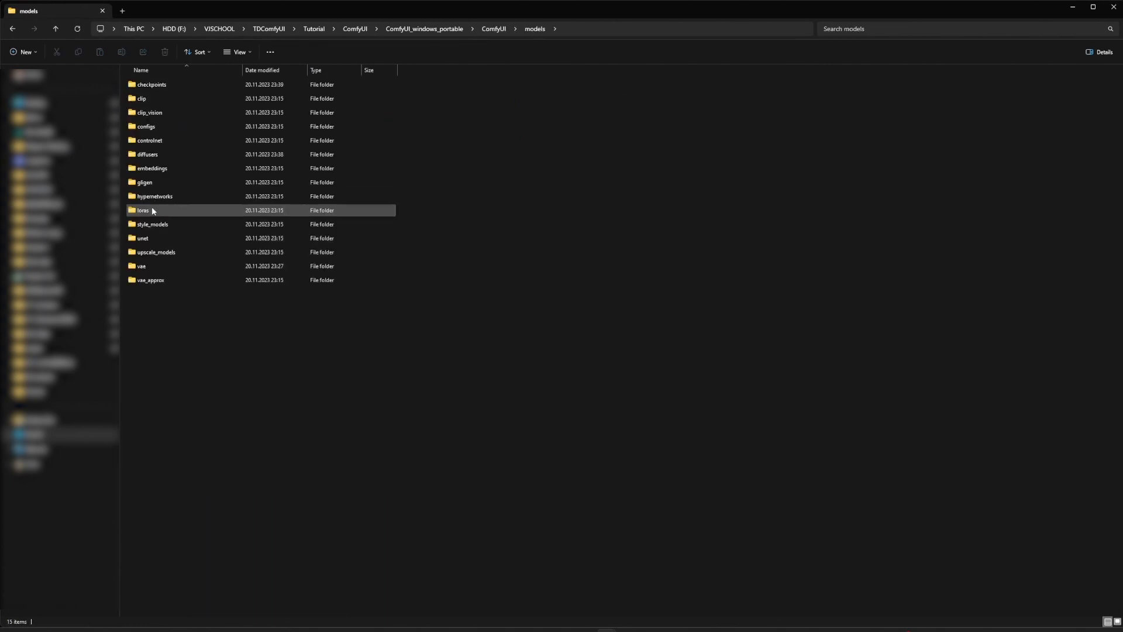
double_click(142, 210)
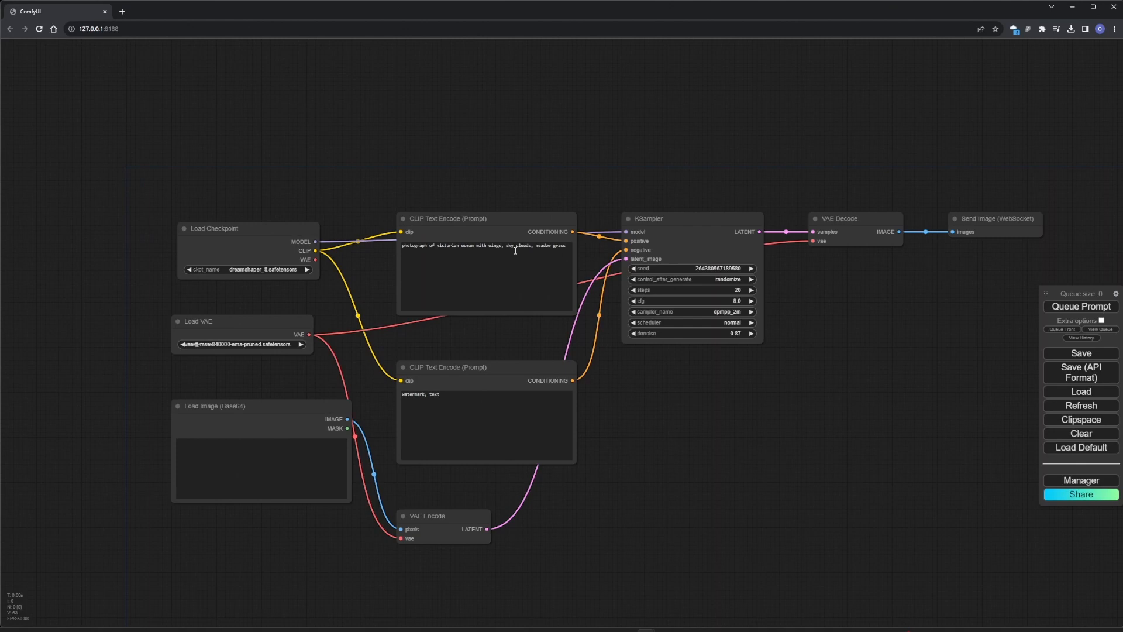
Step: Search 'lora' on the canvas and add a LoraLoader node after Load Checkpoint
text(дш)
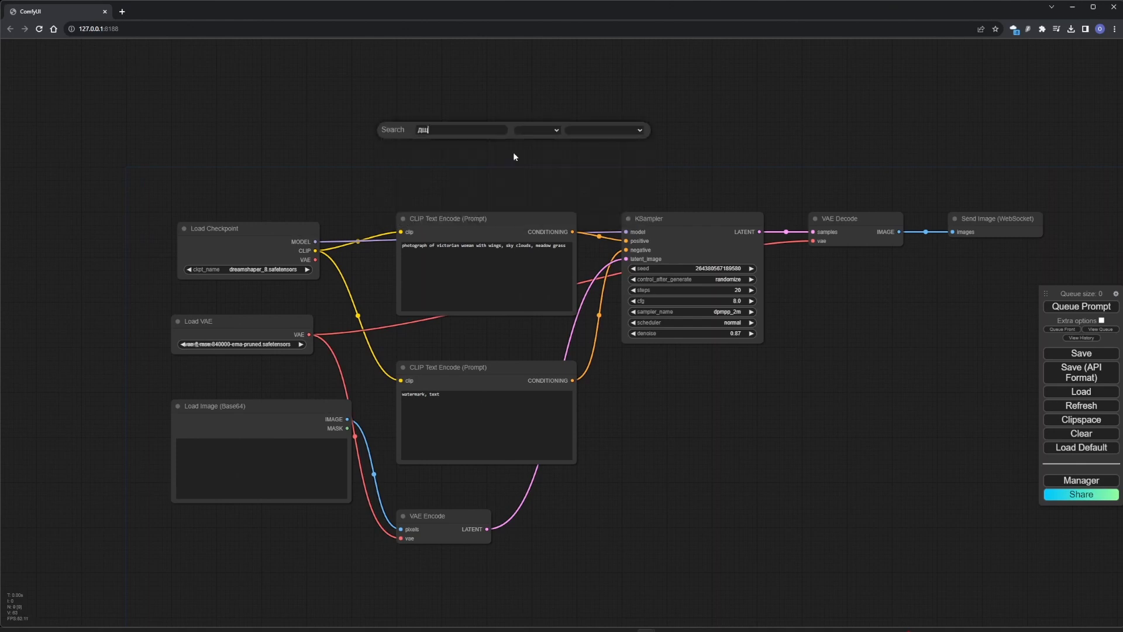
text(lora)
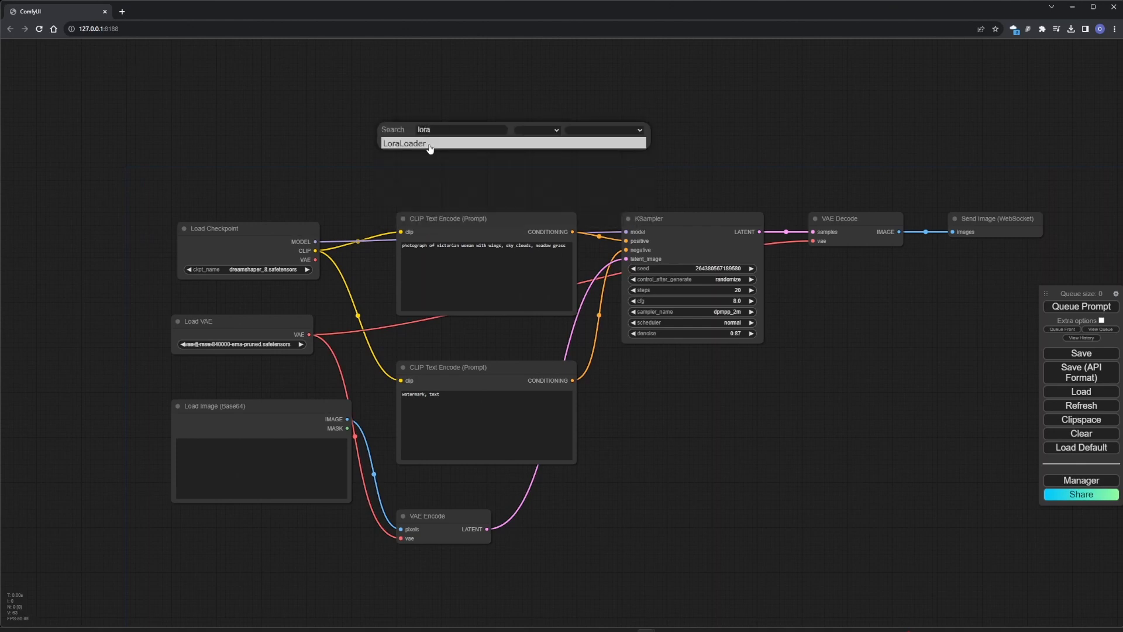
click(405, 143)
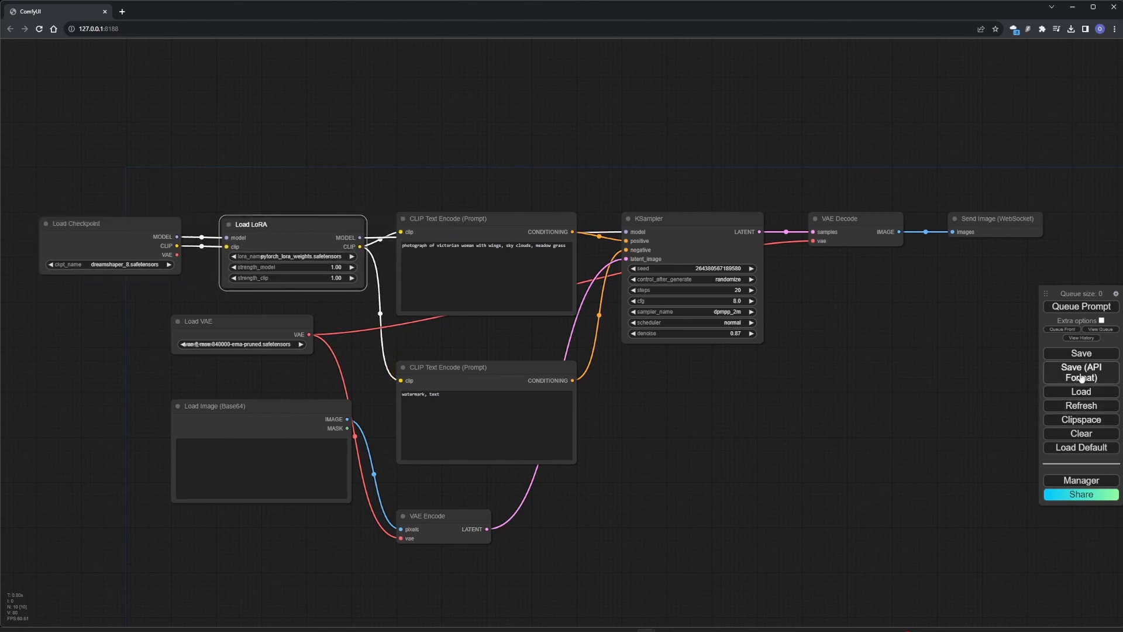
Step: Export the workflow with Save (API Format), confirming the default file name
click(1082, 372)
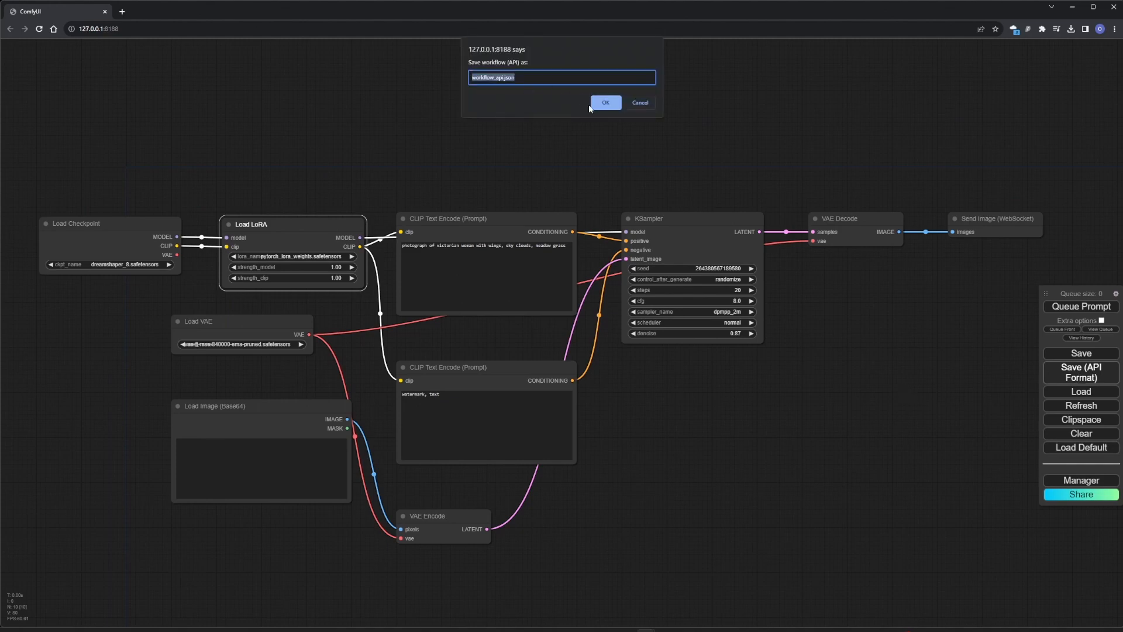
click(605, 103)
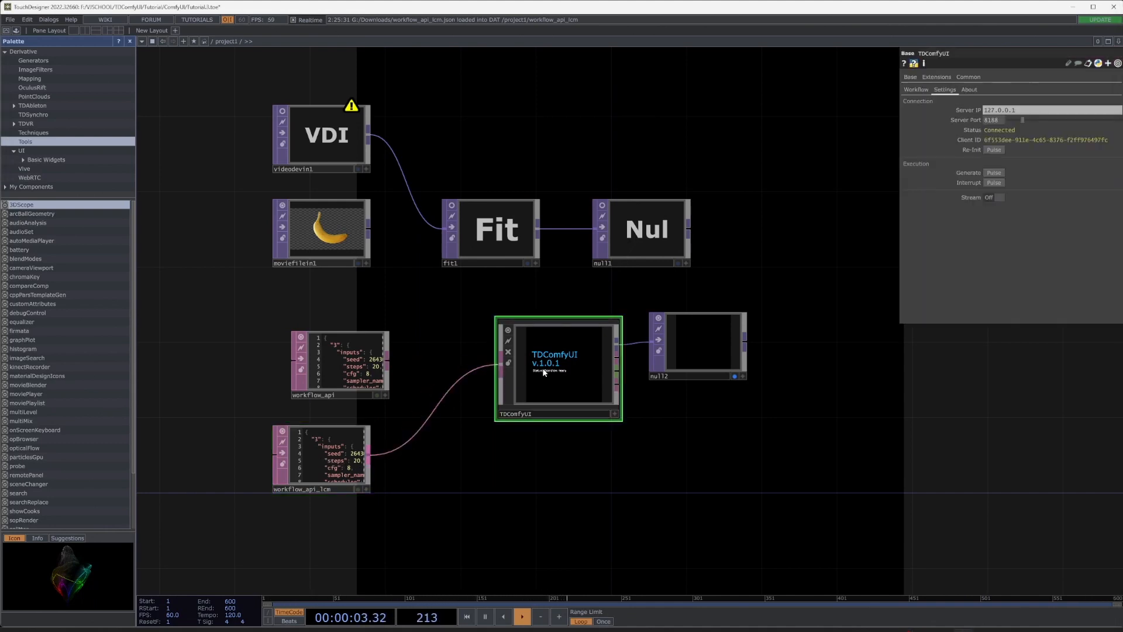
Step: On the TDComfyUI Workflow page lower denoise to 0.5 for the webcam input
click(914, 89)
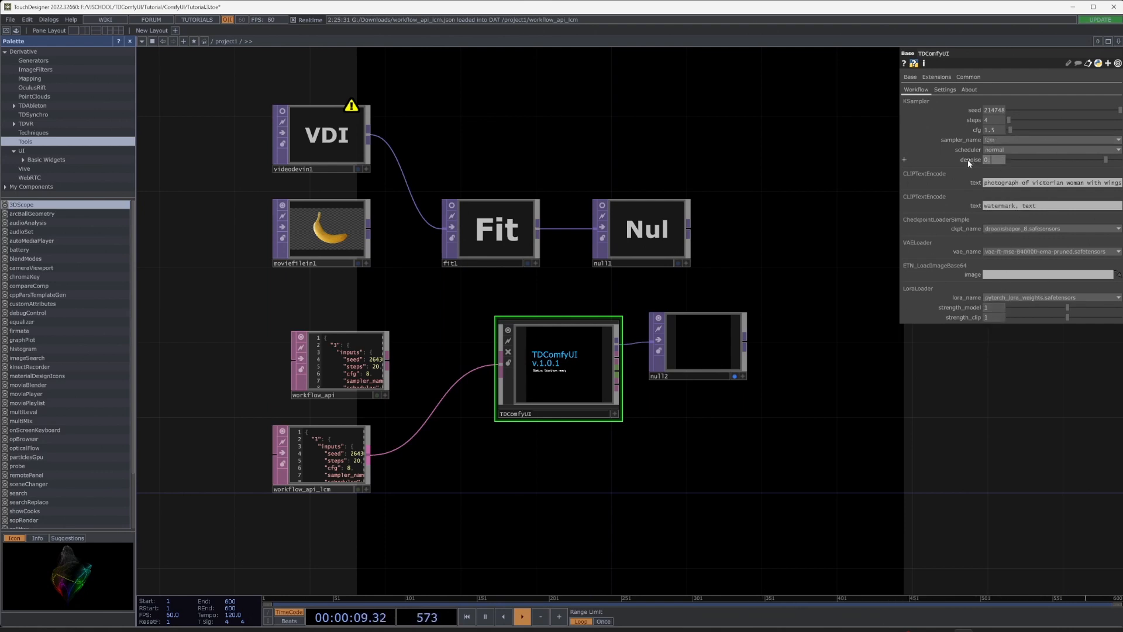
click(644, 229)
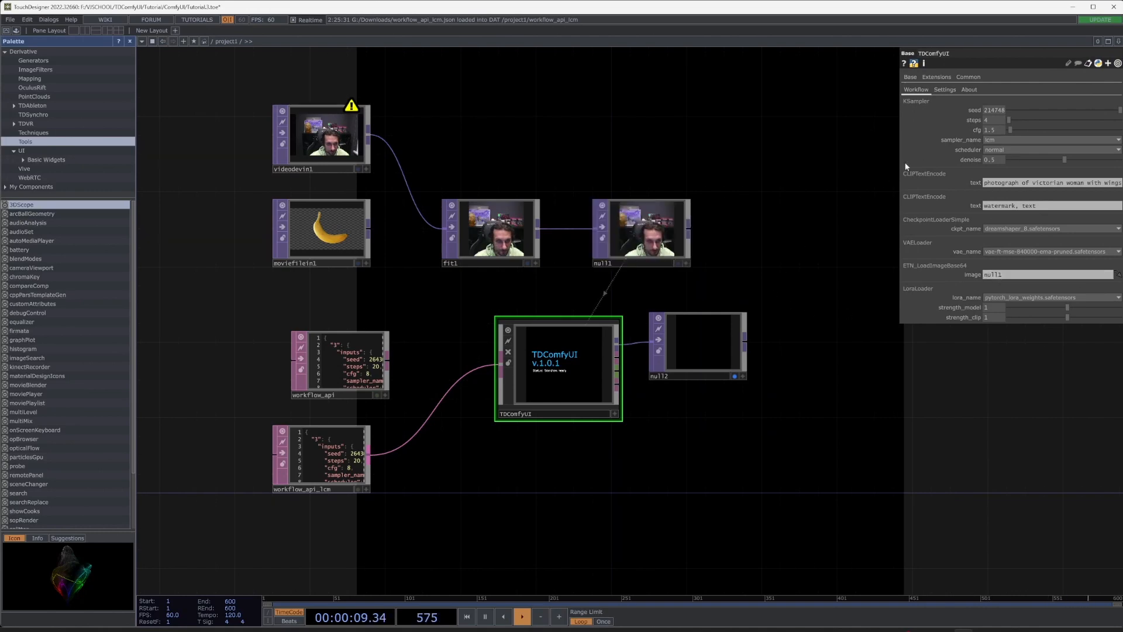
Step: On the Settings page generate a webcam portrait and switch Stream to On
click(944, 89)
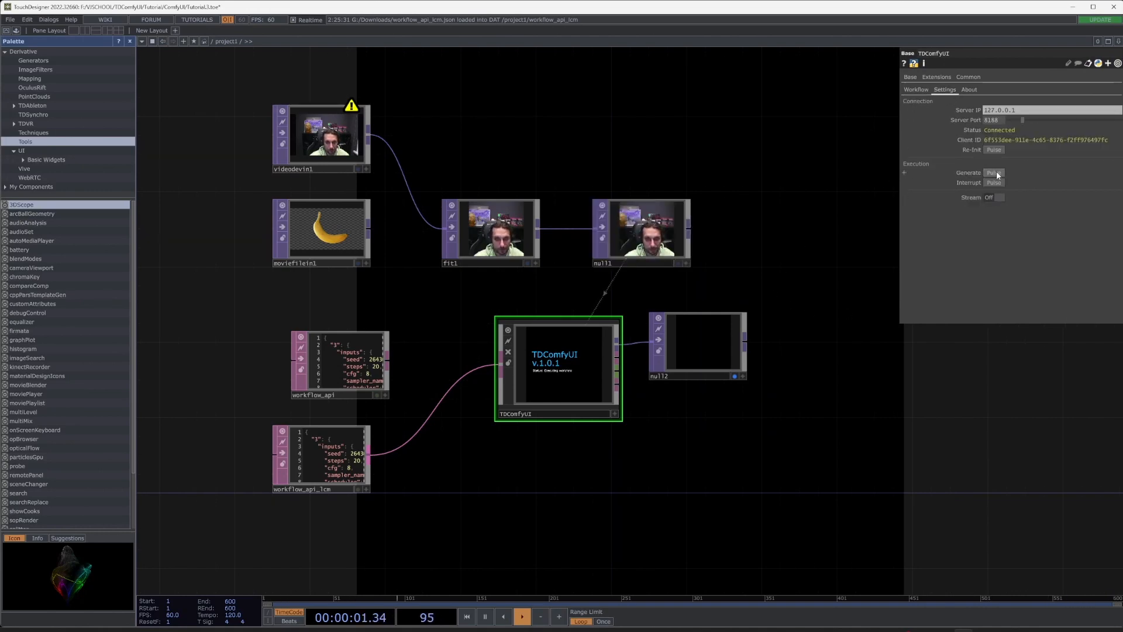
click(995, 174)
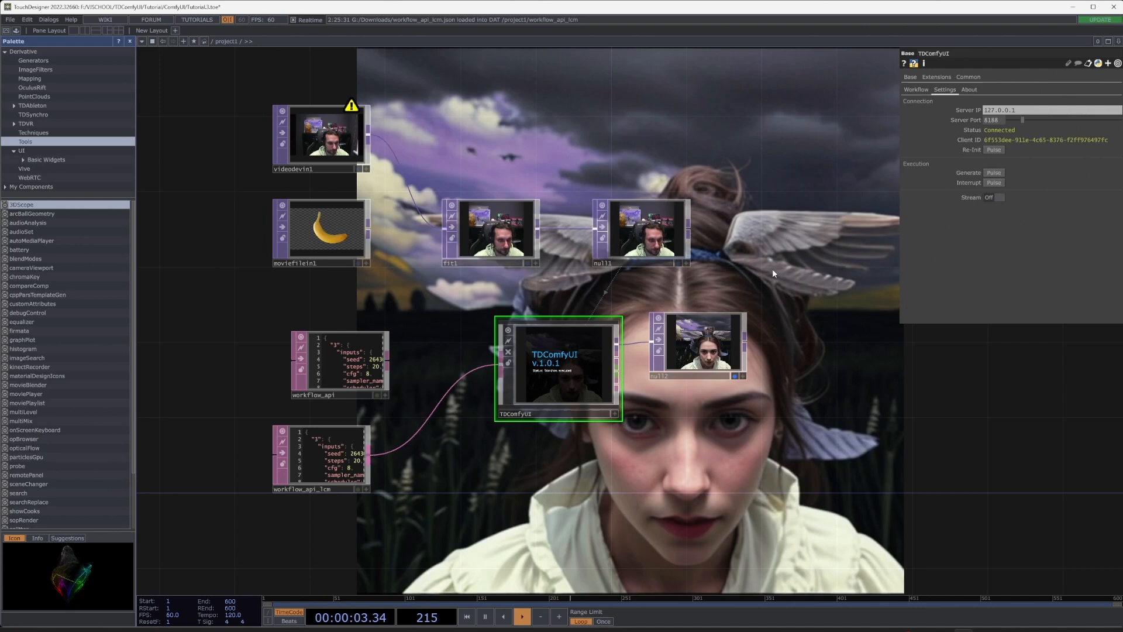
click(998, 196)
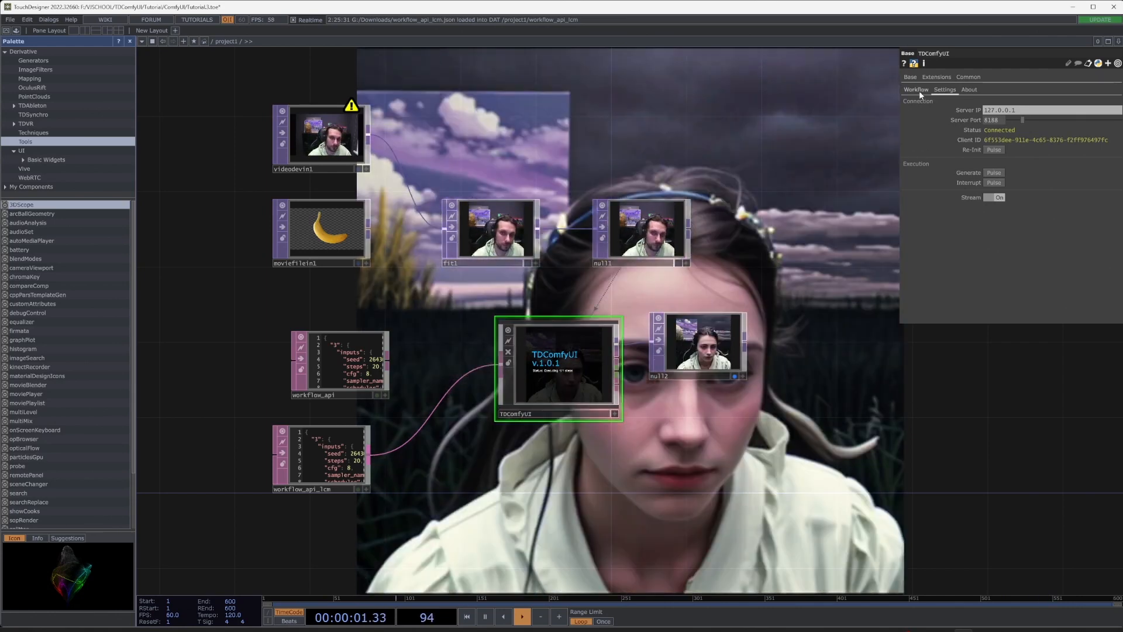
click(916, 89)
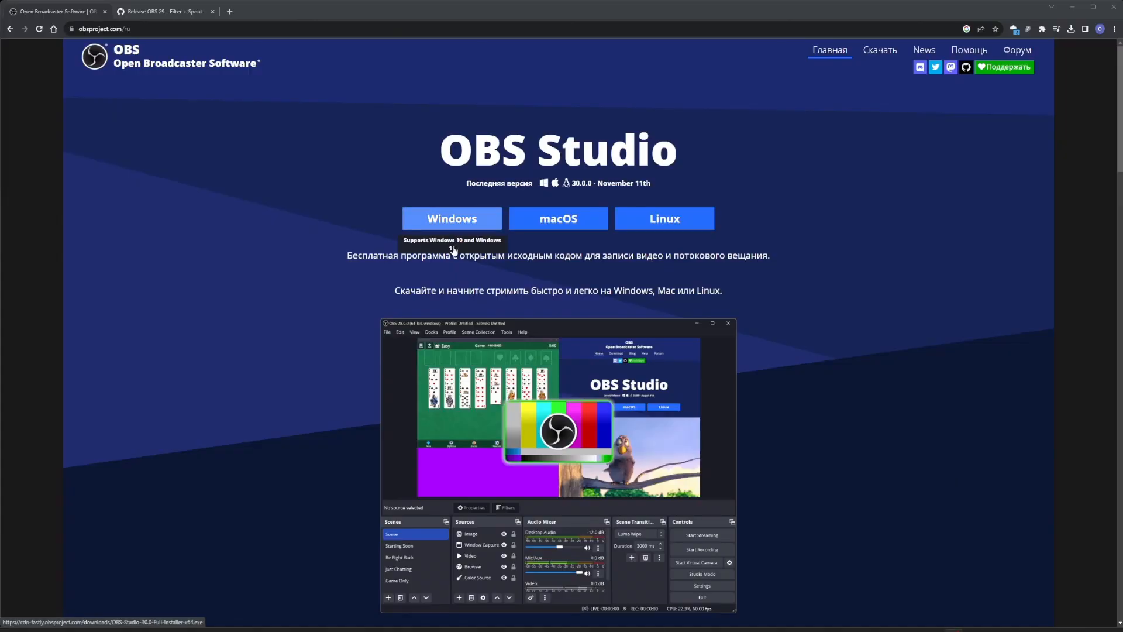
Step: Download the OBS Studio Windows installer from obsproject.com and reach the File commands
click(165, 12)
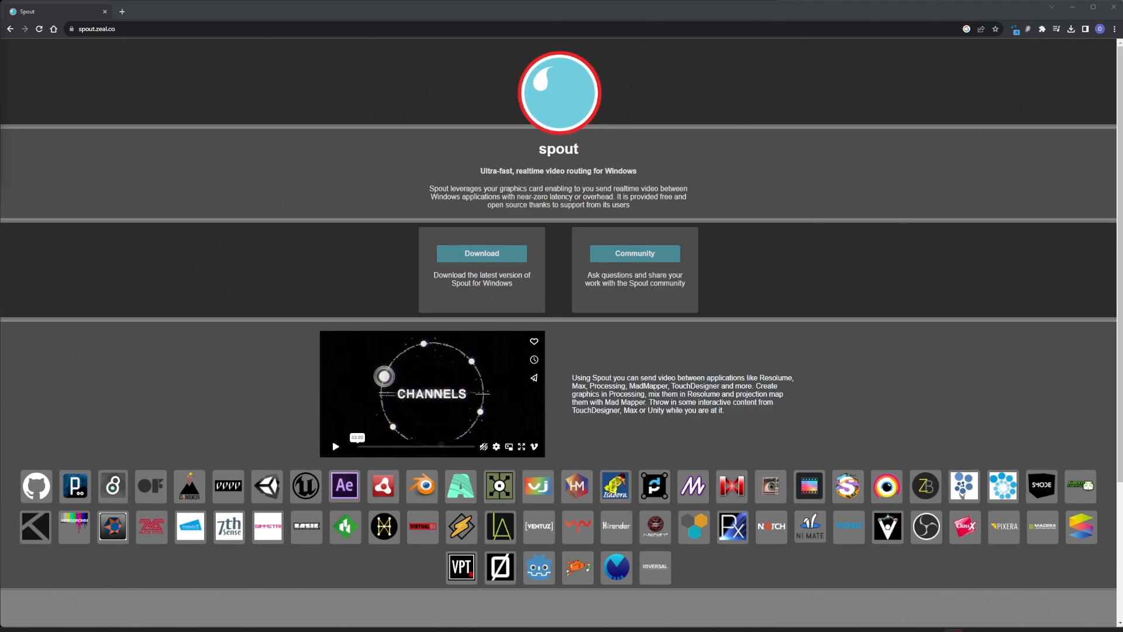
click(22, 7)
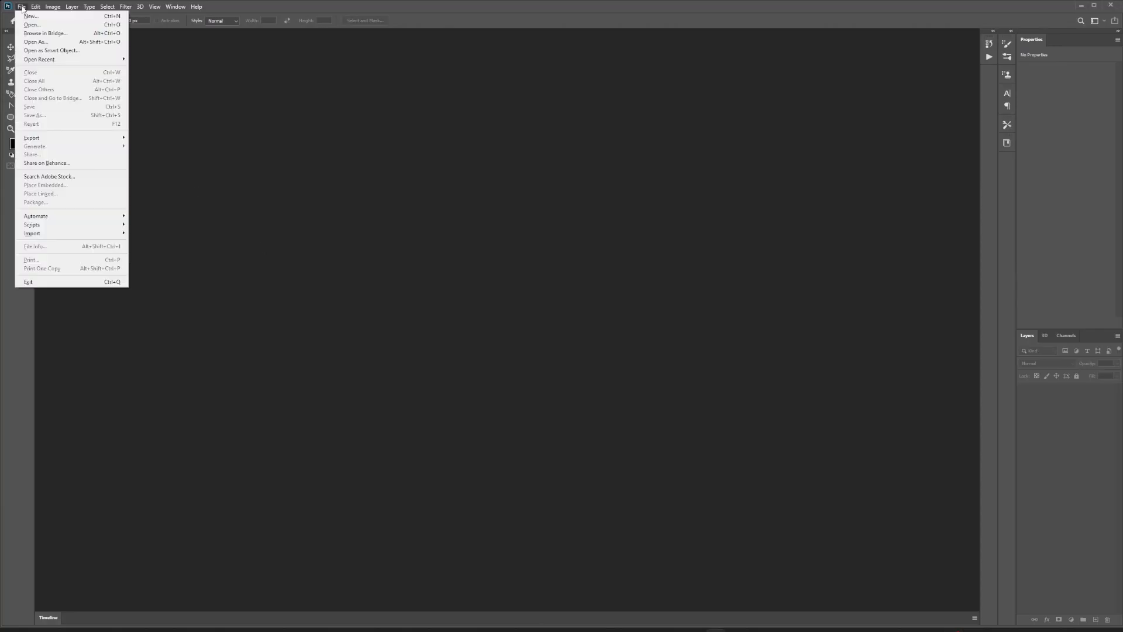
Step: Create a new 512 x 512 px Photoshop document with a transparent background
click(31, 15)
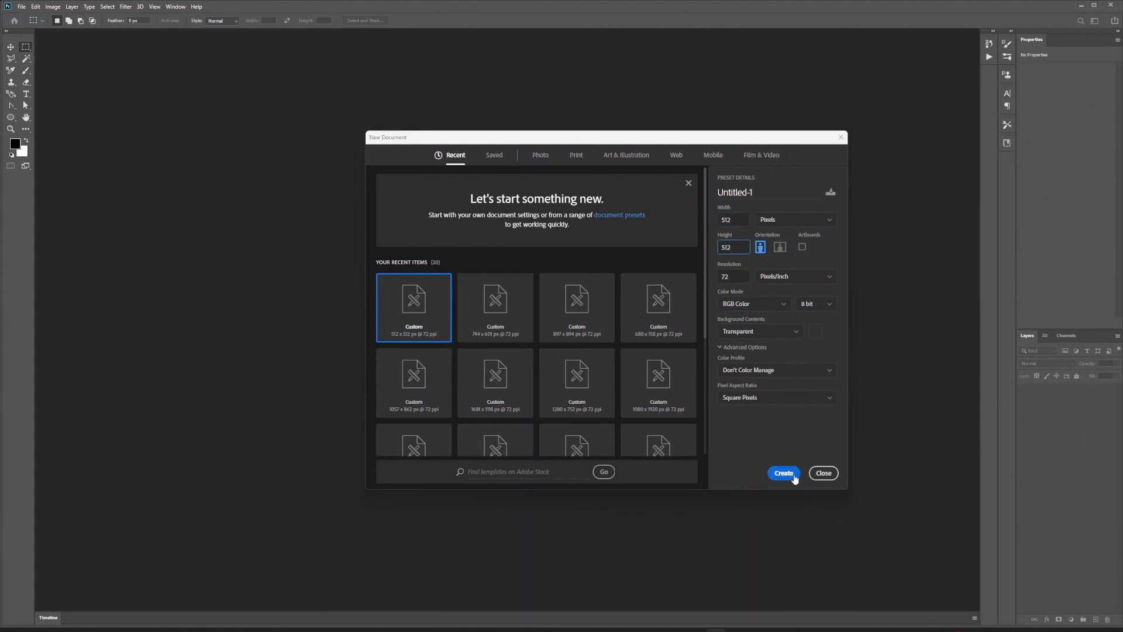
click(783, 472)
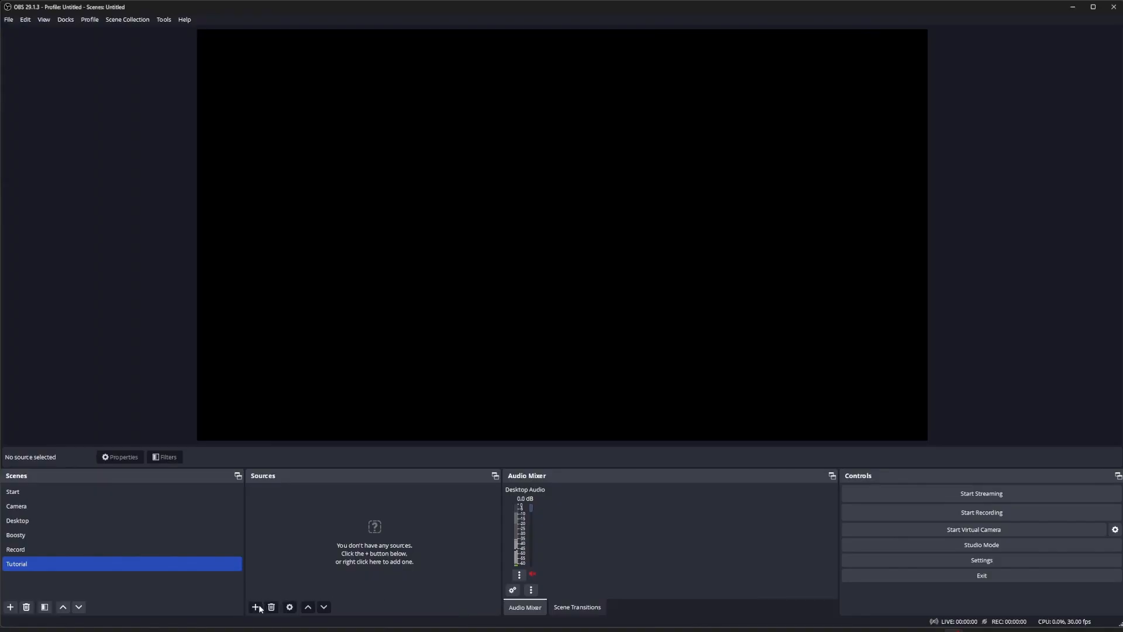
Step: Add a Window Capture source named Photoshop to the Tutorial scene
click(254, 607)
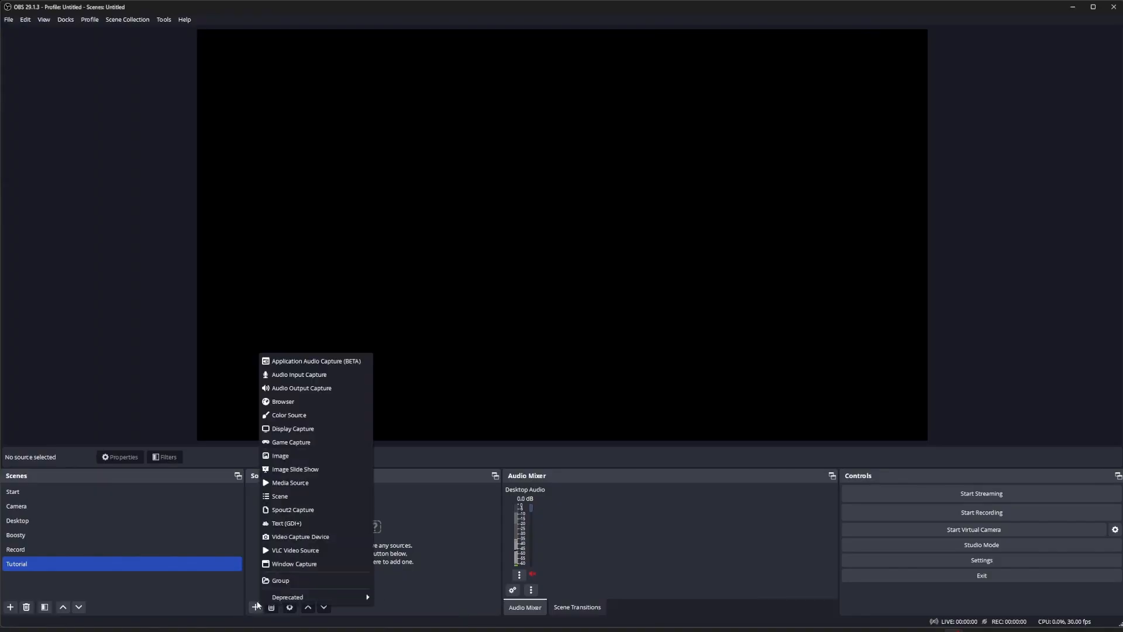
click(293, 563)
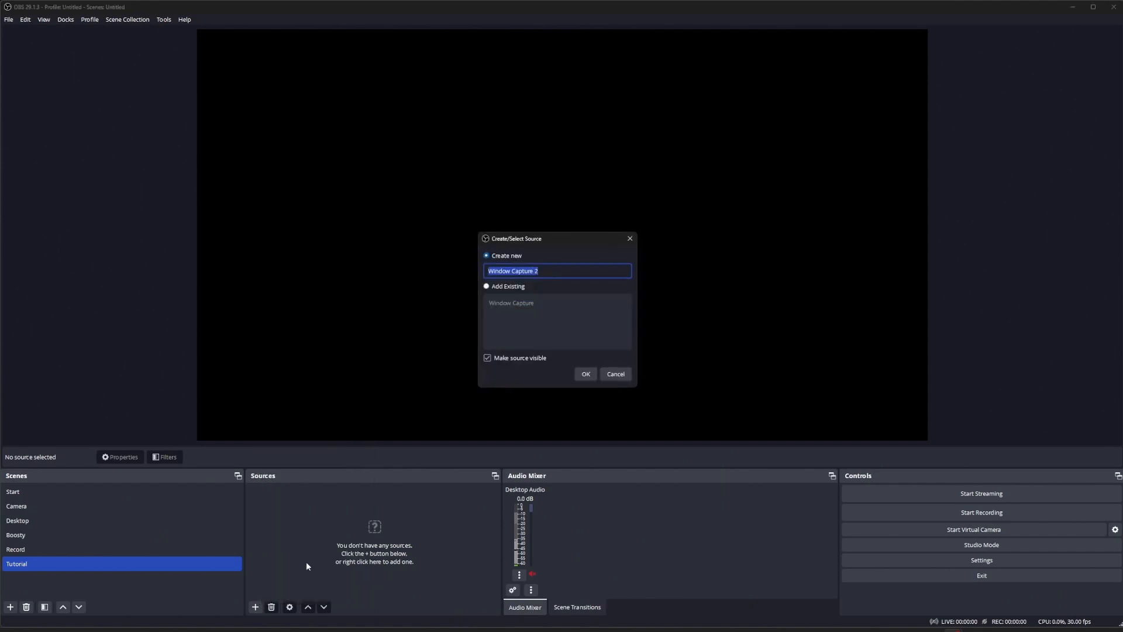
text(Photos)
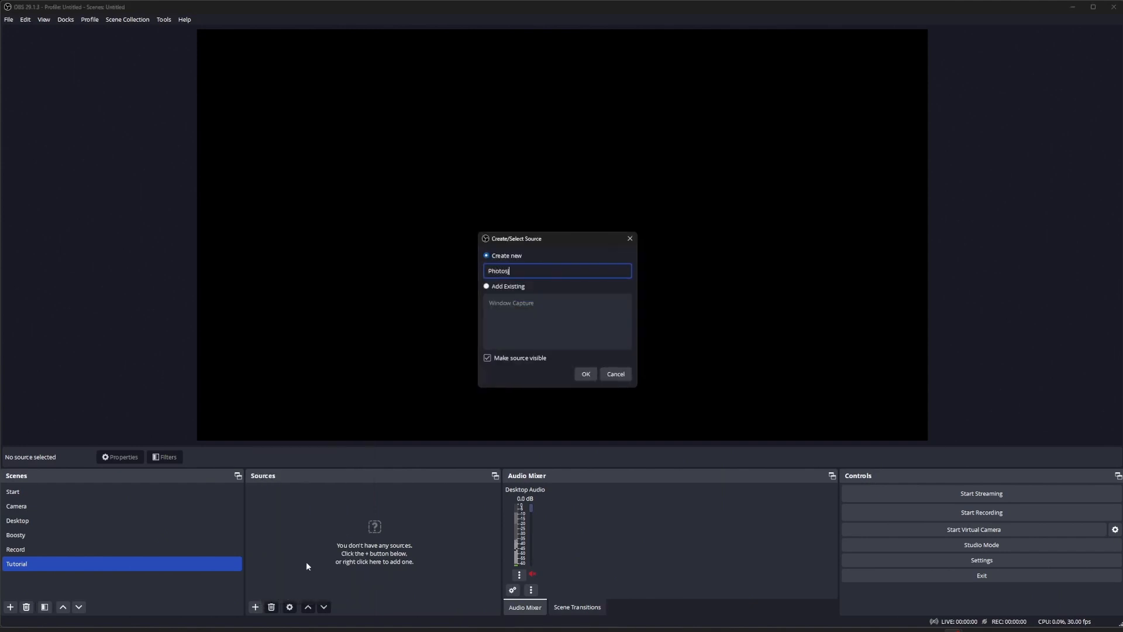
click(585, 373)
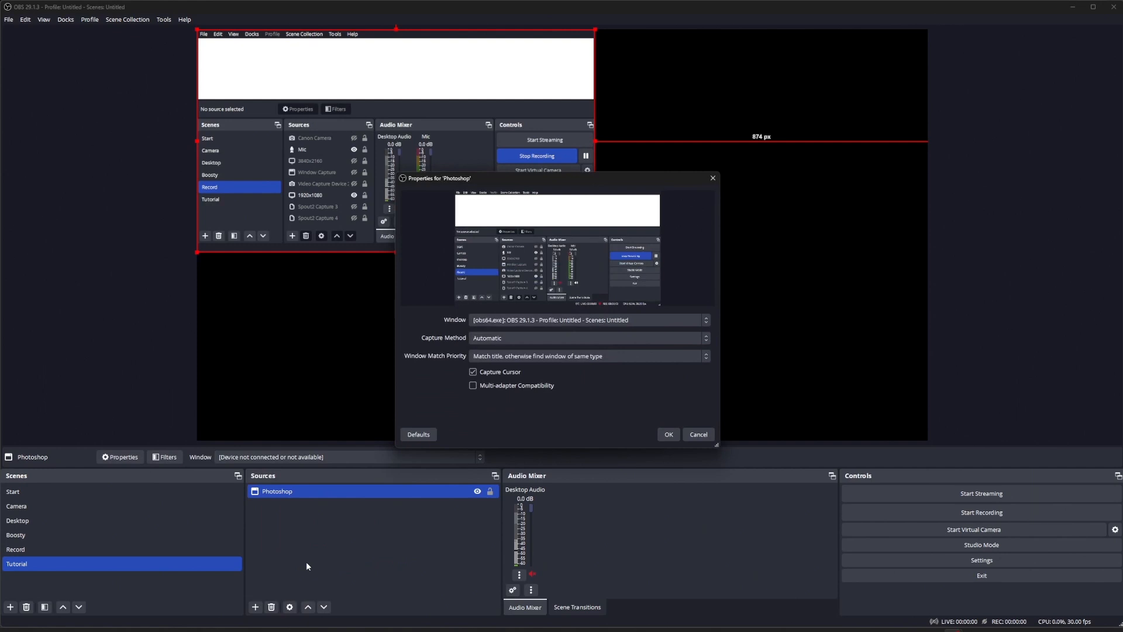
Step: Point the capture at the Photoshop.exe document window and confirm its settings
click(705, 319)
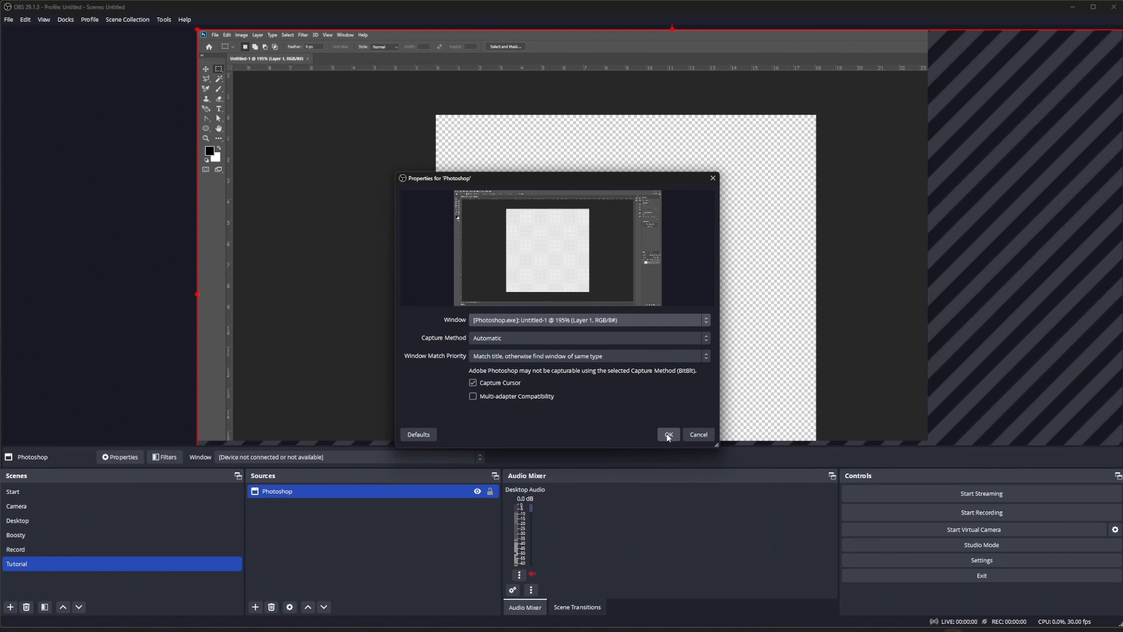
click(667, 434)
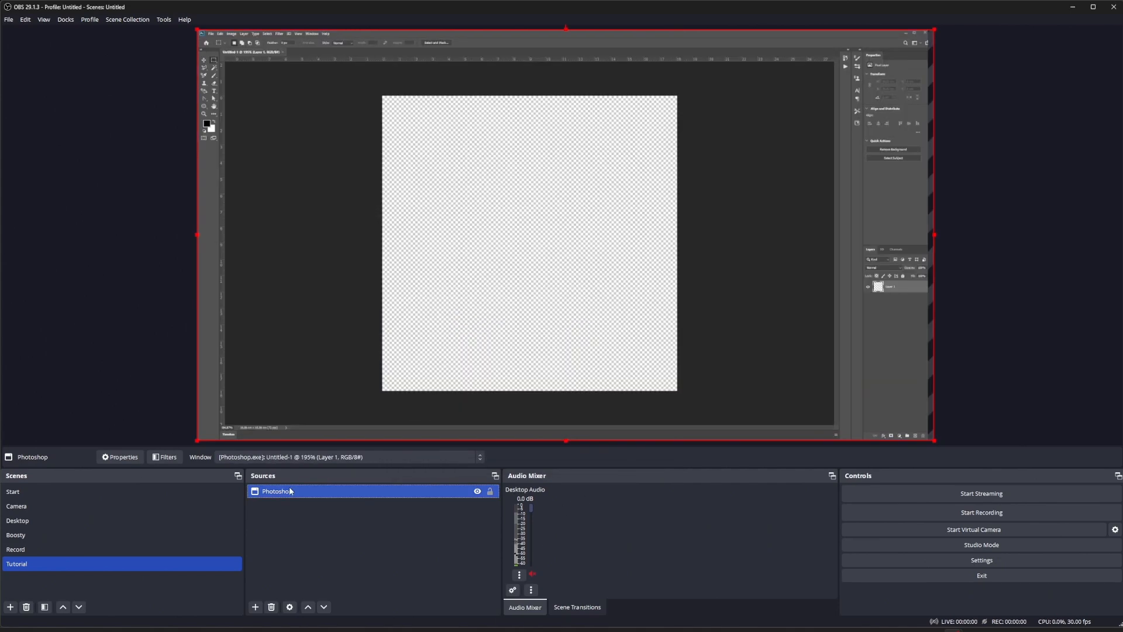
right_click(276, 491)
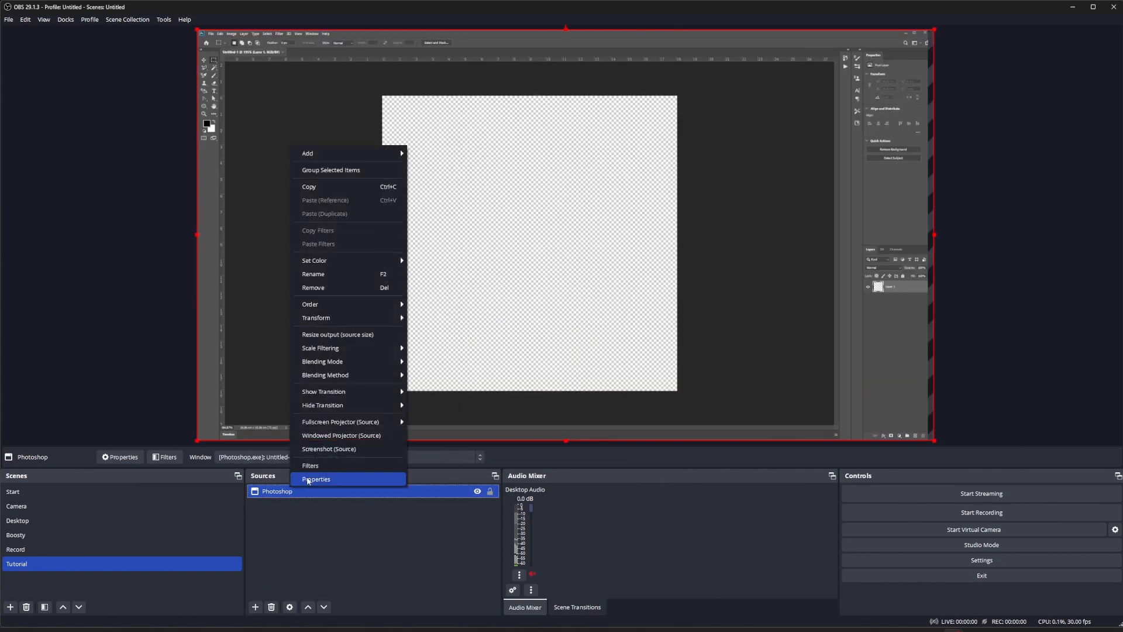
Step: Add a Crop/Pad filter to the Photoshop source with crop values 860 and 180
click(310, 465)
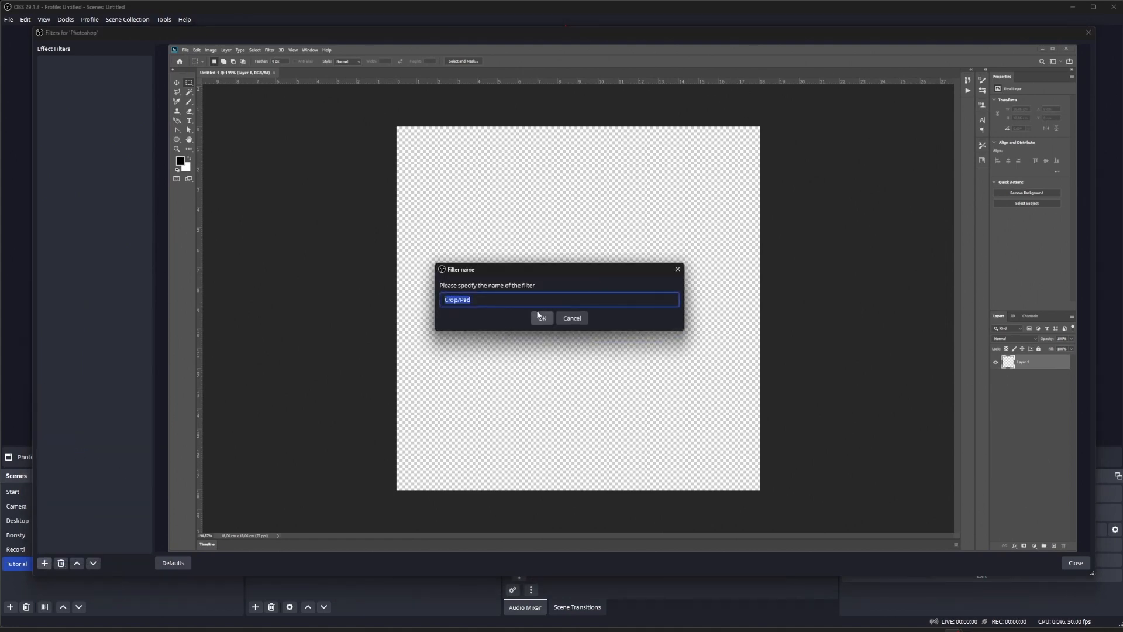
click(541, 319)
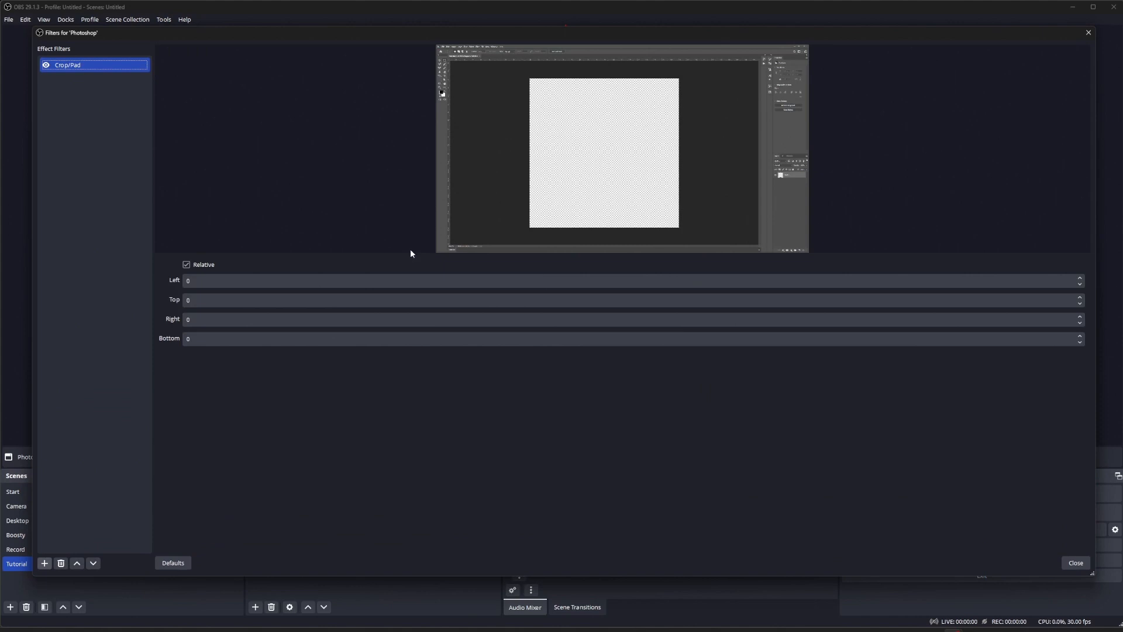
text(860)
click(633, 300)
text(200)
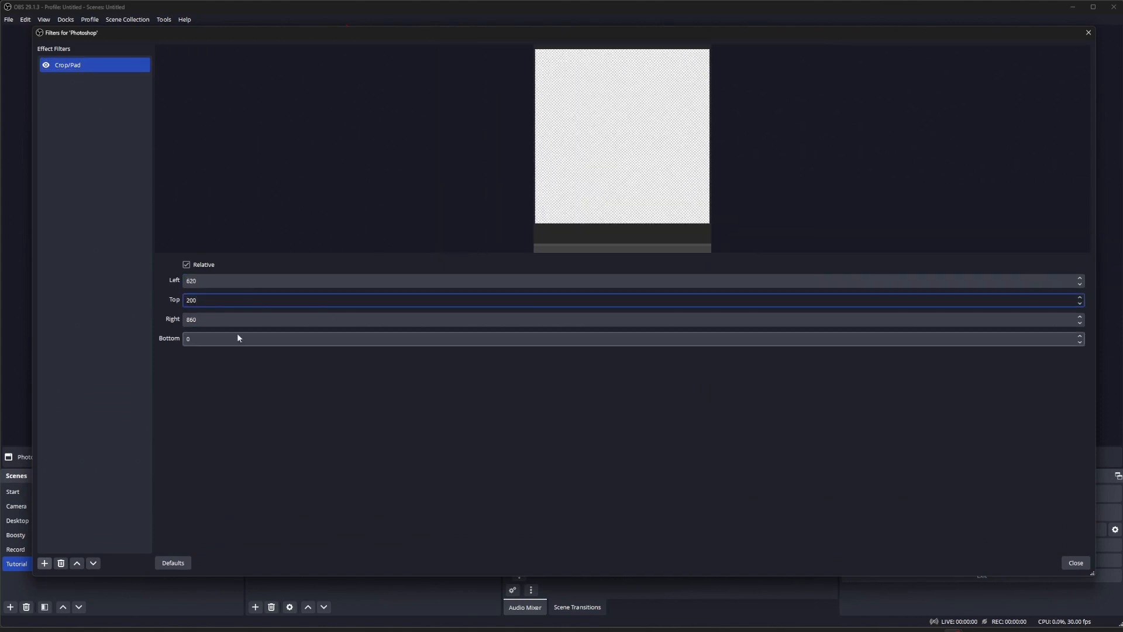
text(180)
text(230)
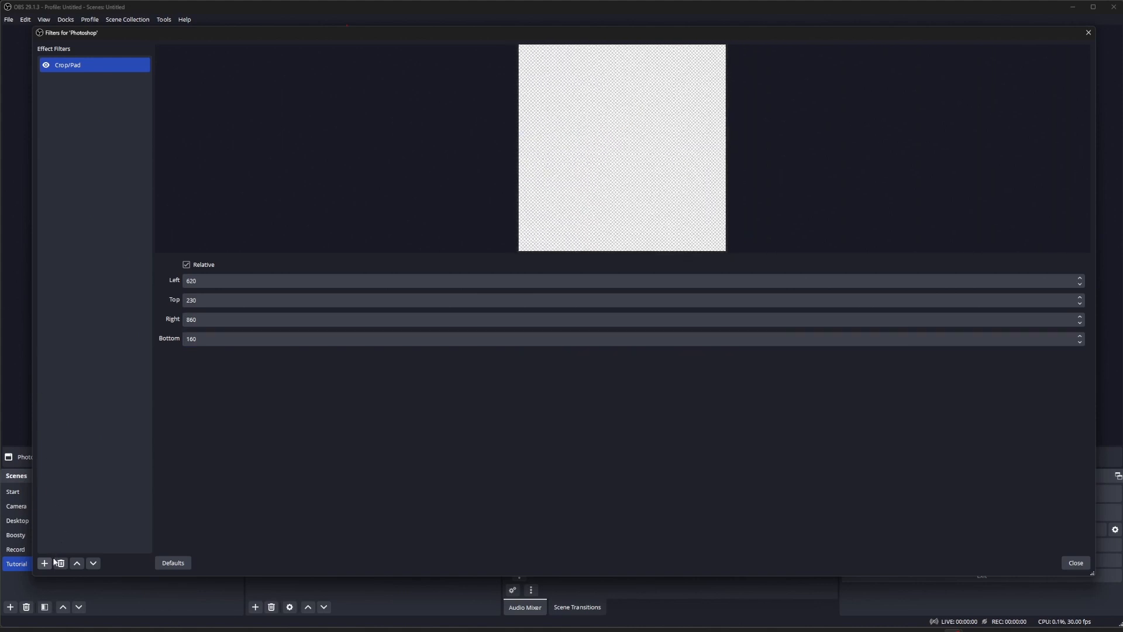
Step: Add a Spout Filter with the default Spout_OBS_Filter name and close the Filters dialog
click(44, 562)
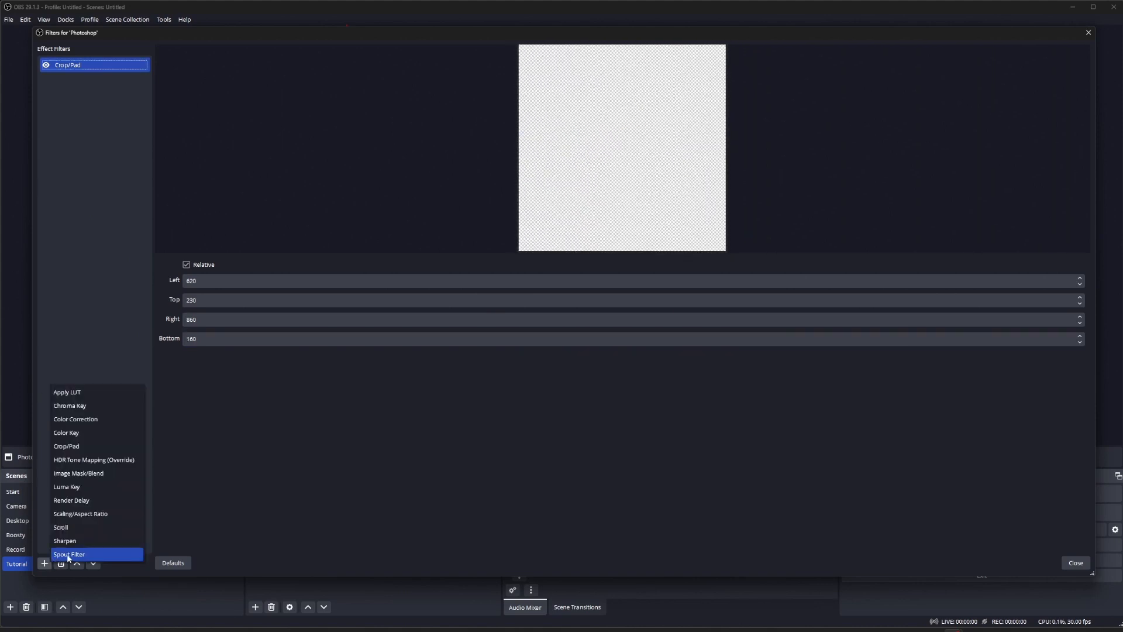
click(69, 554)
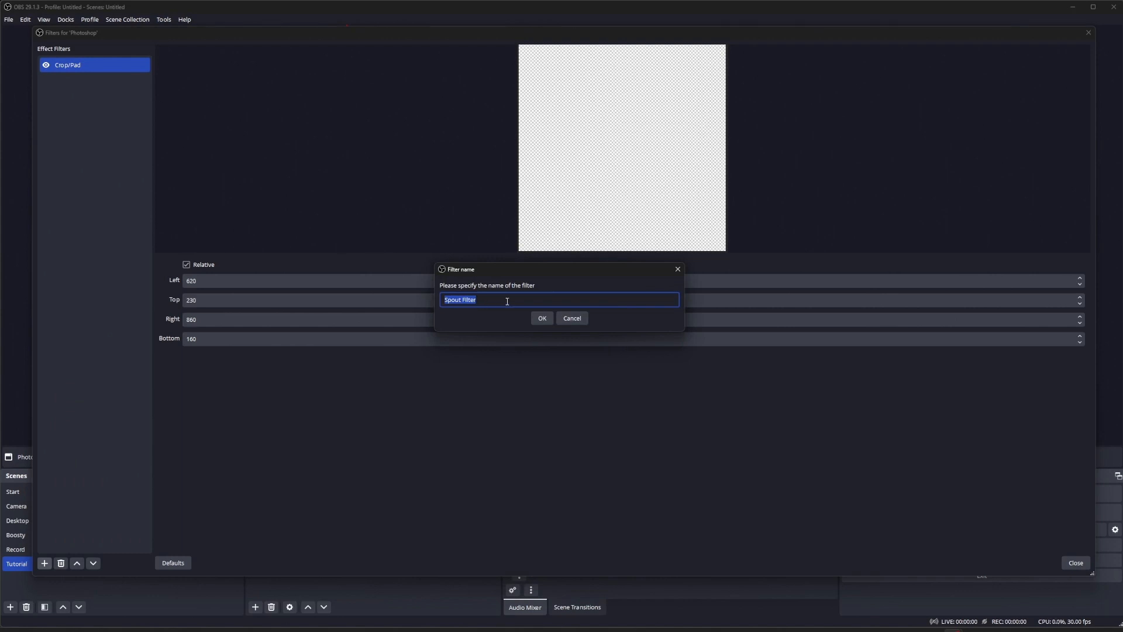
click(542, 317)
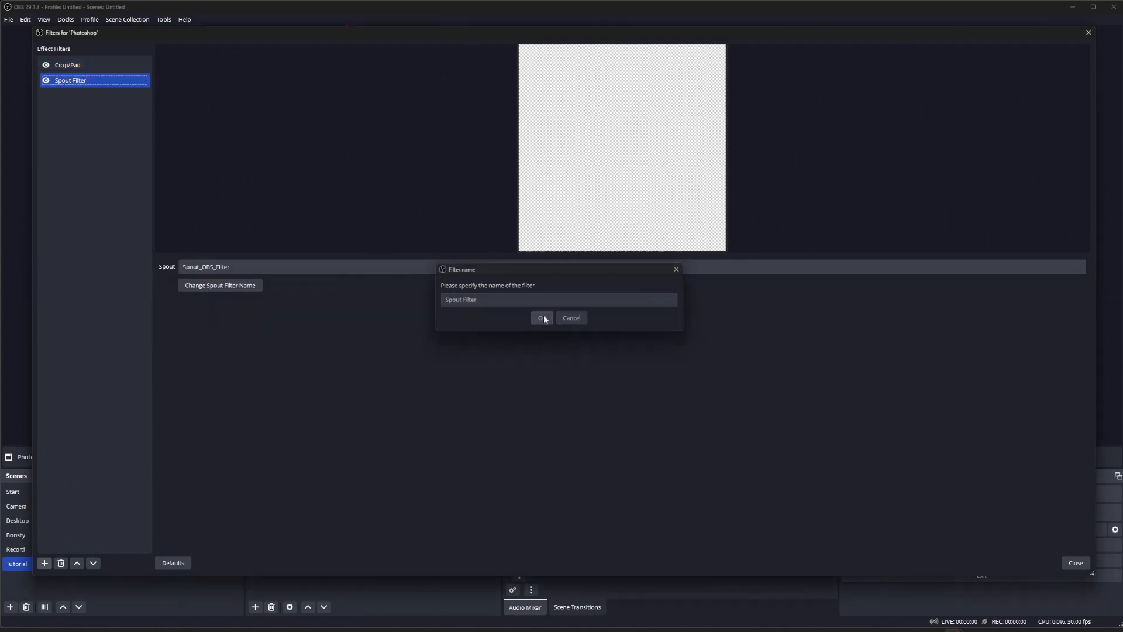
click(541, 318)
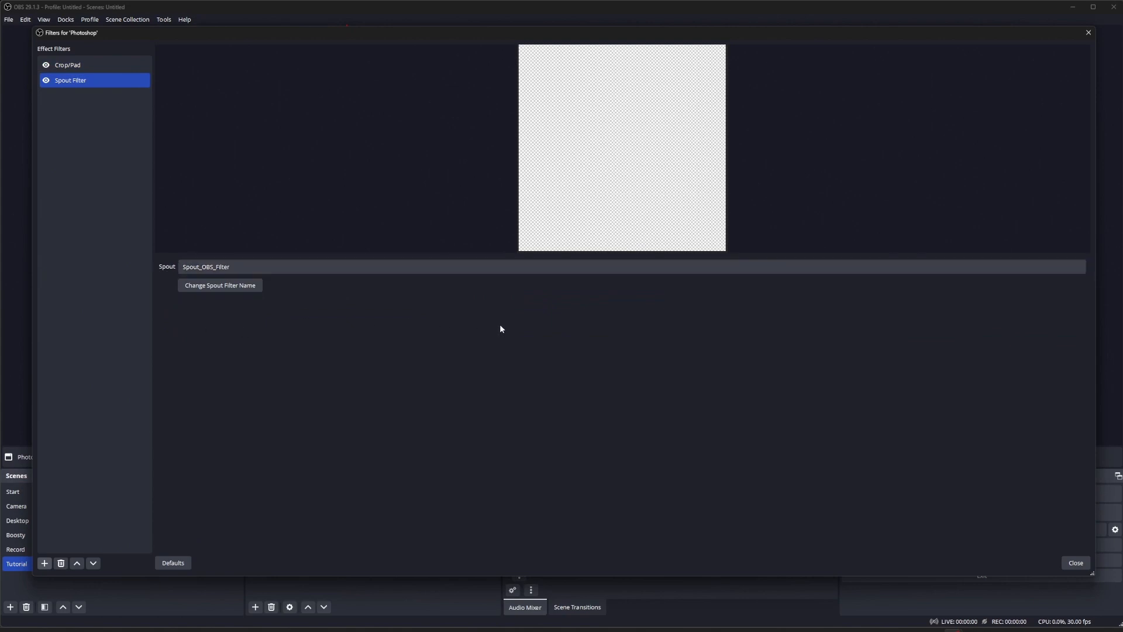
click(1074, 563)
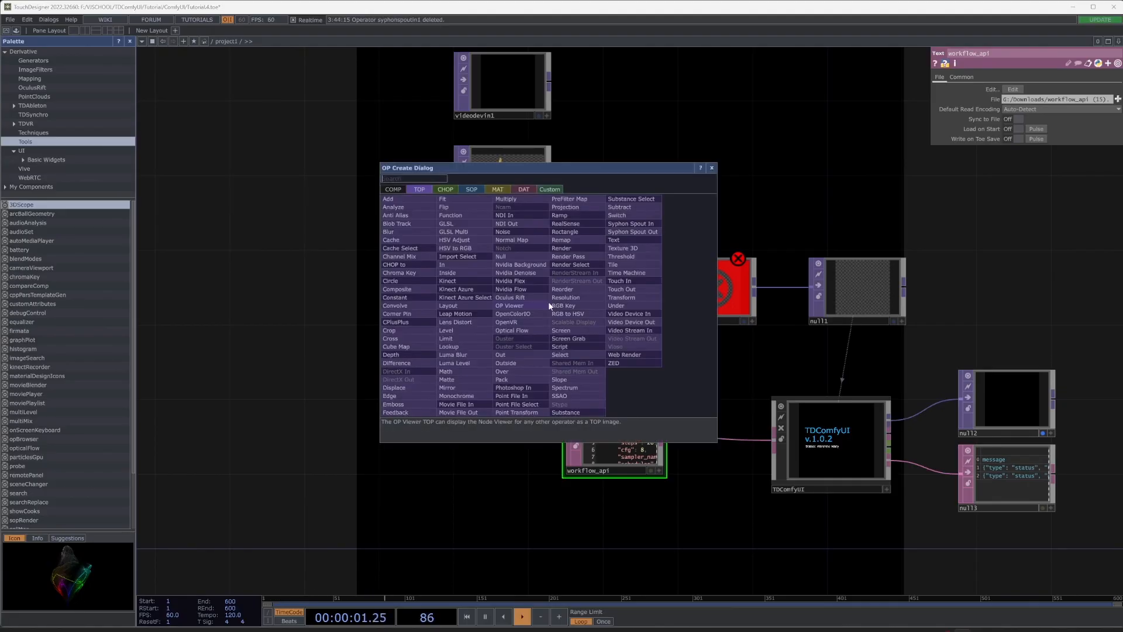
Step: Create a Syphon Spout In TOP via the OP Create dialog search 'spo'
text(vi)
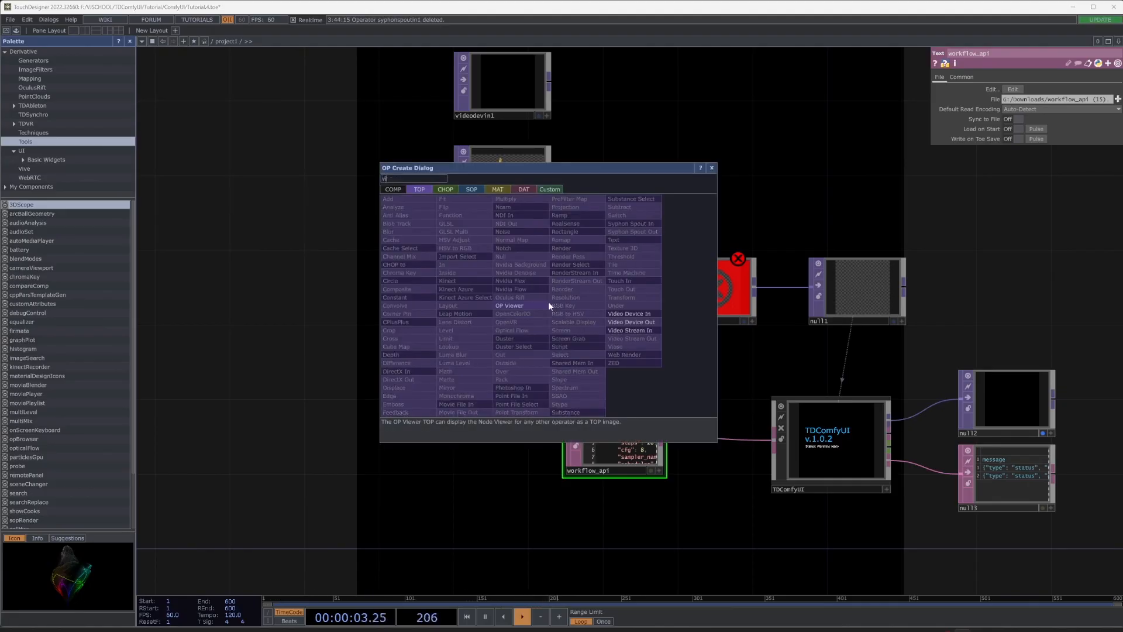
text(spo)
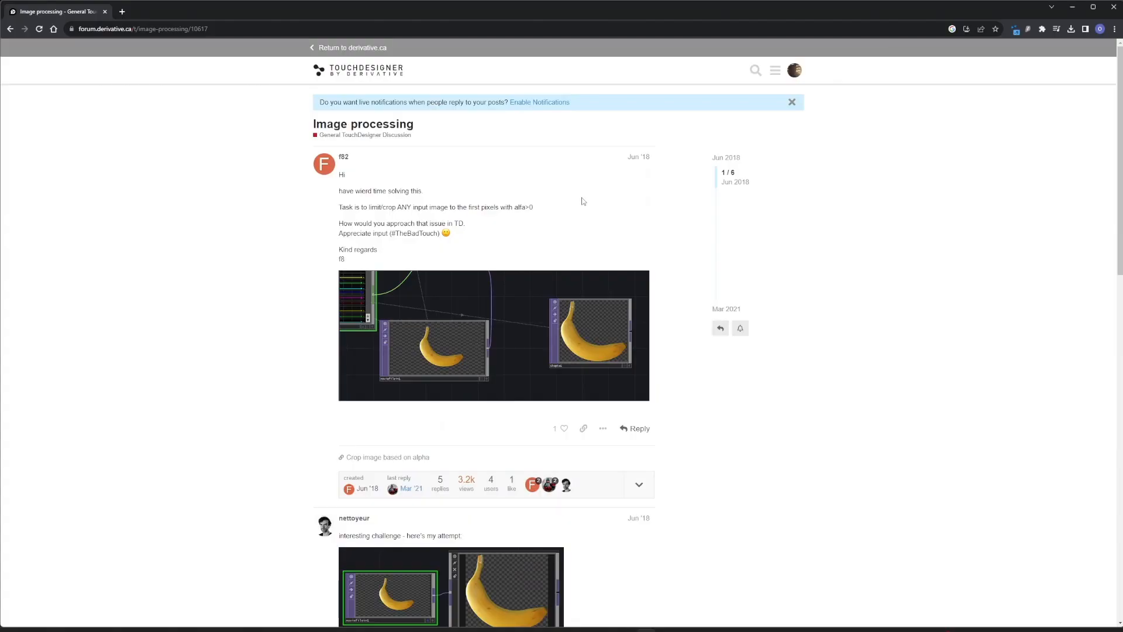
Step: Scroll through the derivative.ca Image processing thread on cropping to non-transparent pixels
scroll(down, 3)
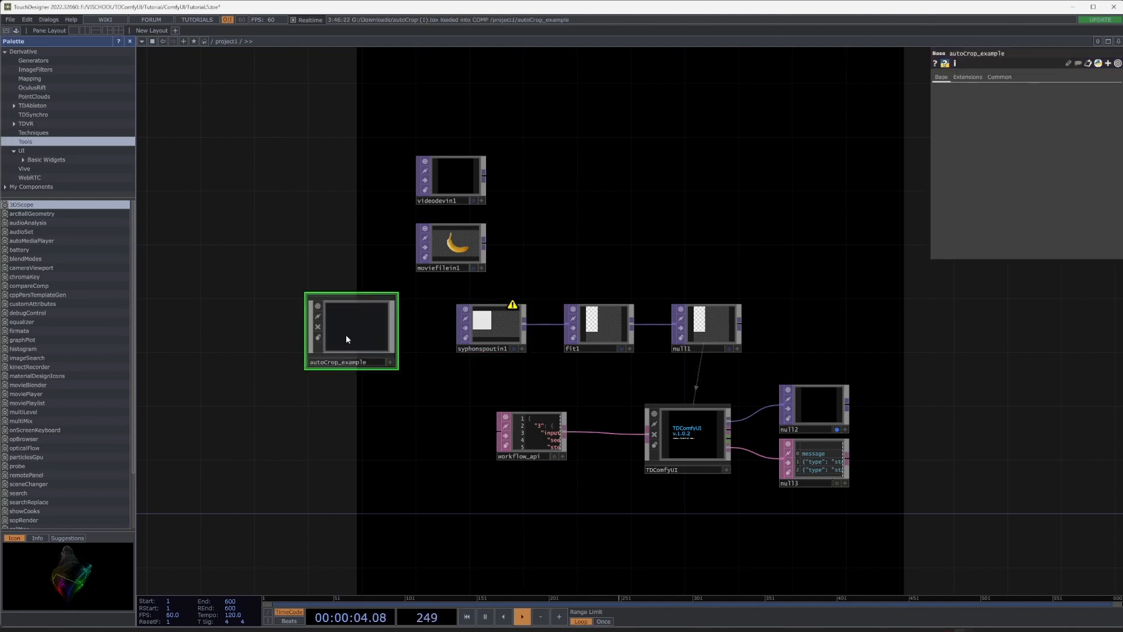
Step: Dive into the autoCrop_example component to copy its autoCrop for wiring after syphonspoutin1
double_click(350, 330)
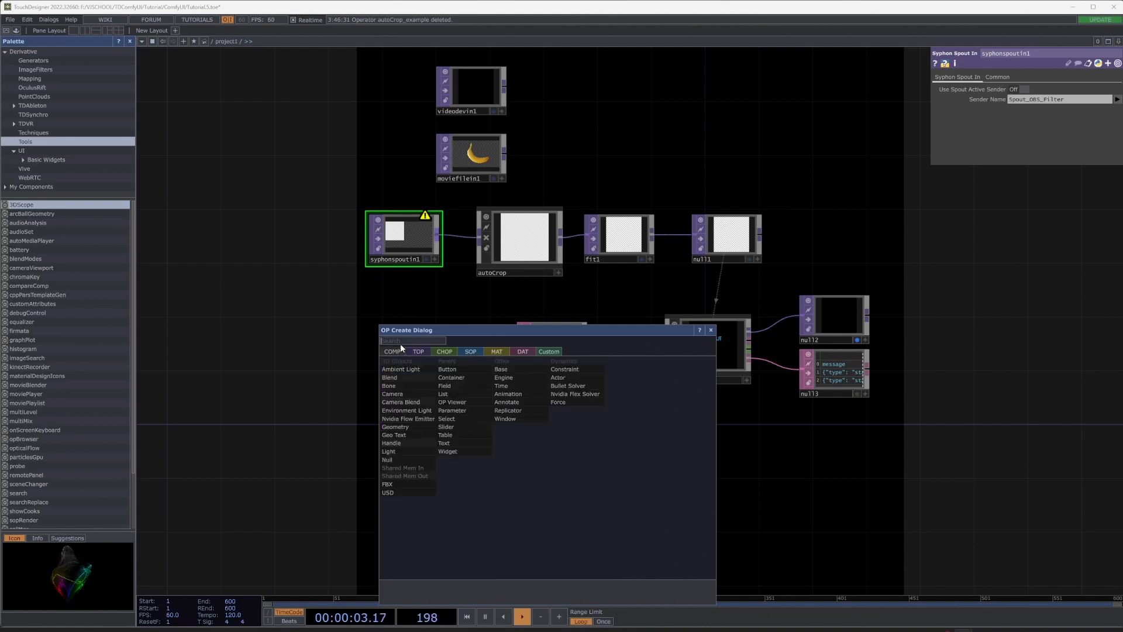
Step: Create a Container COMP and connect it to the generated image output
text(cont)
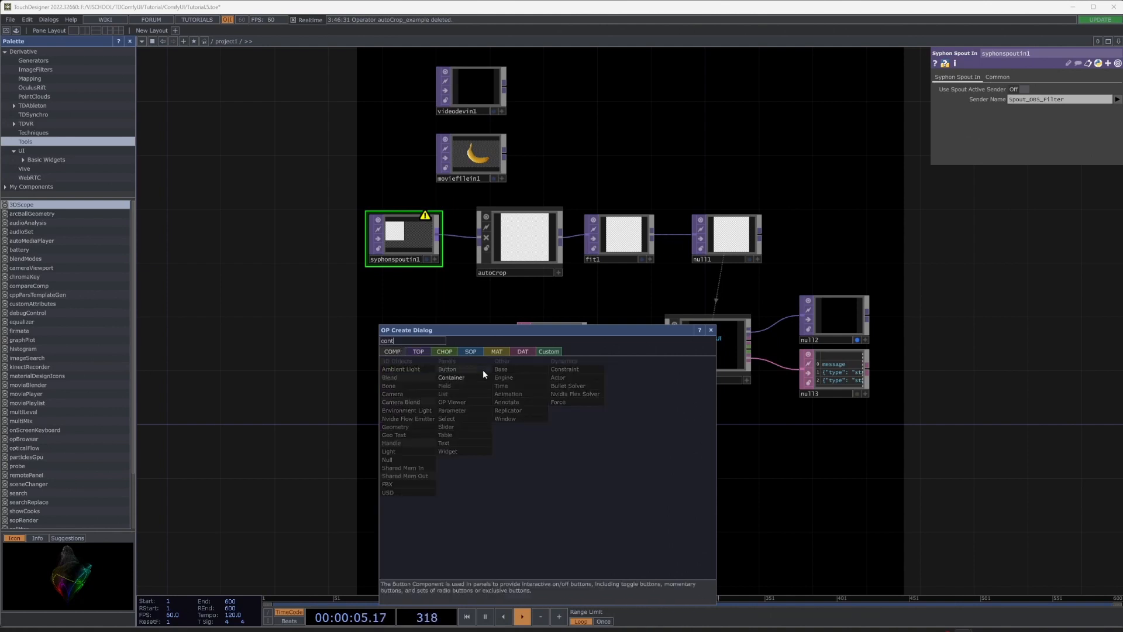
click(452, 378)
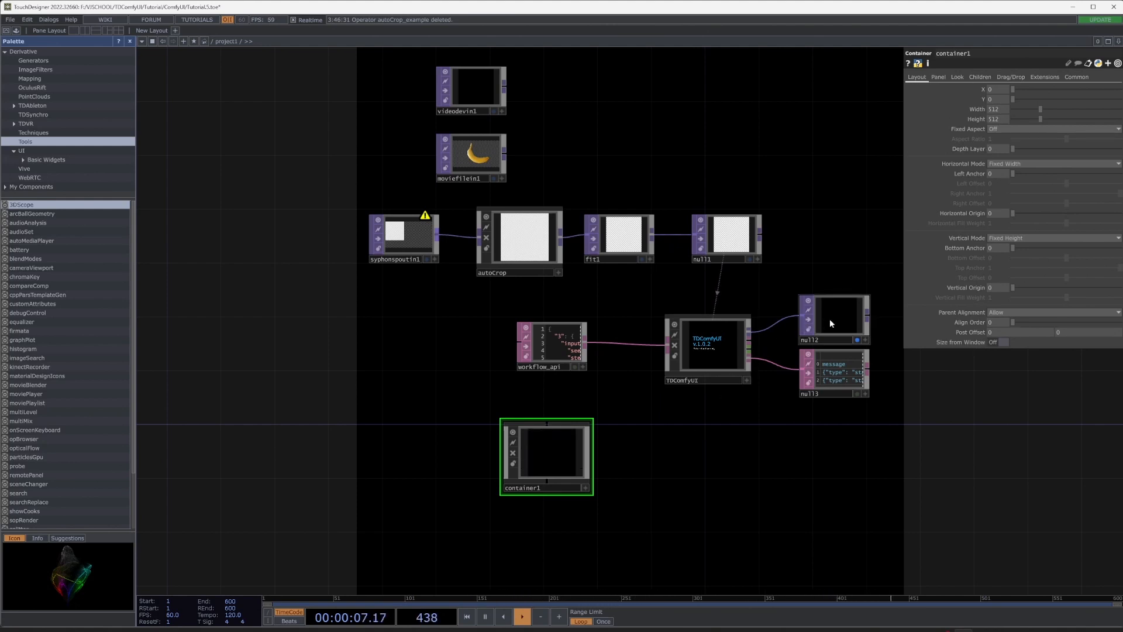
right_click(546, 456)
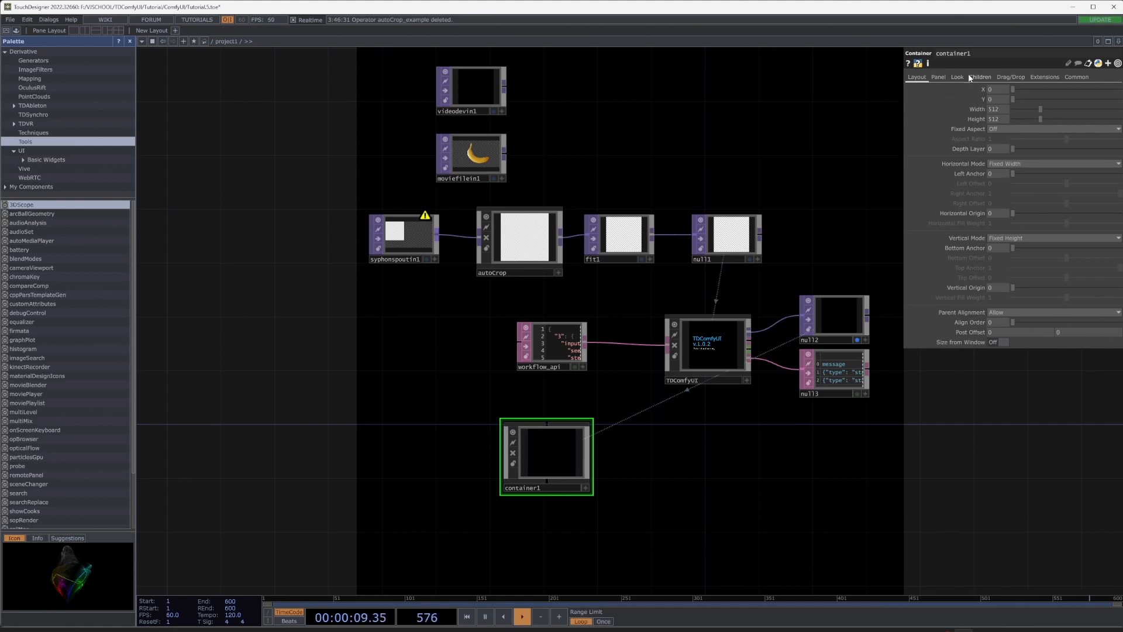
Step: Set container1's Children Align to Bottom to Top
click(958, 78)
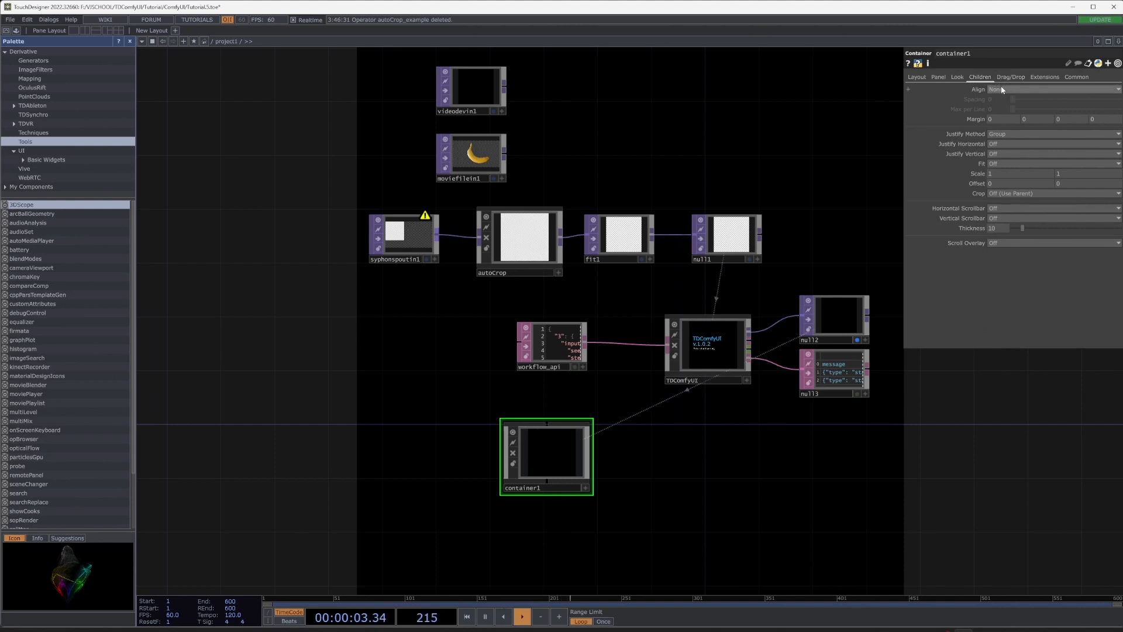
click(1053, 88)
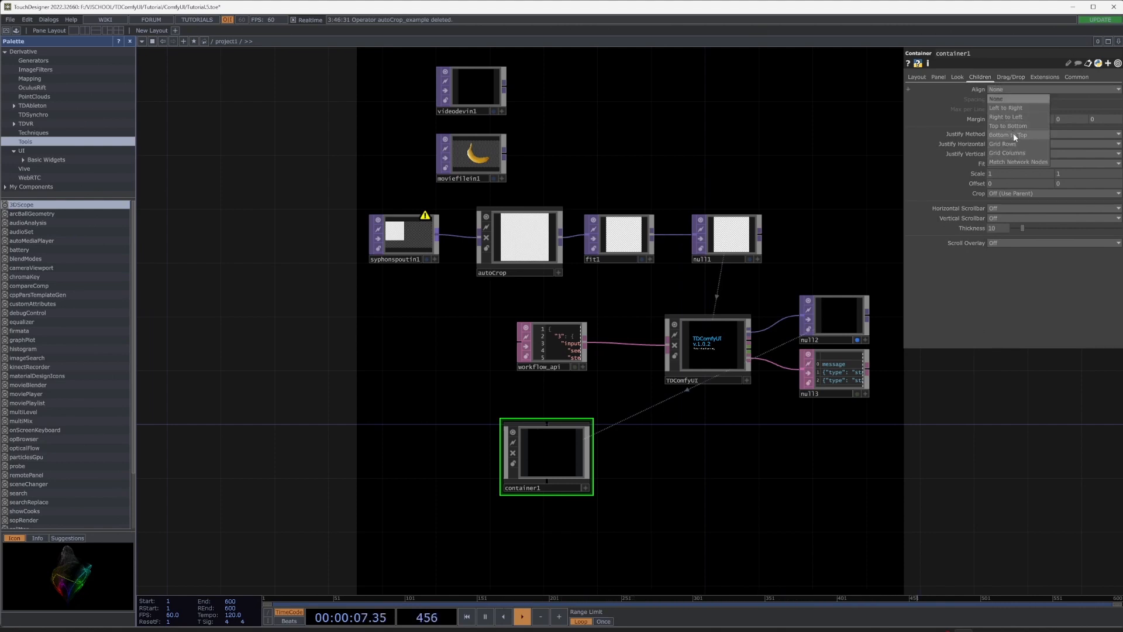
click(1007, 126)
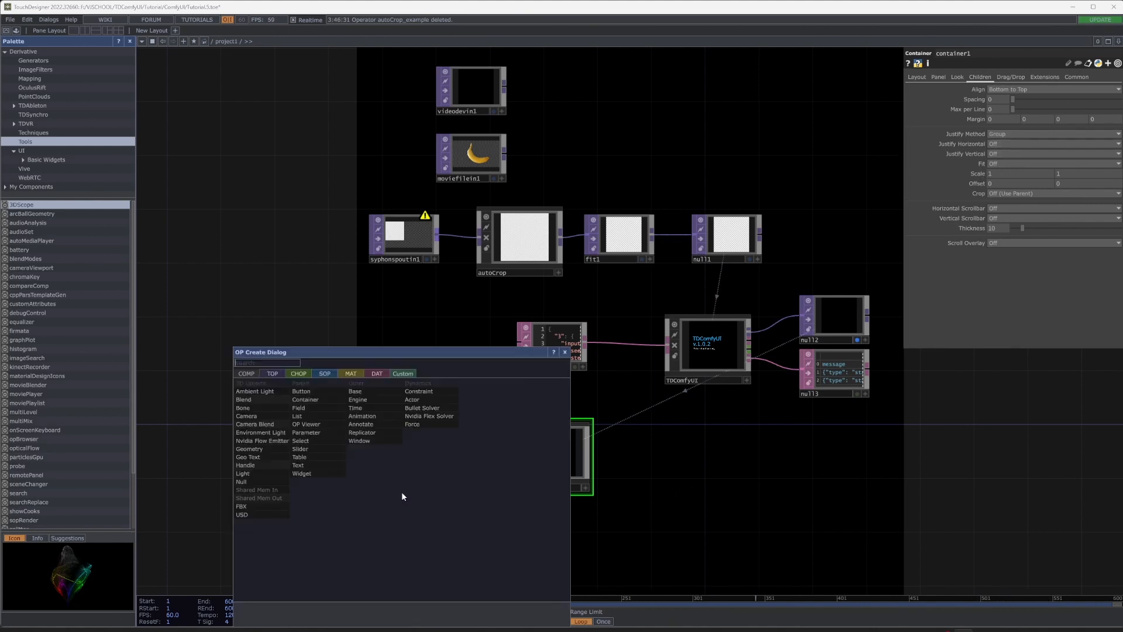
Step: Create a Button COMP, button1, labelled Stream beside container1
text(bu)
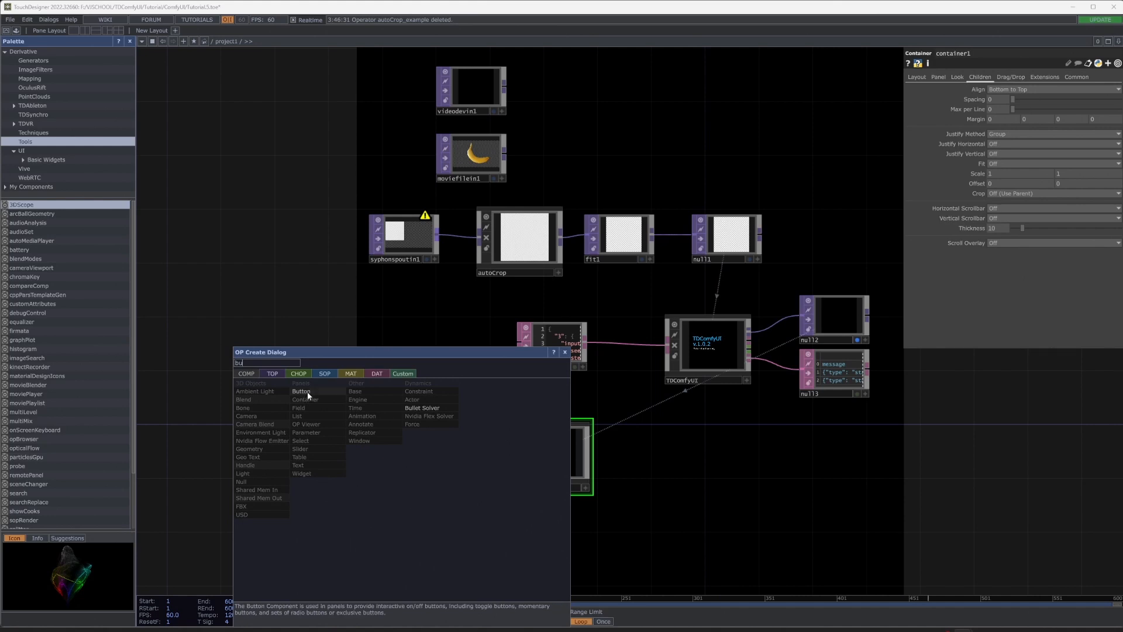
click(301, 391)
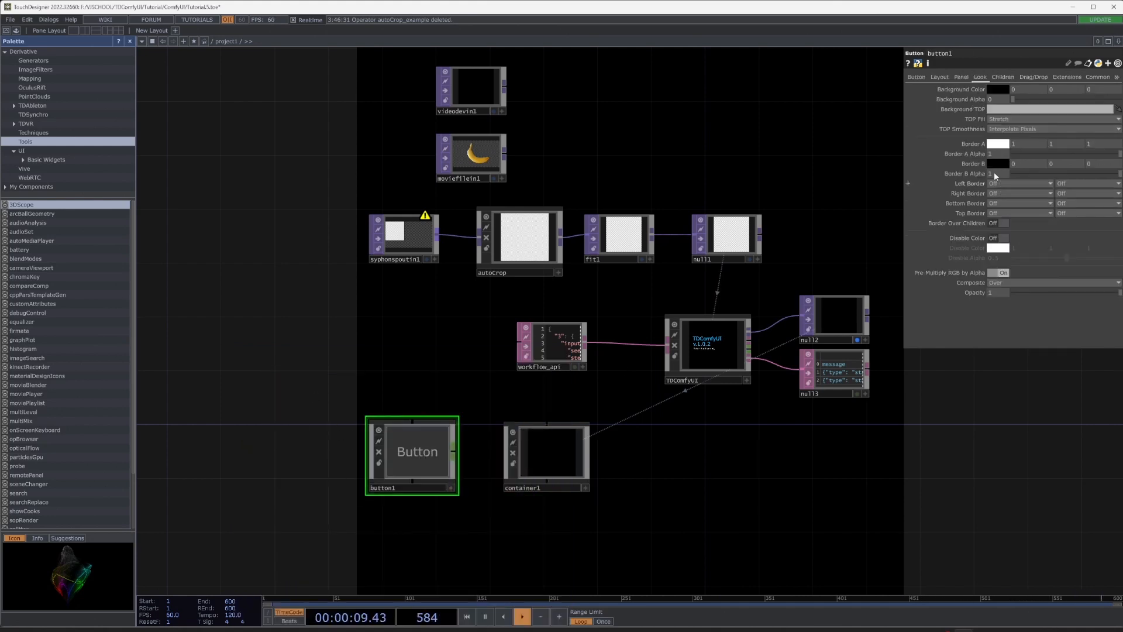
click(915, 78)
text(Stream)
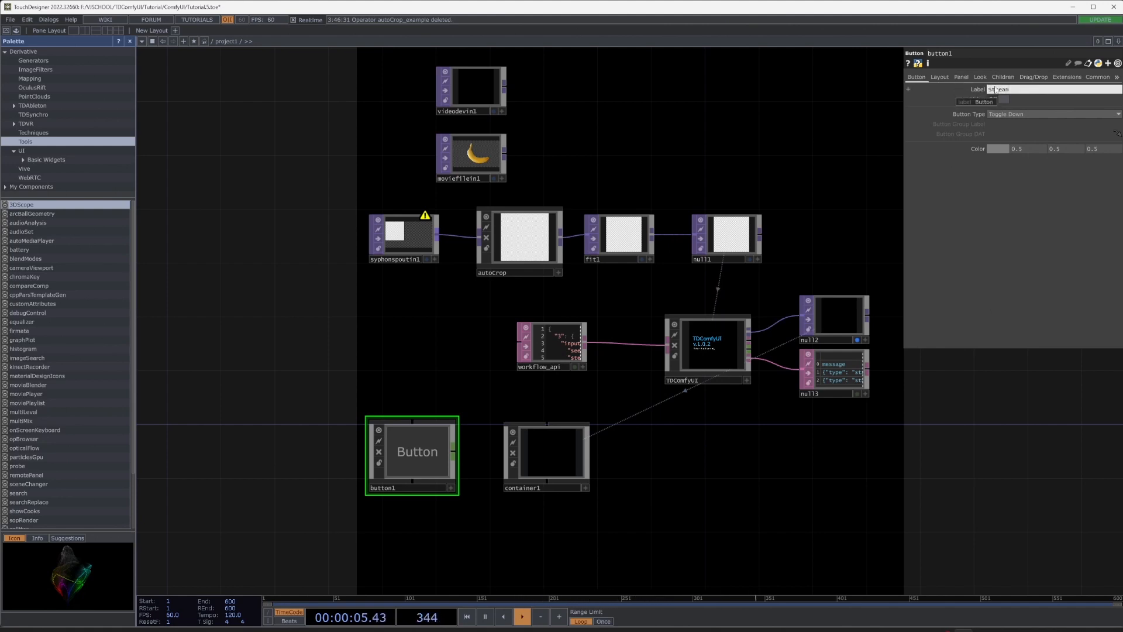
click(939, 77)
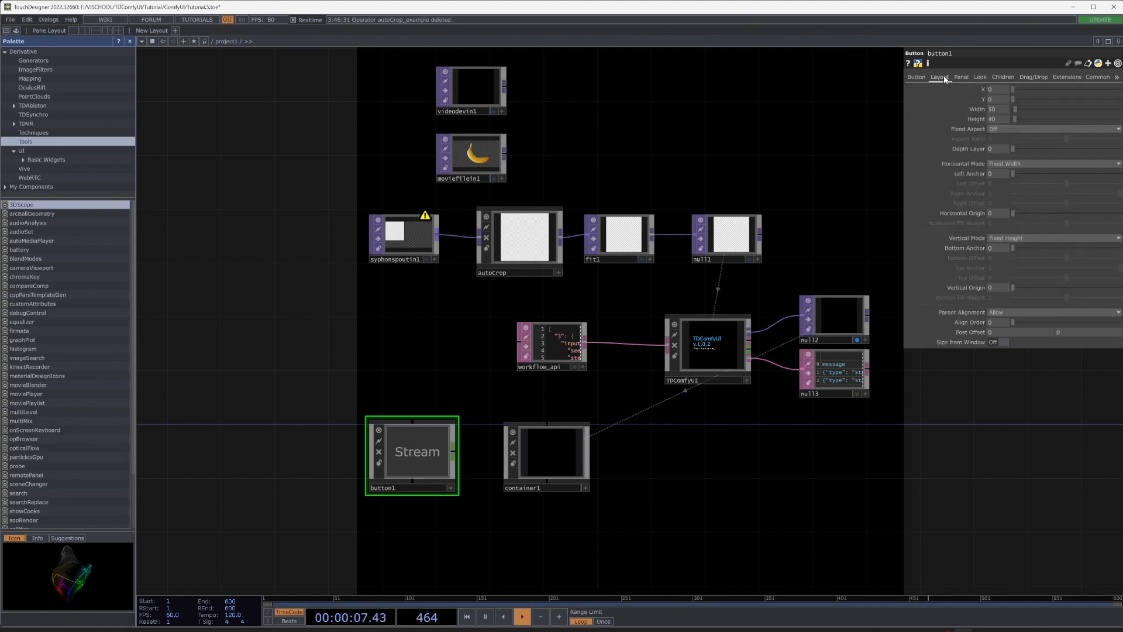
mouse_move(477, 492)
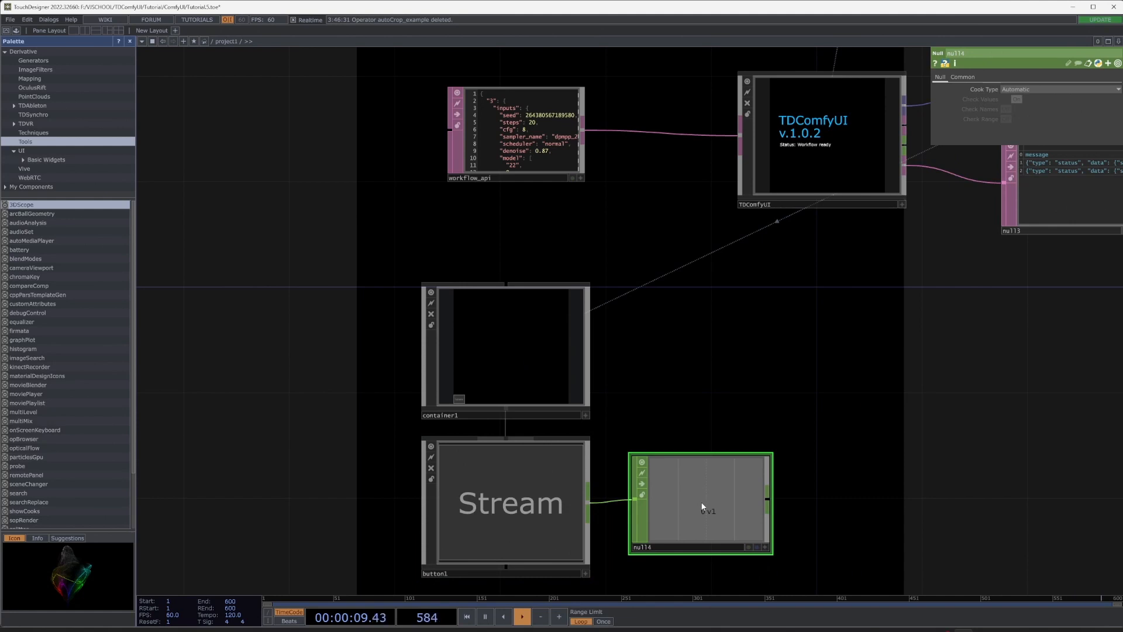
Step: Select TDComfyUI and show its Settings page with the connection and Stream parameters
click(820, 136)
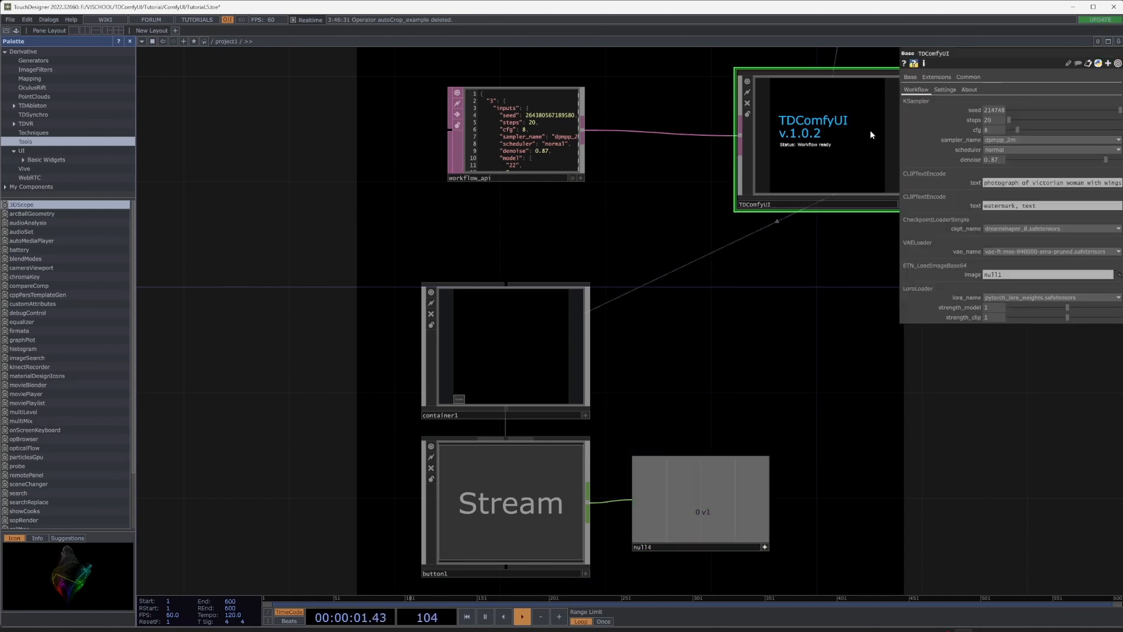
click(944, 89)
text(w)
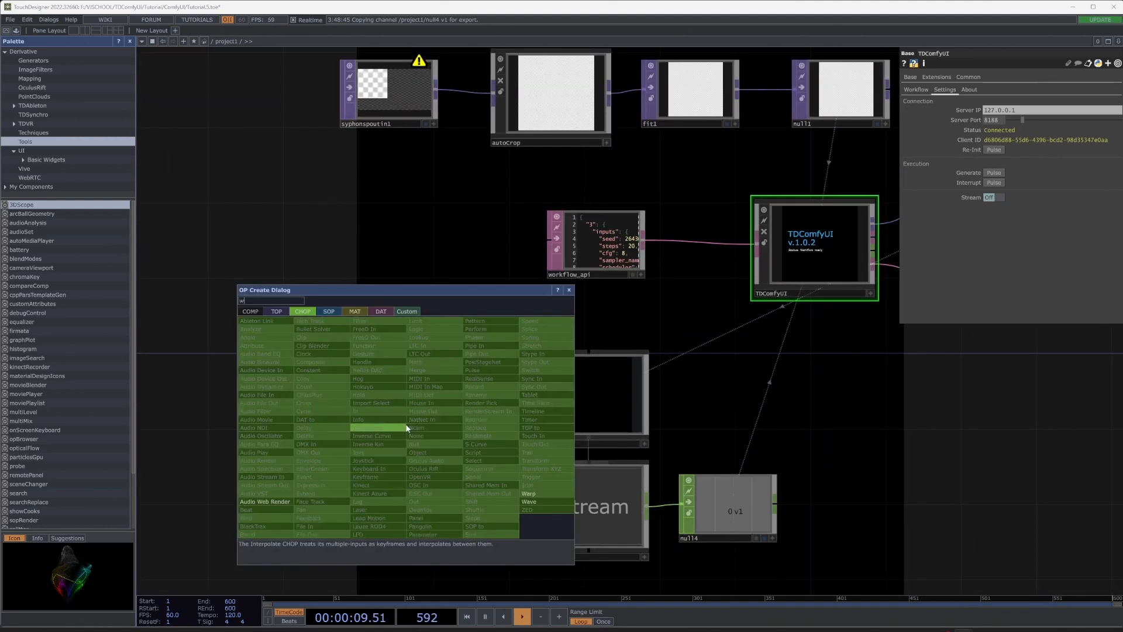
Step: Add a Window COMP to open the container with its Stream button as a floating window
text(in)
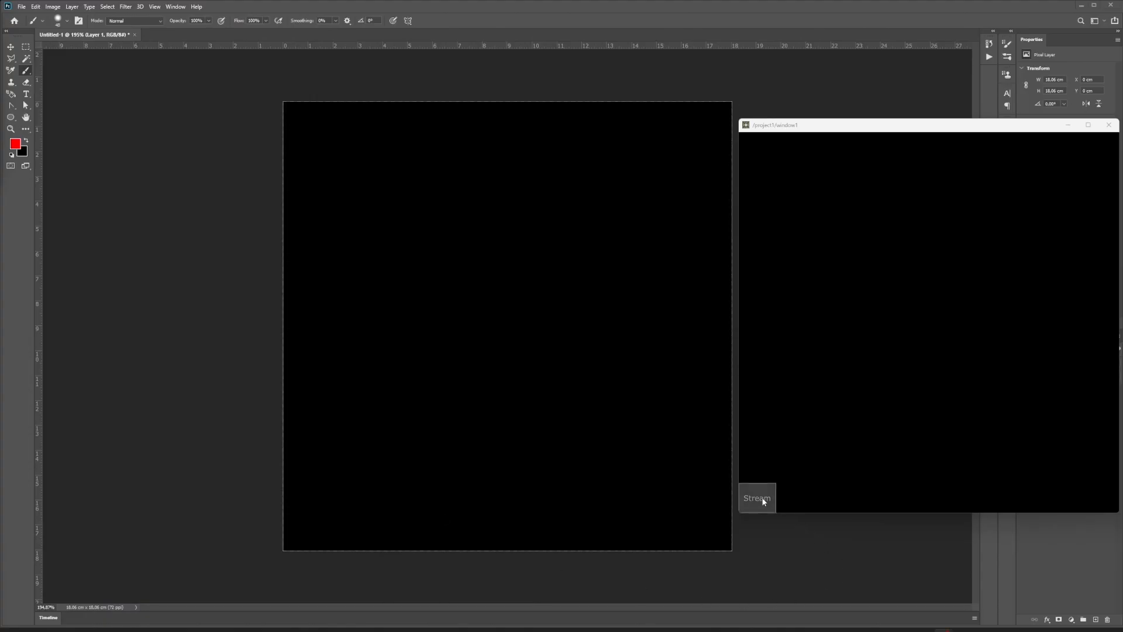
Step: Paint red strokes on the Photoshop canvas, generating a glowing winged-woman image in the streaming window
key(ctrl+a)
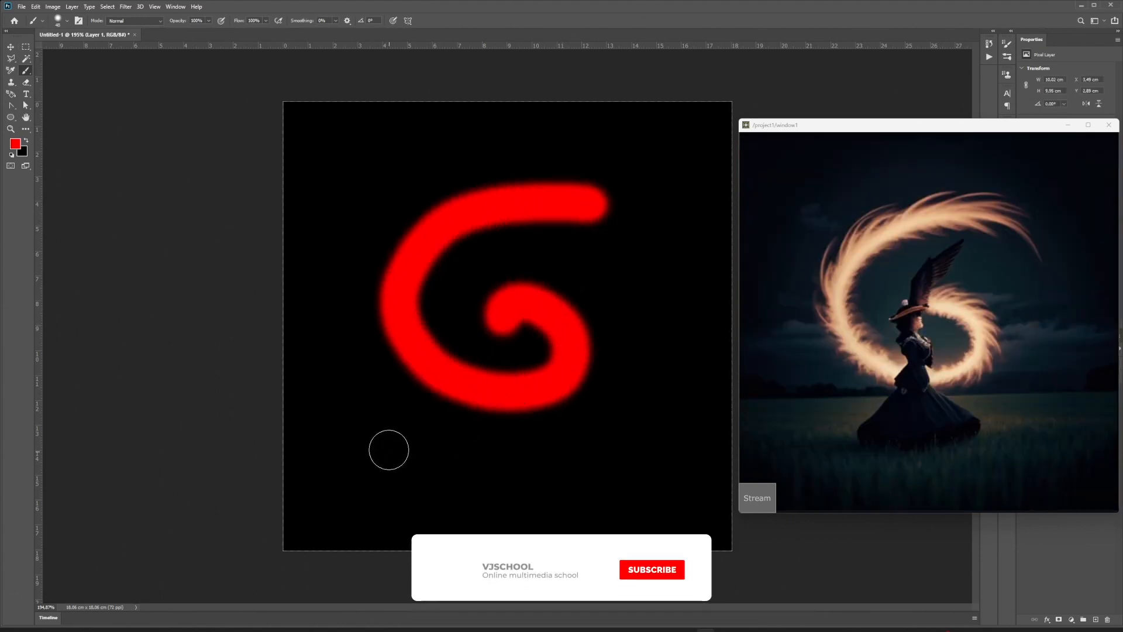
click(651, 570)
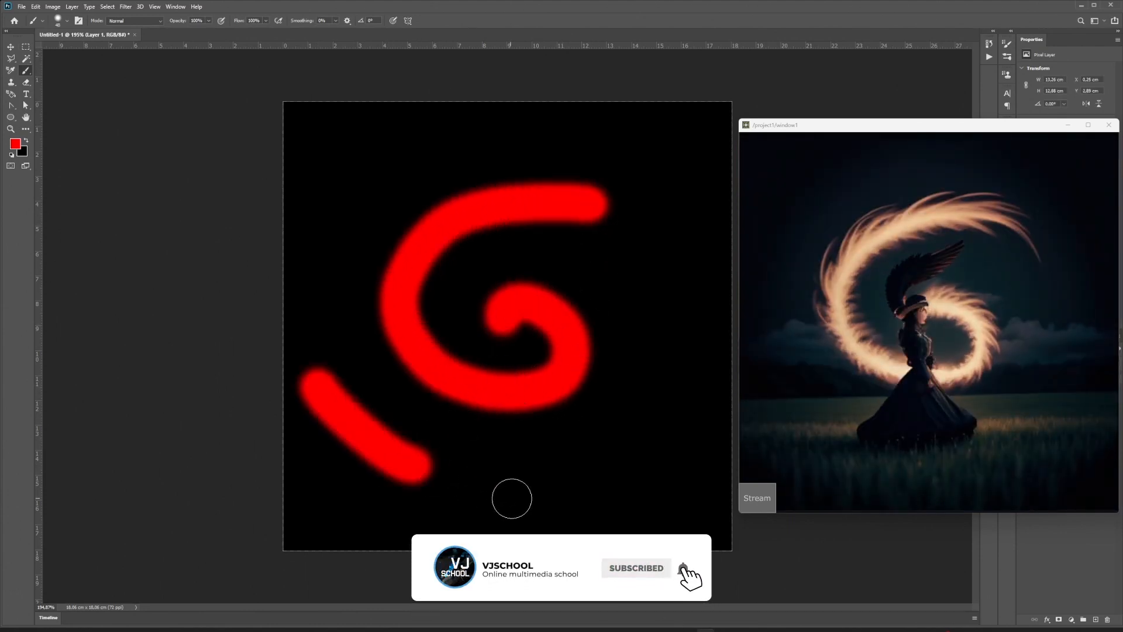